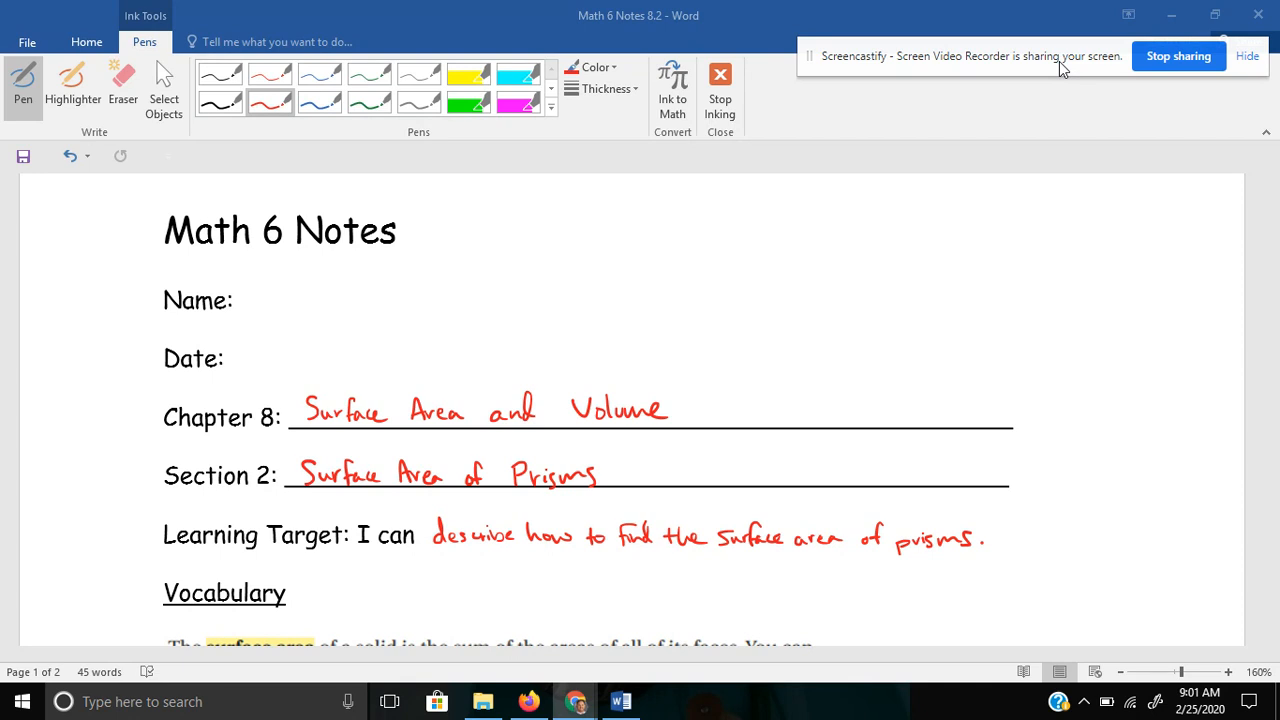
pyautogui.moveTo(624, 532)
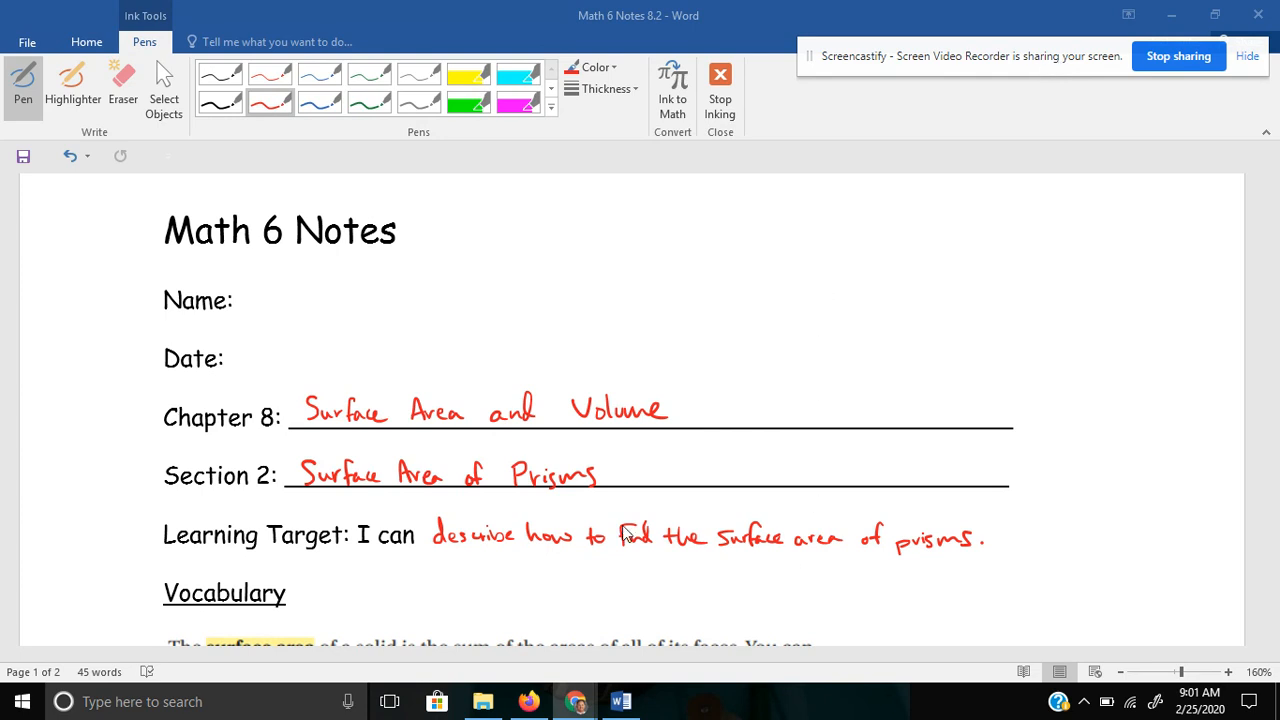
# Scroll down past the chapter and section headings to the Vocabulary paragraph on surface area.
pyautogui.scroll(-3)
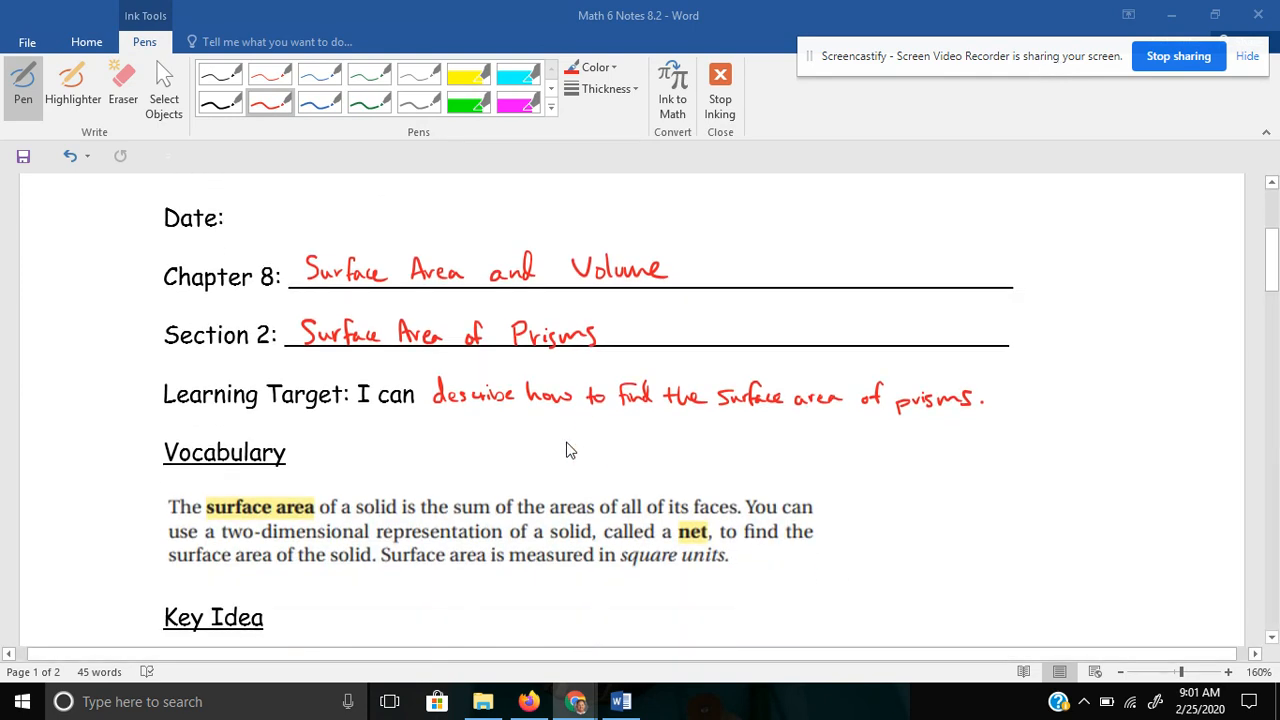
pyautogui.moveTo(680, 420)
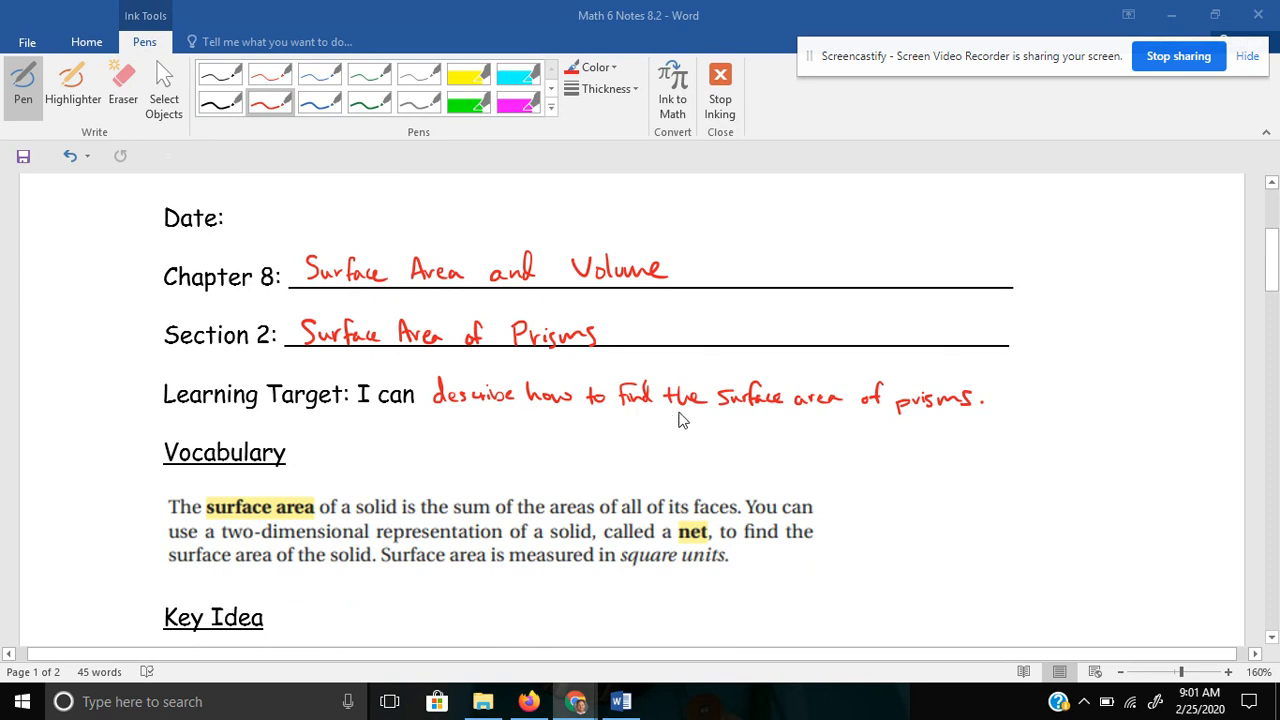
pyautogui.scroll(-3)
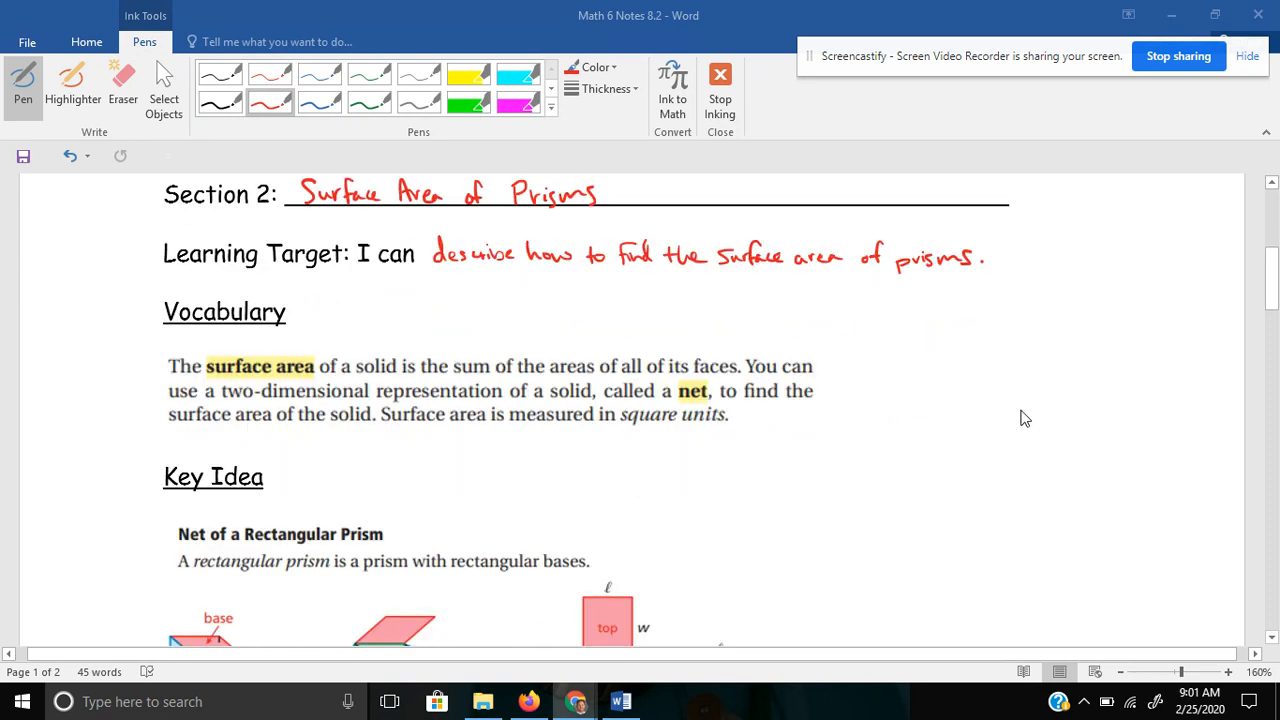
pyautogui.moveTo(10, 412)
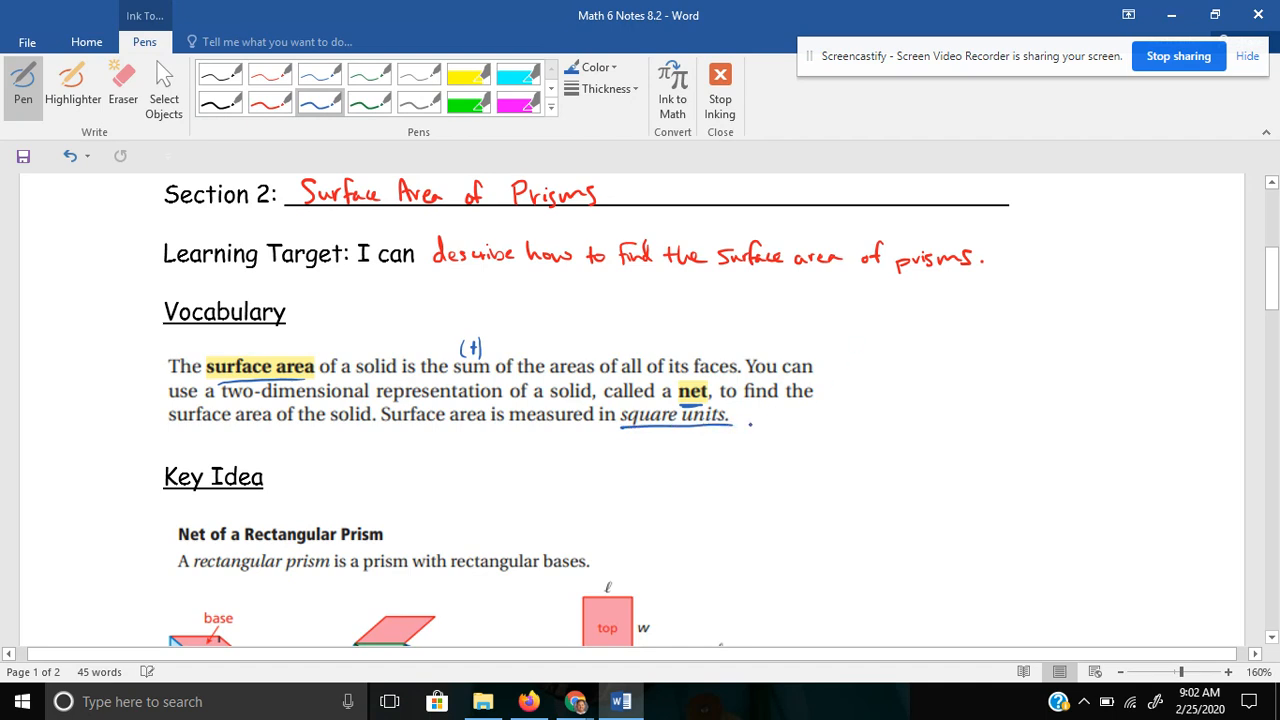
# Ink unit examples 'ex → in² or ft²' after square units and the rectangle area formula A = l×w.
pyautogui.moveTo(770, 418); pyautogui.dragTo(810, 422)
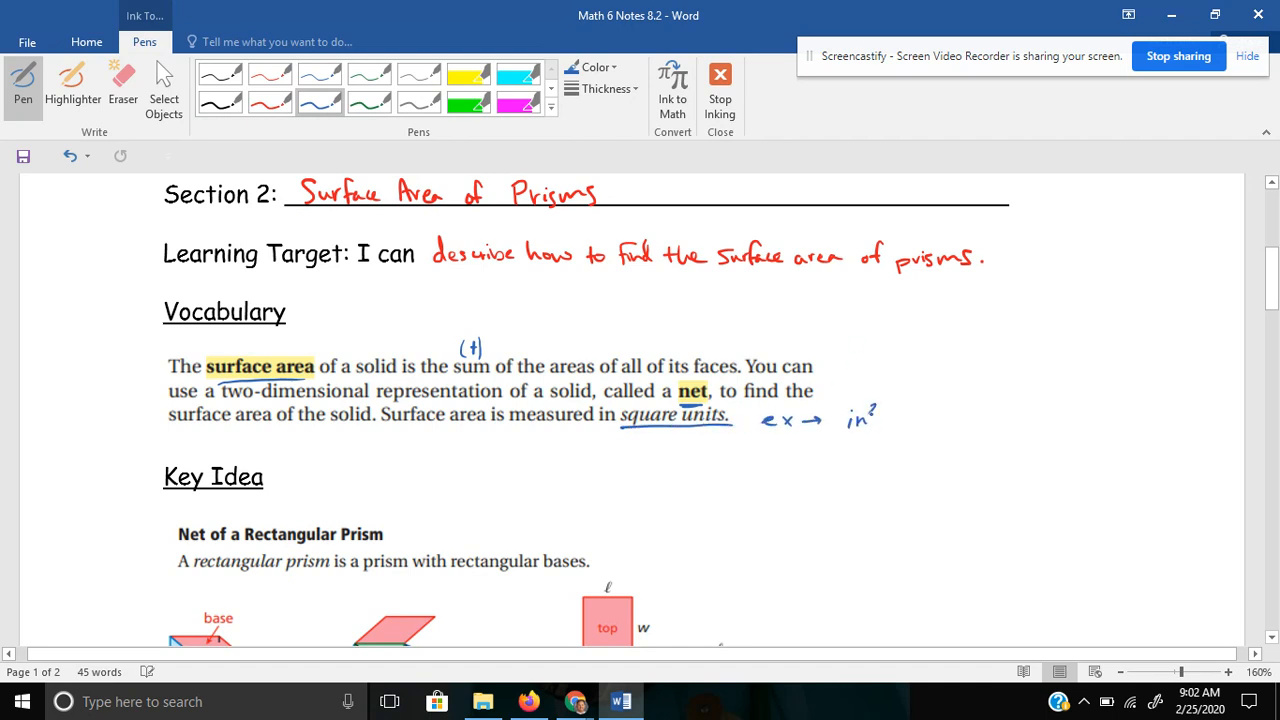
pyautogui.moveTo(884, 414); pyautogui.dragTo(944, 414)
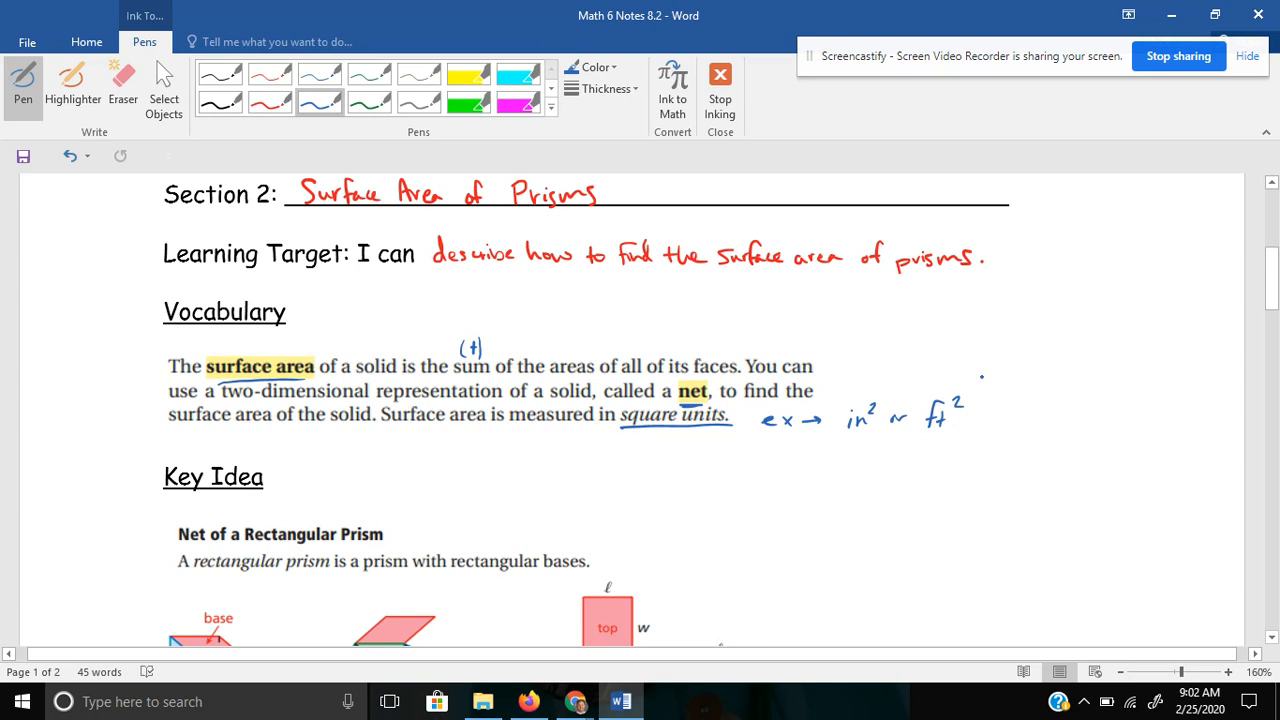
pyautogui.moveTo(1044, 424); pyautogui.dragTo(1070, 418)
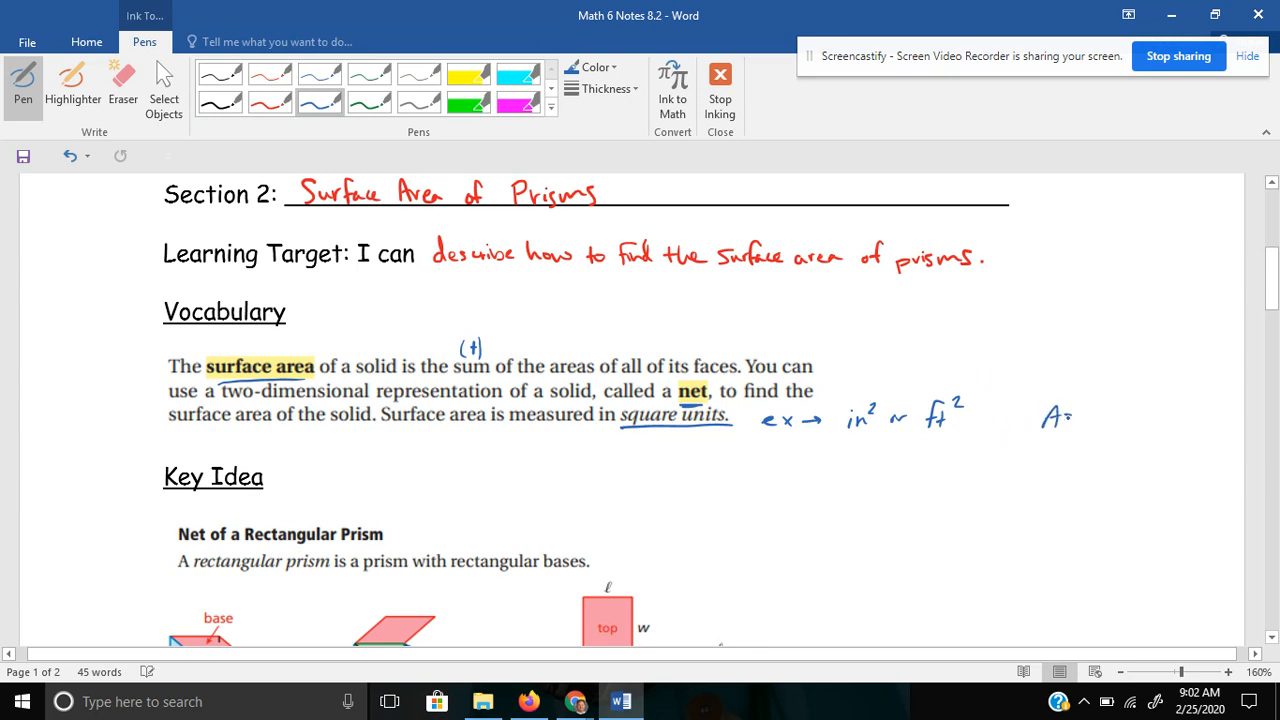
pyautogui.moveTo(1080, 418); pyautogui.dragTo(1124, 418)
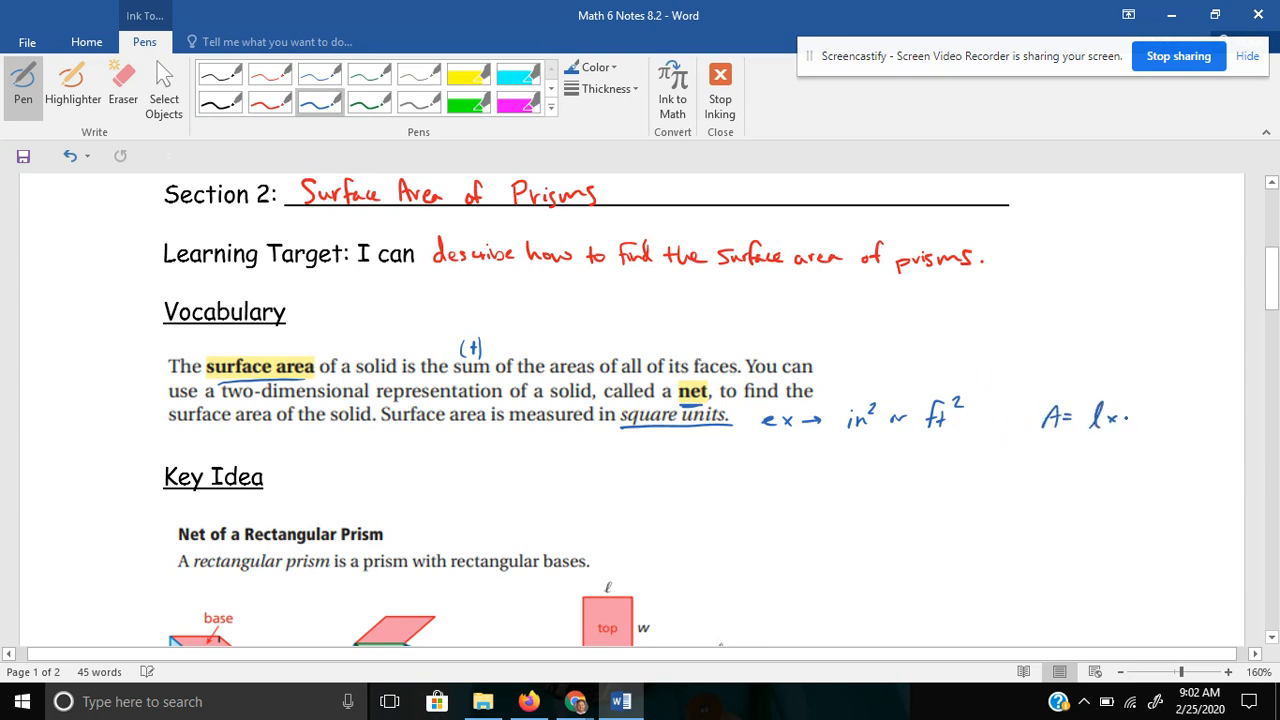
pyautogui.moveTo(1116, 414); pyautogui.dragTo(1150, 424)
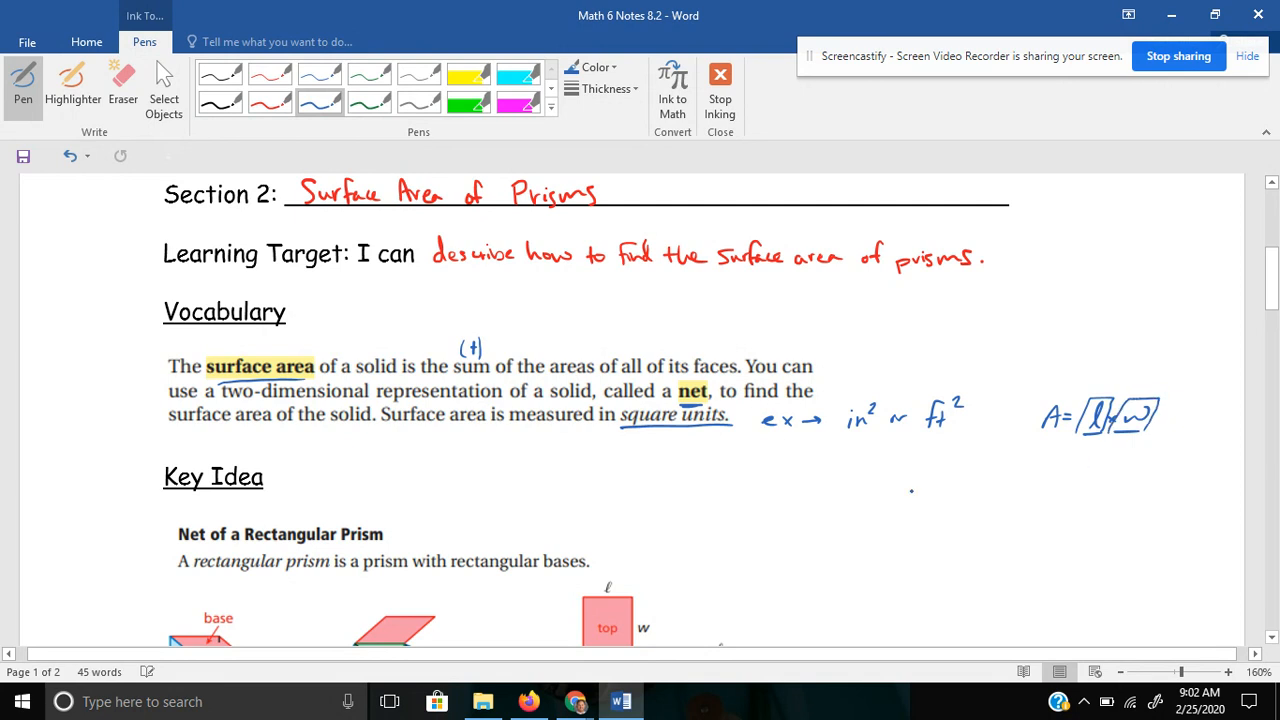
# Draw an arrow down from the circled word net and write 'unfolding a box' above the net diagram.
pyautogui.scroll(-3)
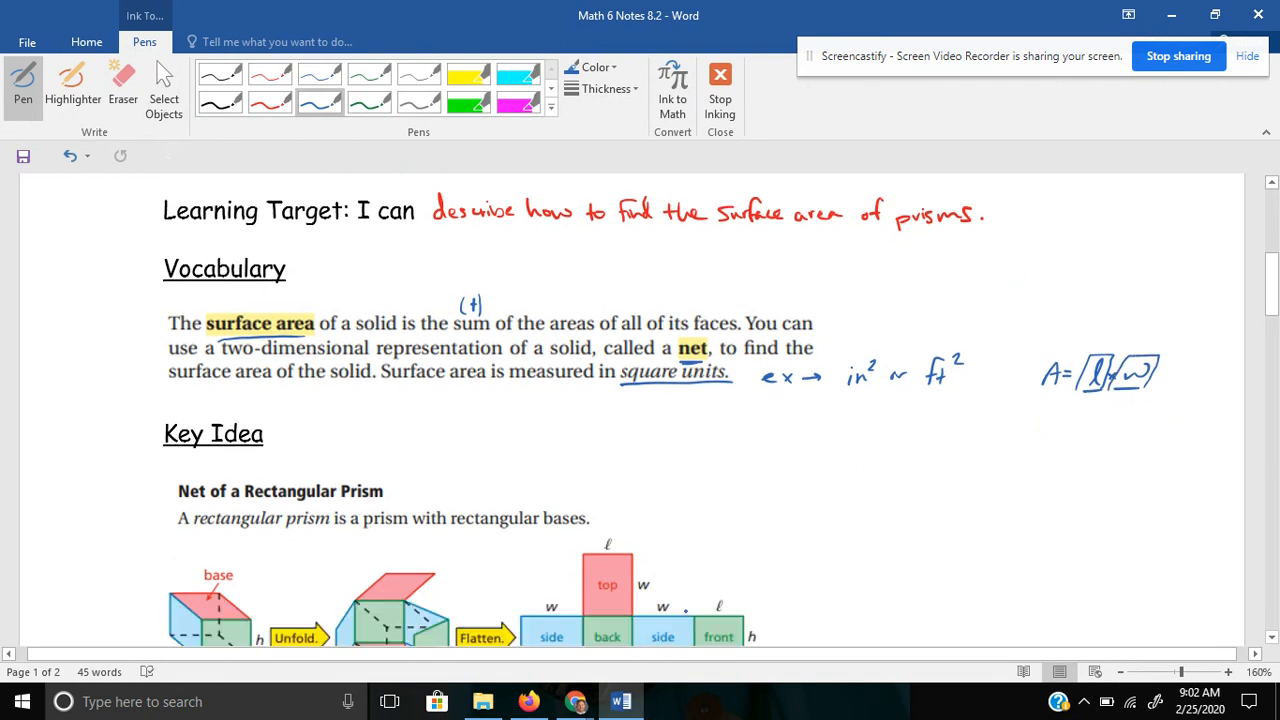
pyautogui.scroll(-3)
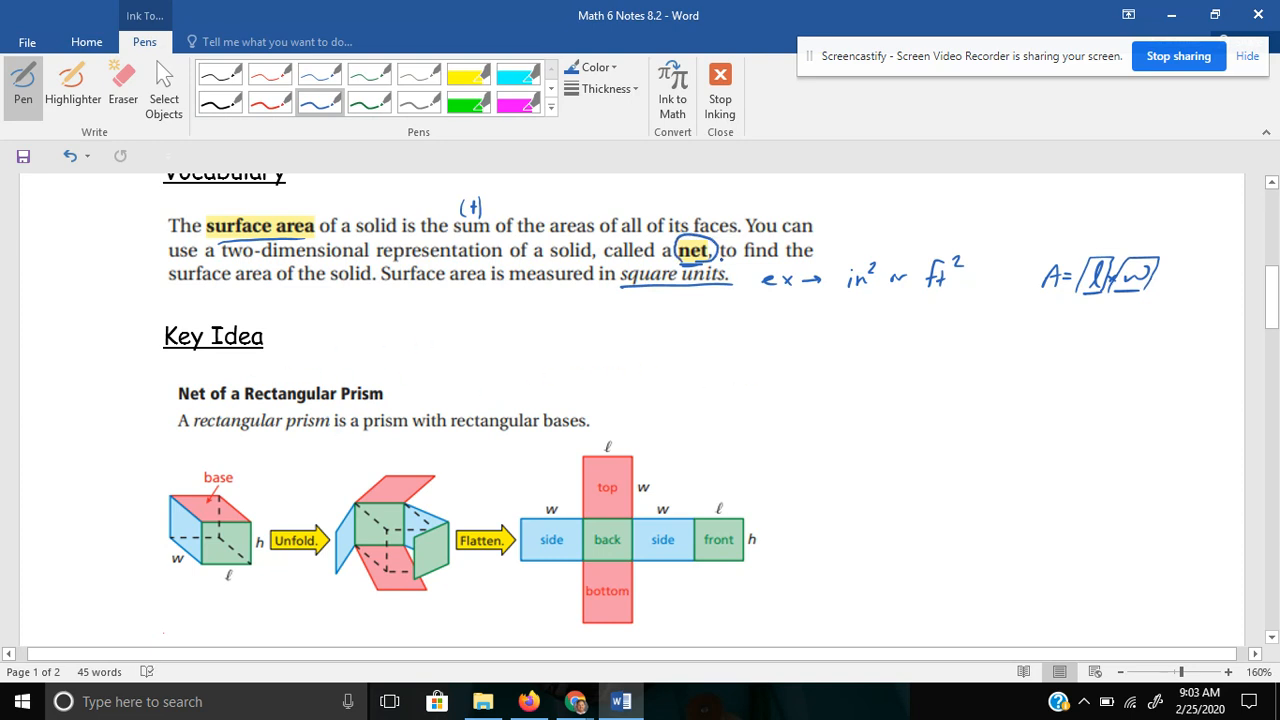
pyautogui.moveTo(716, 264); pyautogui.dragTo(704, 400)
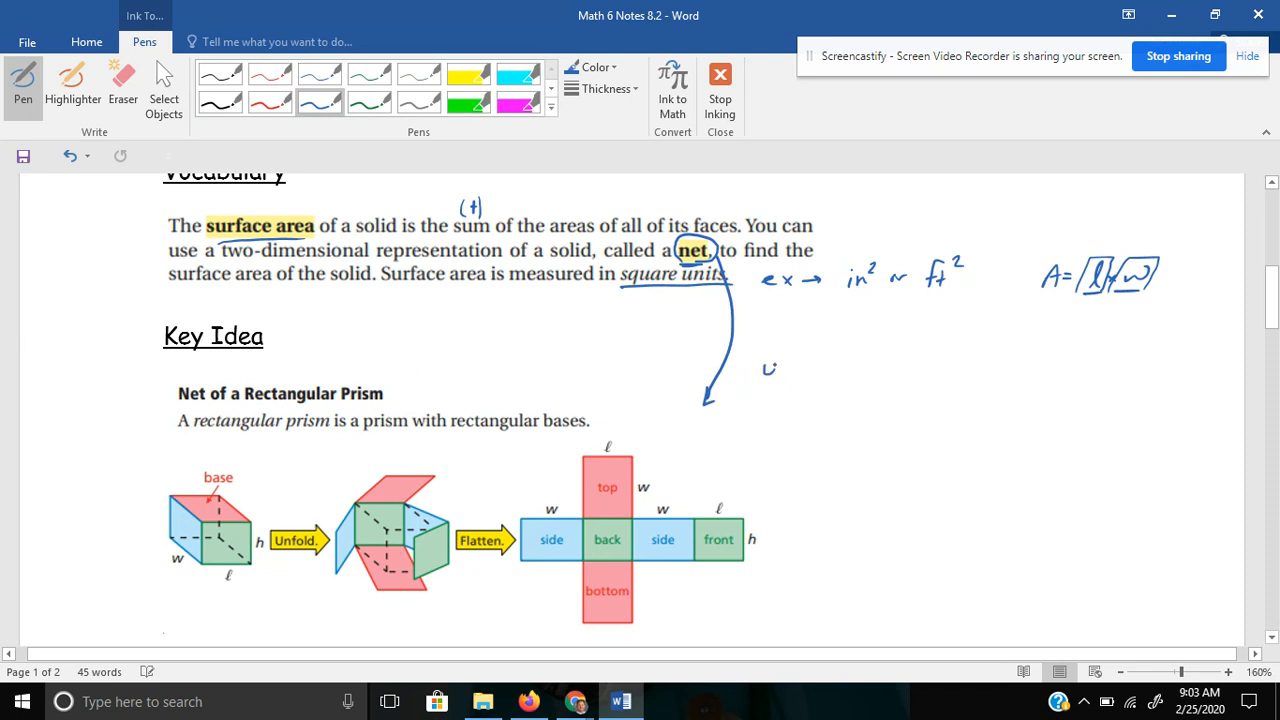
pyautogui.moveTo(760, 368); pyautogui.dragTo(820, 368)
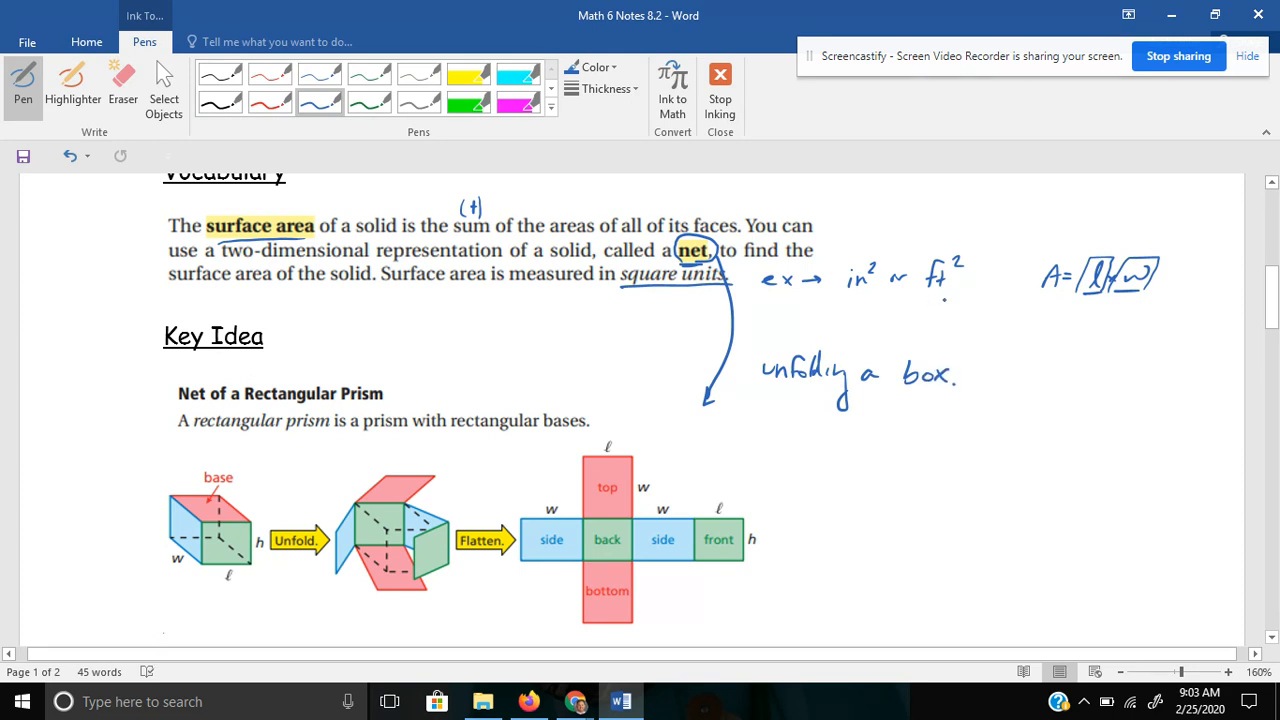
pyautogui.click(816, 396)
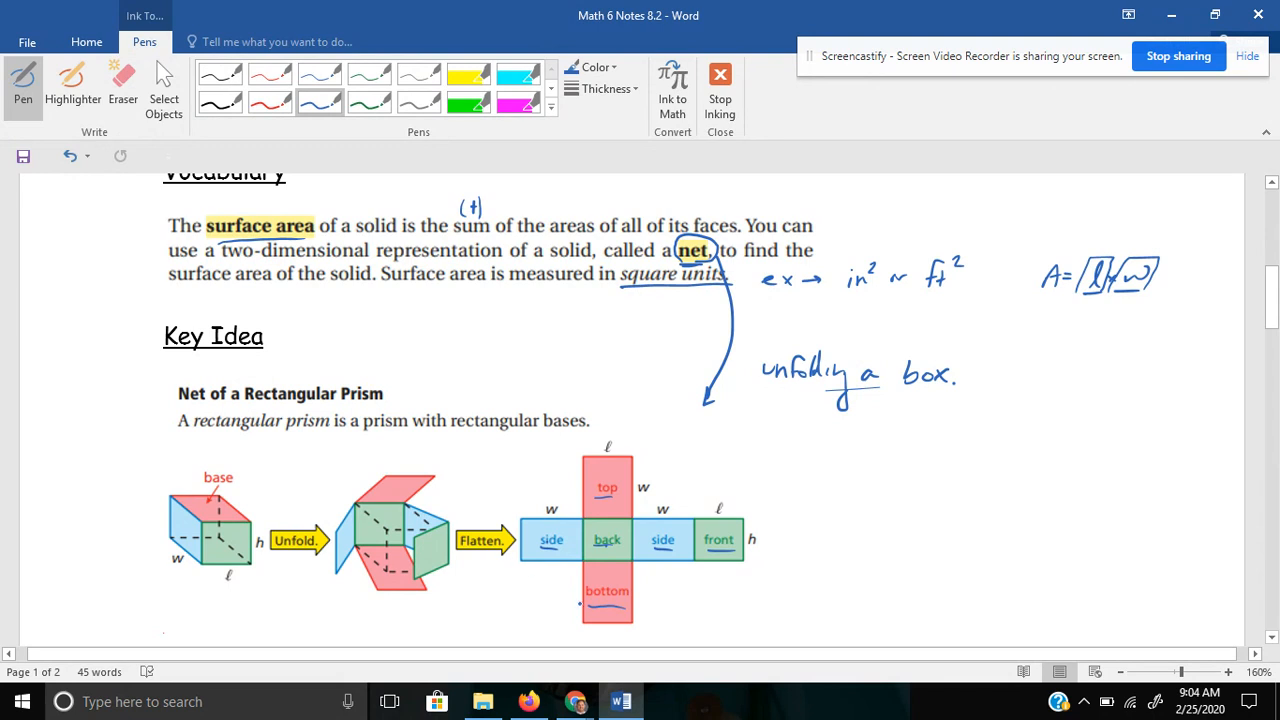
# Label the outlined flattened diagram 'net' with an arrow, then underline 'sum' and 'faces'.
pyautogui.click(808, 548)
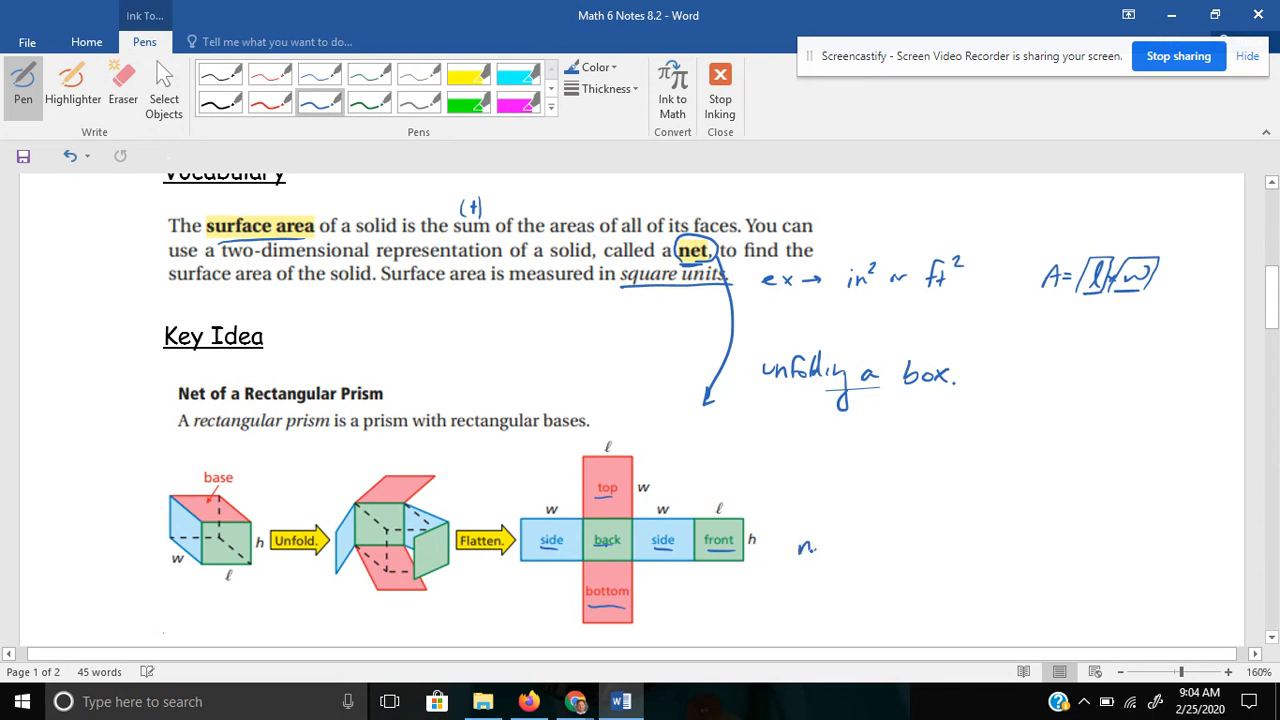
pyautogui.moveTo(780, 544); pyautogui.dragTo(824, 576)
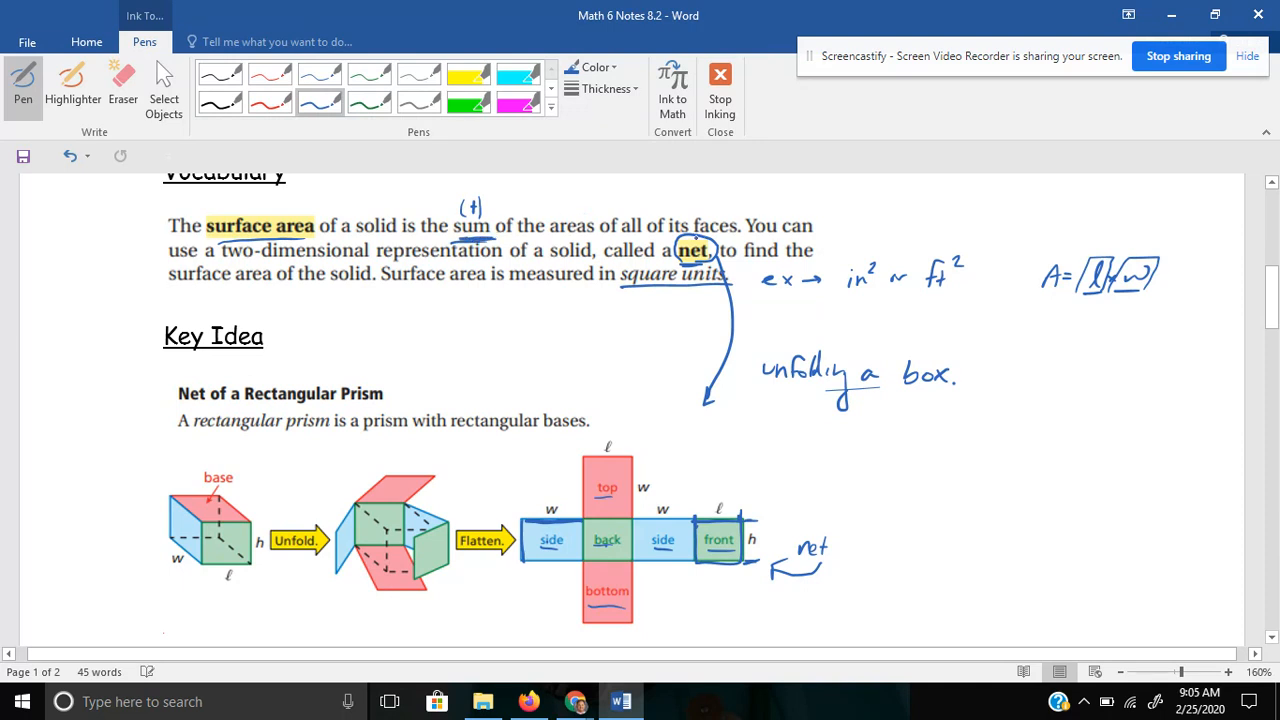
pyautogui.click(764, 396)
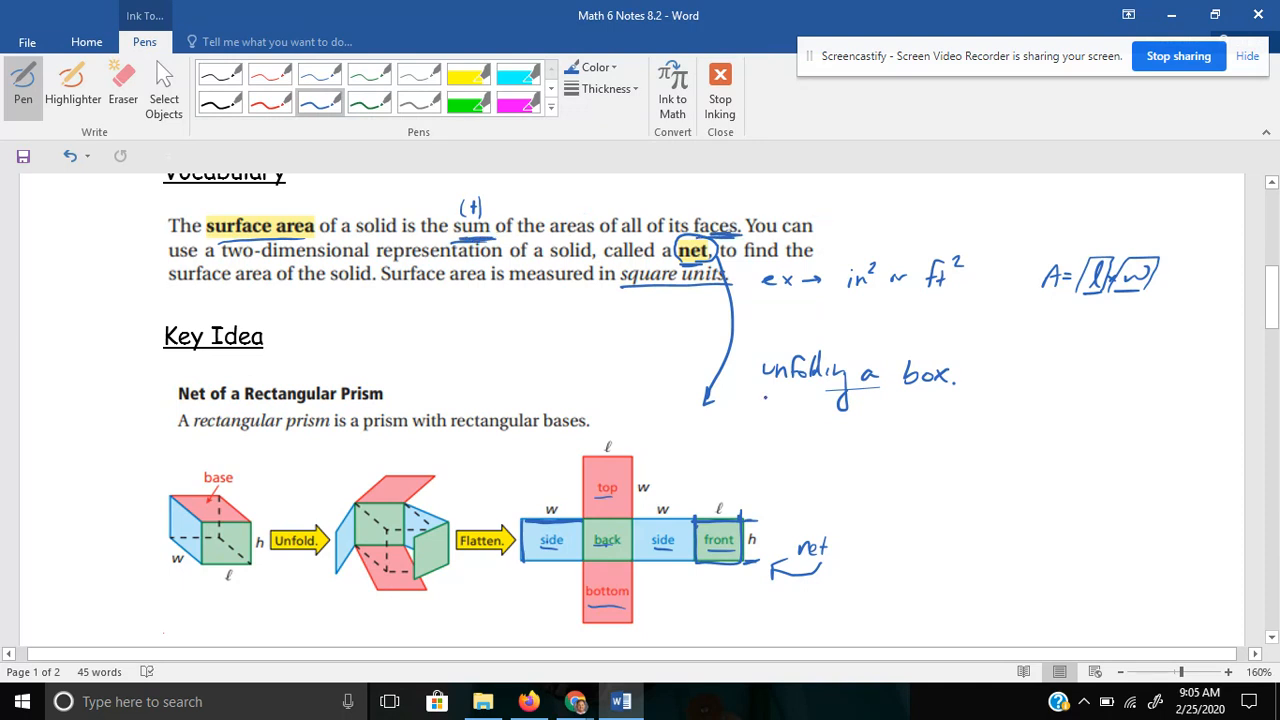
pyautogui.click(998, 460)
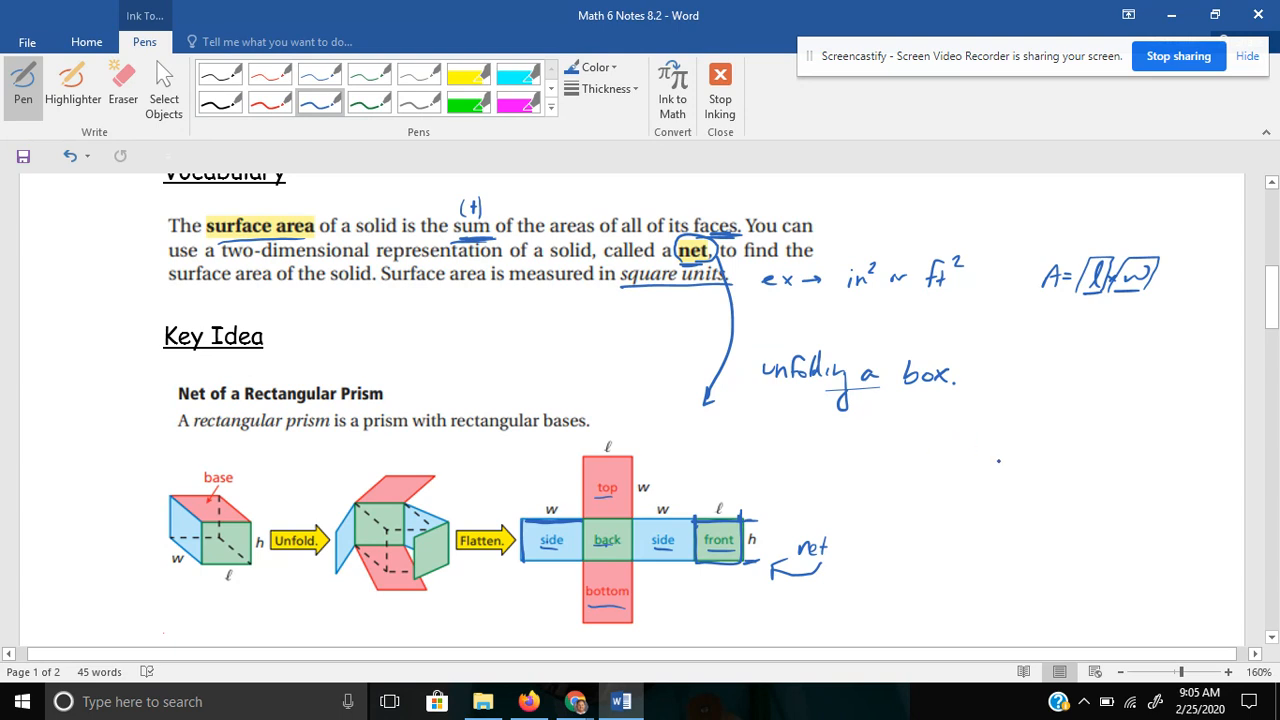
# Scroll to Example 1 with the 4 in. by 3 in. by 7 in. prism and Hint box.
pyautogui.scroll(-3)
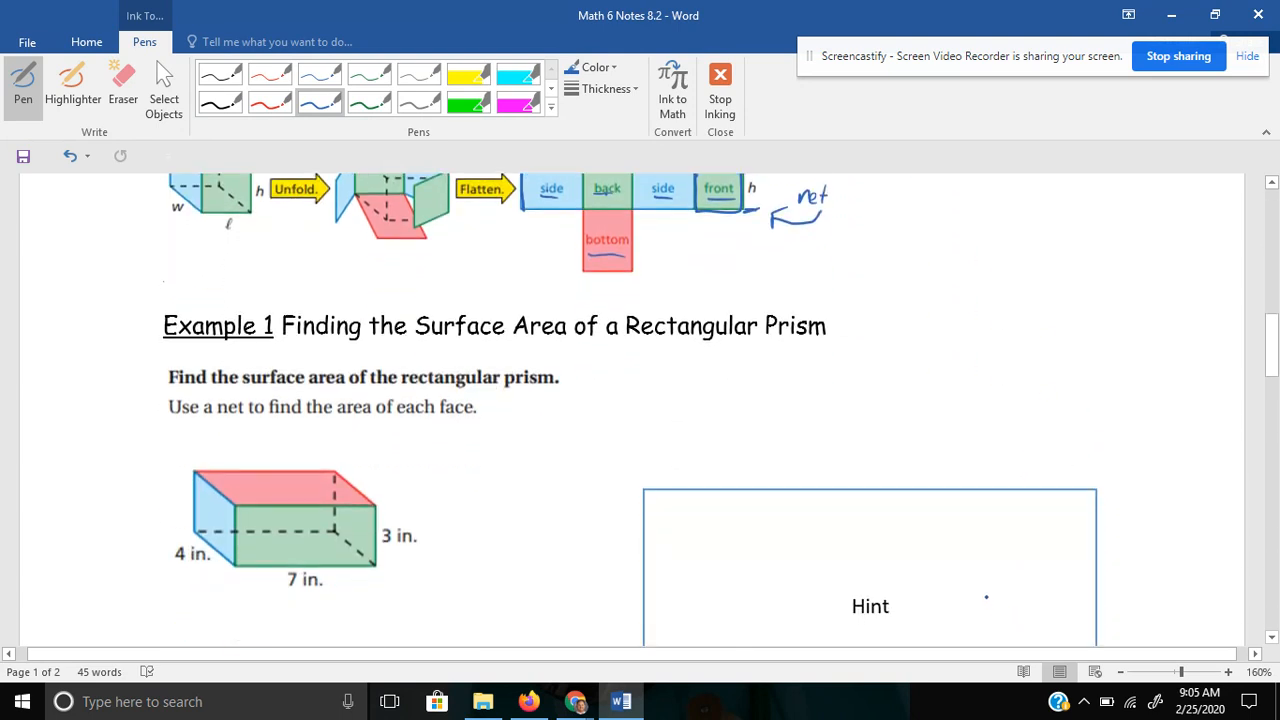
pyautogui.scroll(-3)
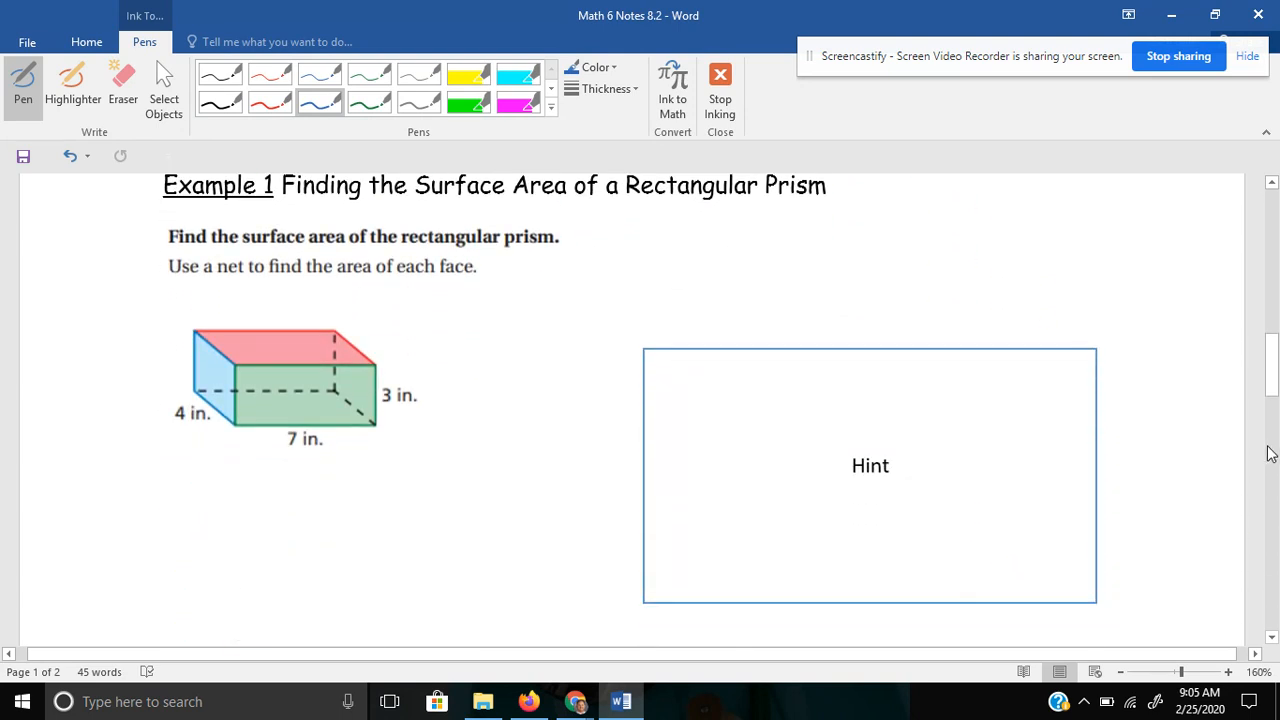
pyautogui.scroll(3)
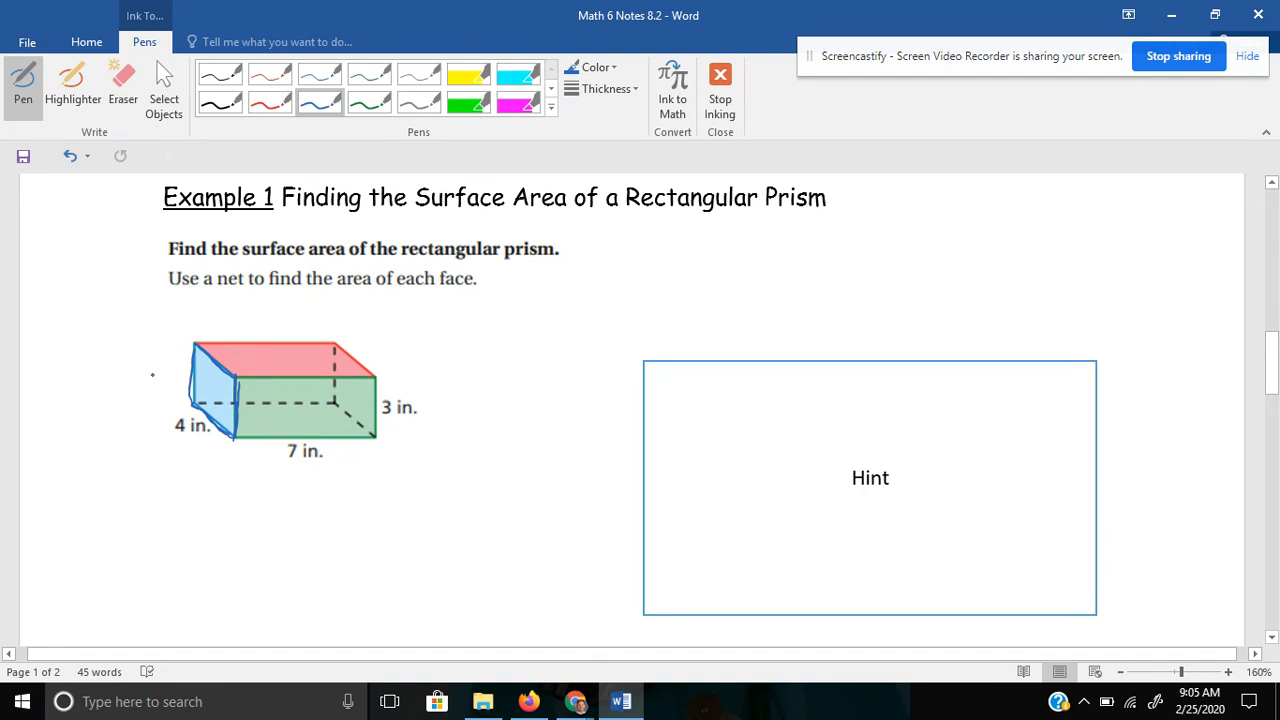
# Point an arrow at the blue face and write 4×3 = 12, ×2, blue = 24 in².
pyautogui.moveTo(150, 396); pyautogui.dragTo(190, 382)
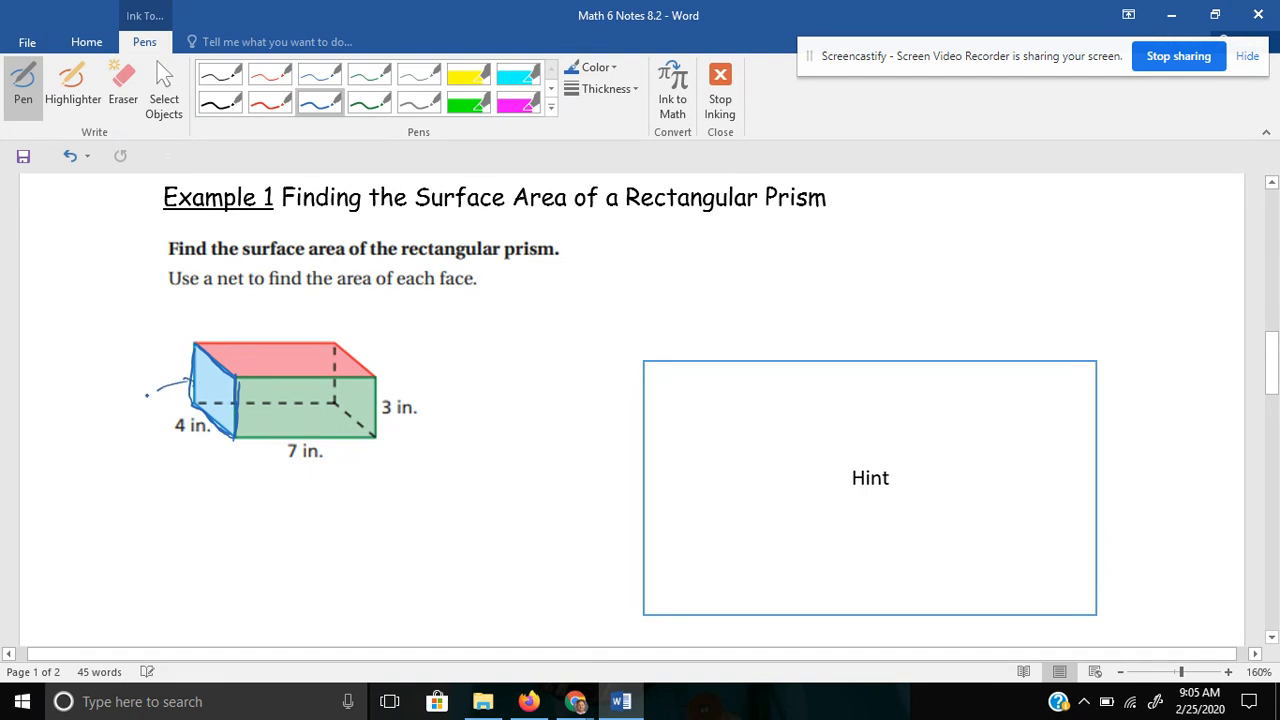
pyautogui.moveTo(150, 396); pyautogui.dragTo(124, 390)
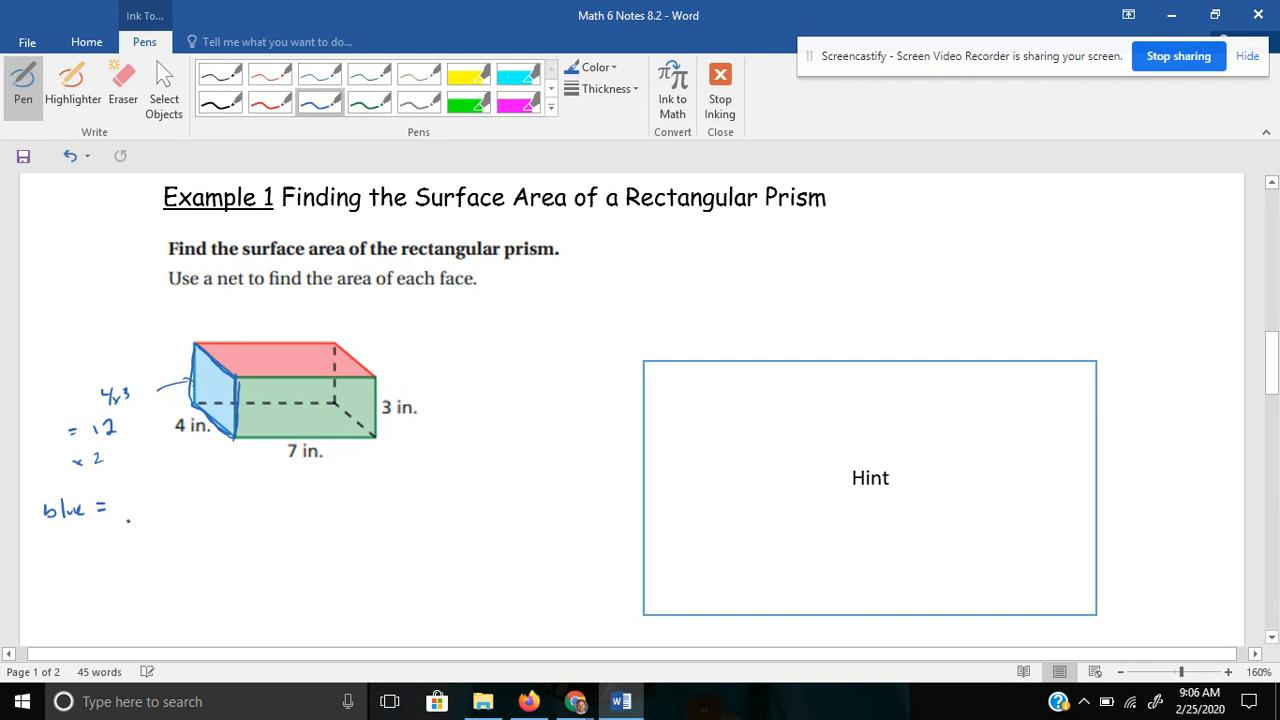
pyautogui.moveTo(120, 516); pyautogui.dragTo(136, 510)
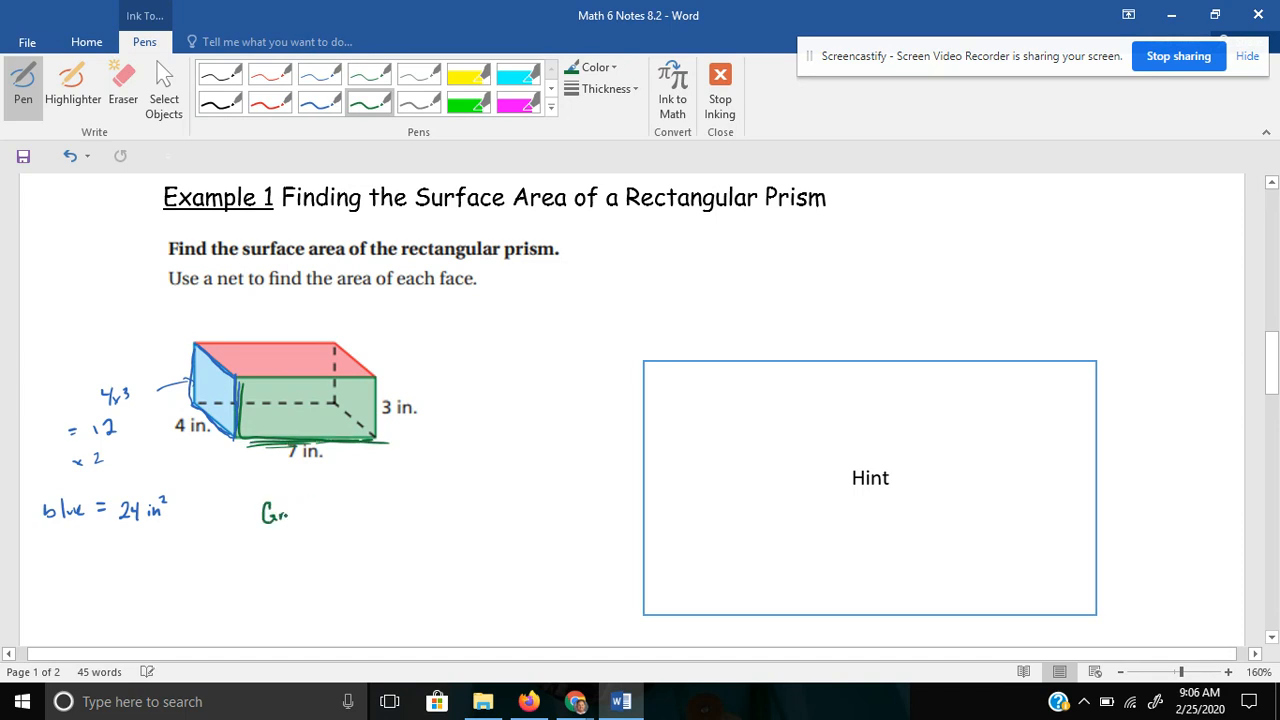
pyautogui.moveTo(290, 514)
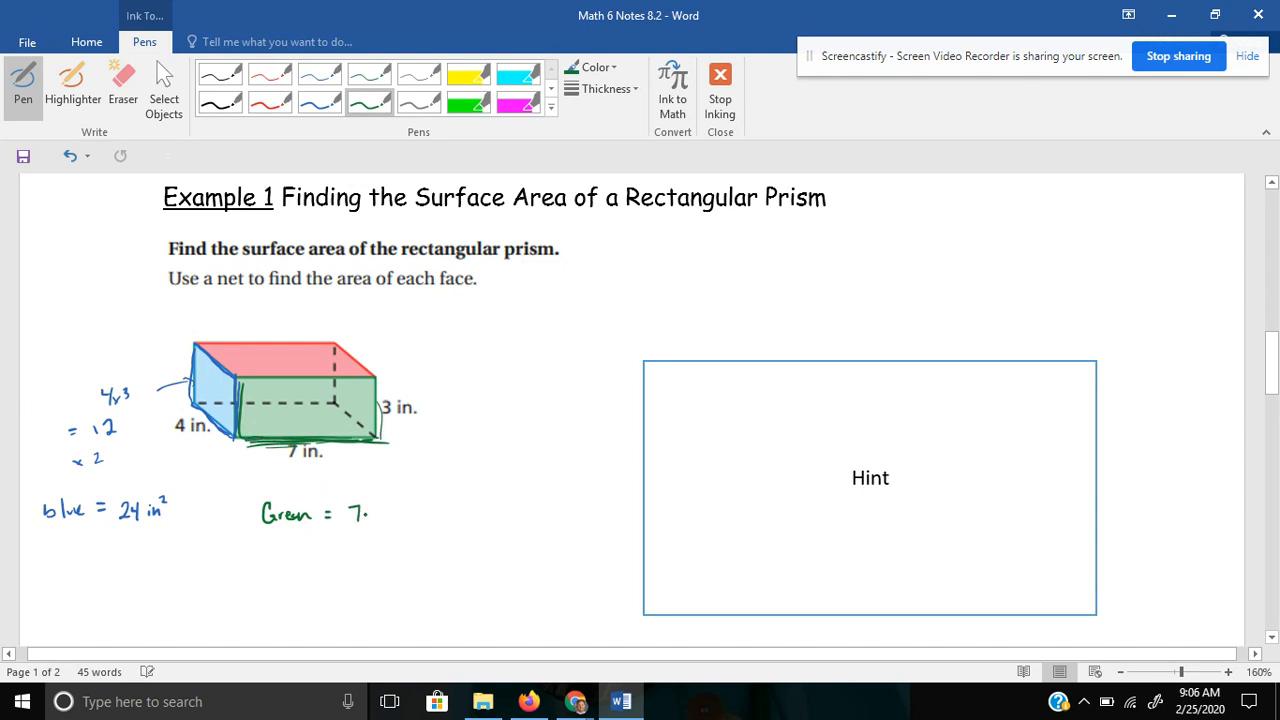
# Write Green = 7×3 = 21 ×2 = 42 in², then in red R = 7×4 = 28, 28+28 = 56.
pyautogui.moveTo(370, 512); pyautogui.dragTo(420, 512)
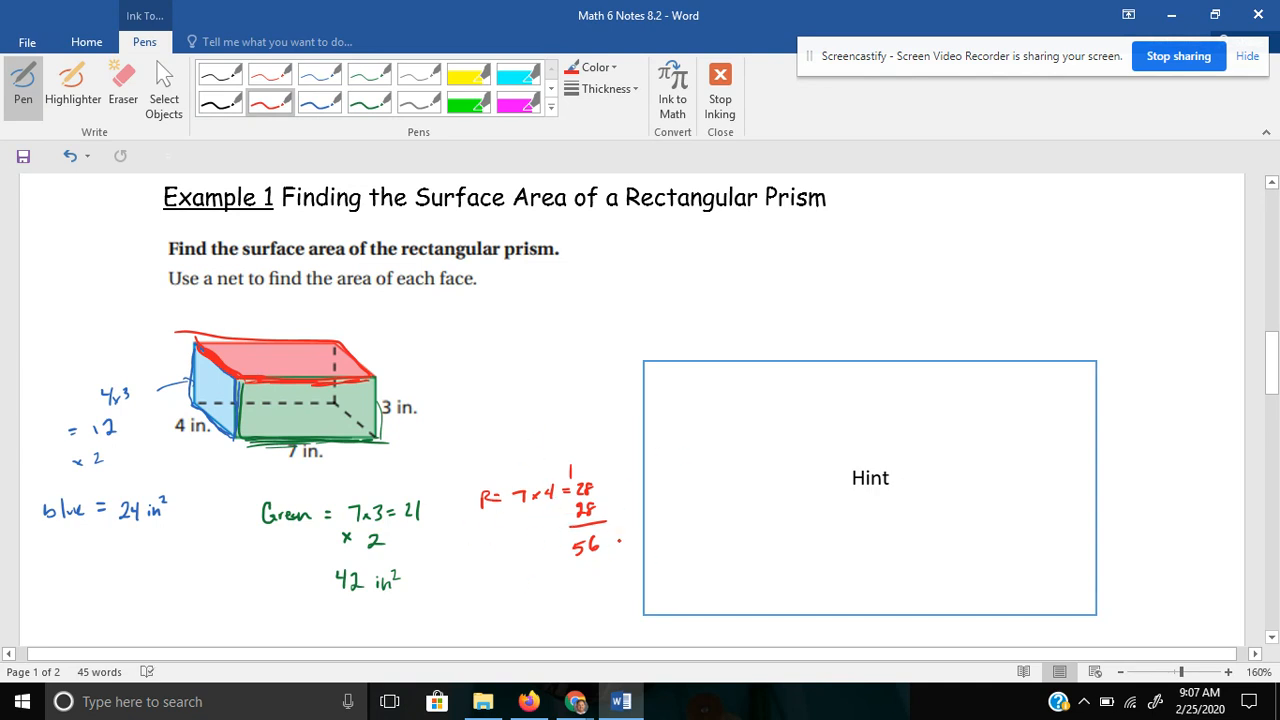
pyautogui.moveTo(620, 544); pyautogui.dragTo(640, 544)
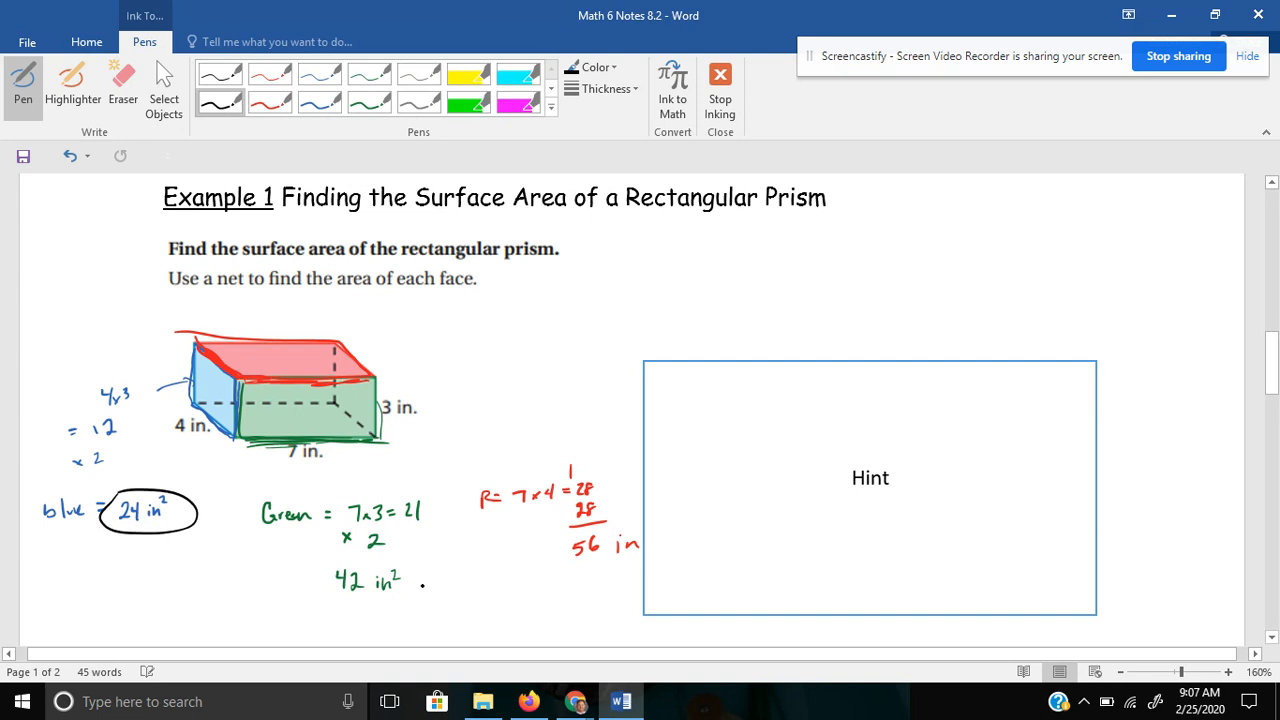
# Circle 42 in² and 56 in², add plus signs between the face areas, and start the sum with 24.
pyautogui.moveTo(300, 580); pyautogui.dragTo(420, 576)
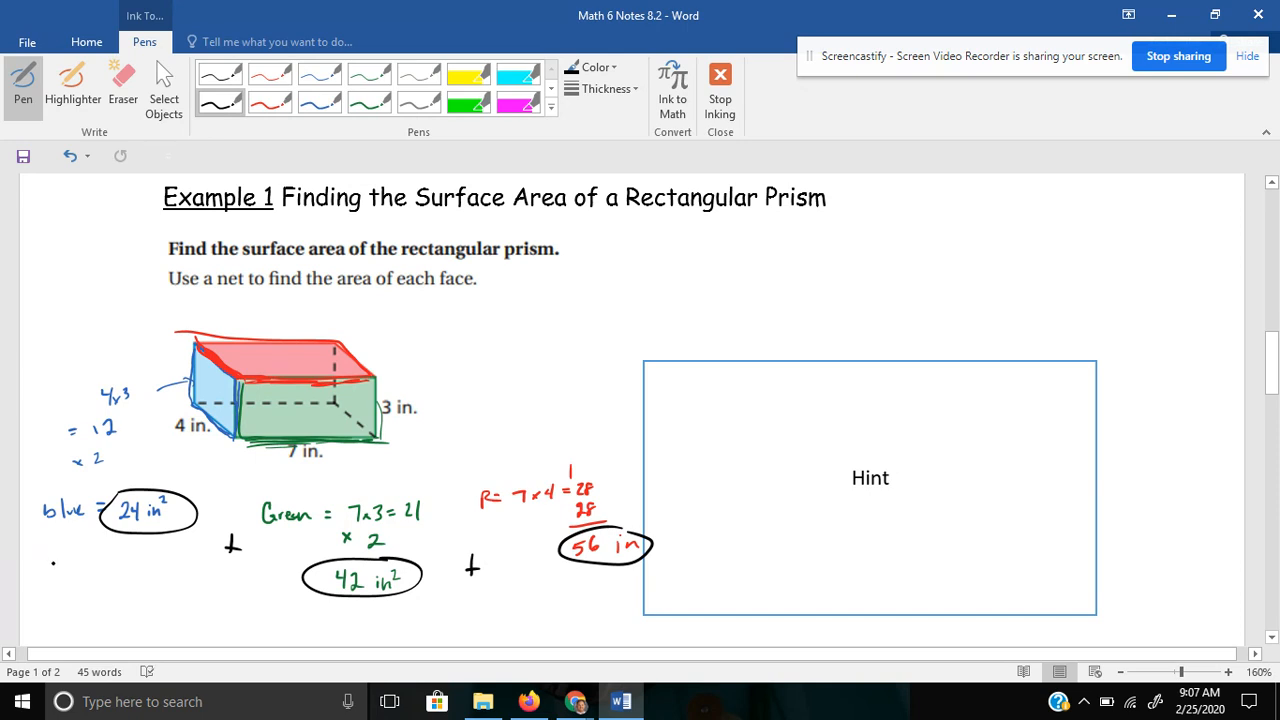
pyautogui.moveTo(44, 570); pyautogui.dragTo(64, 564)
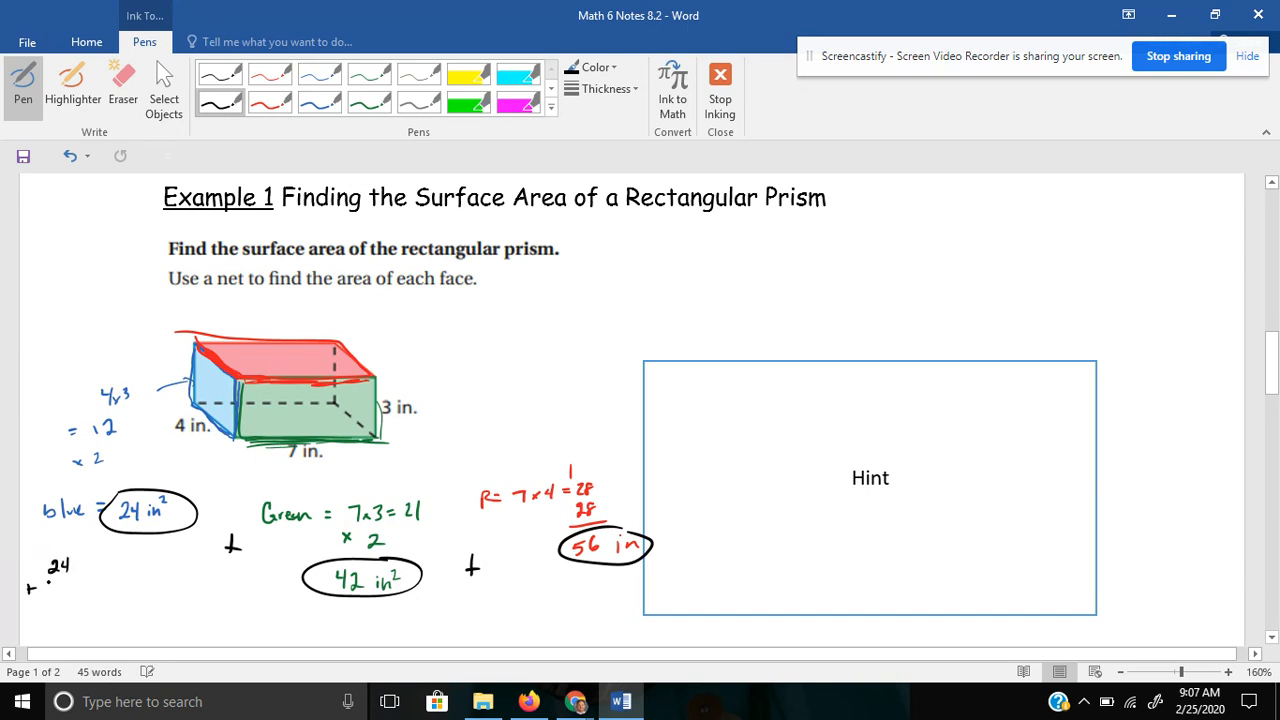
pyautogui.moveTo(44, 584); pyautogui.dragTo(60, 610)
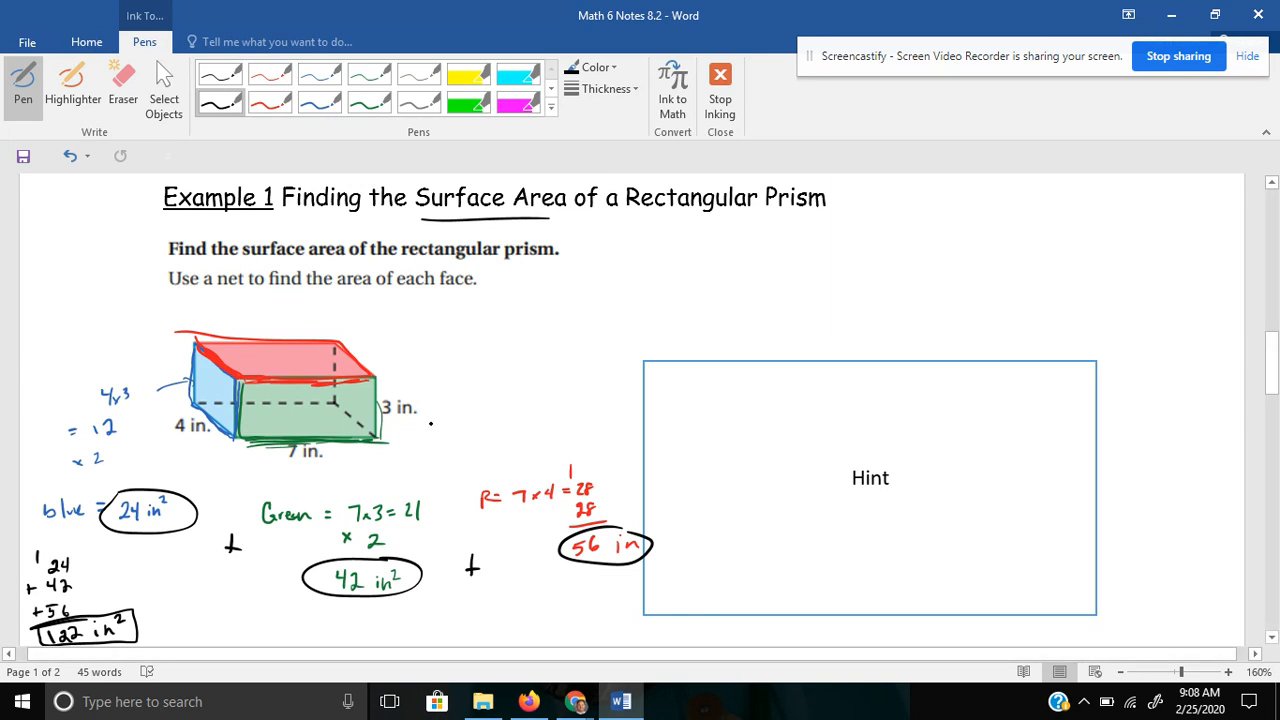
pyautogui.moveTo(500, 540)
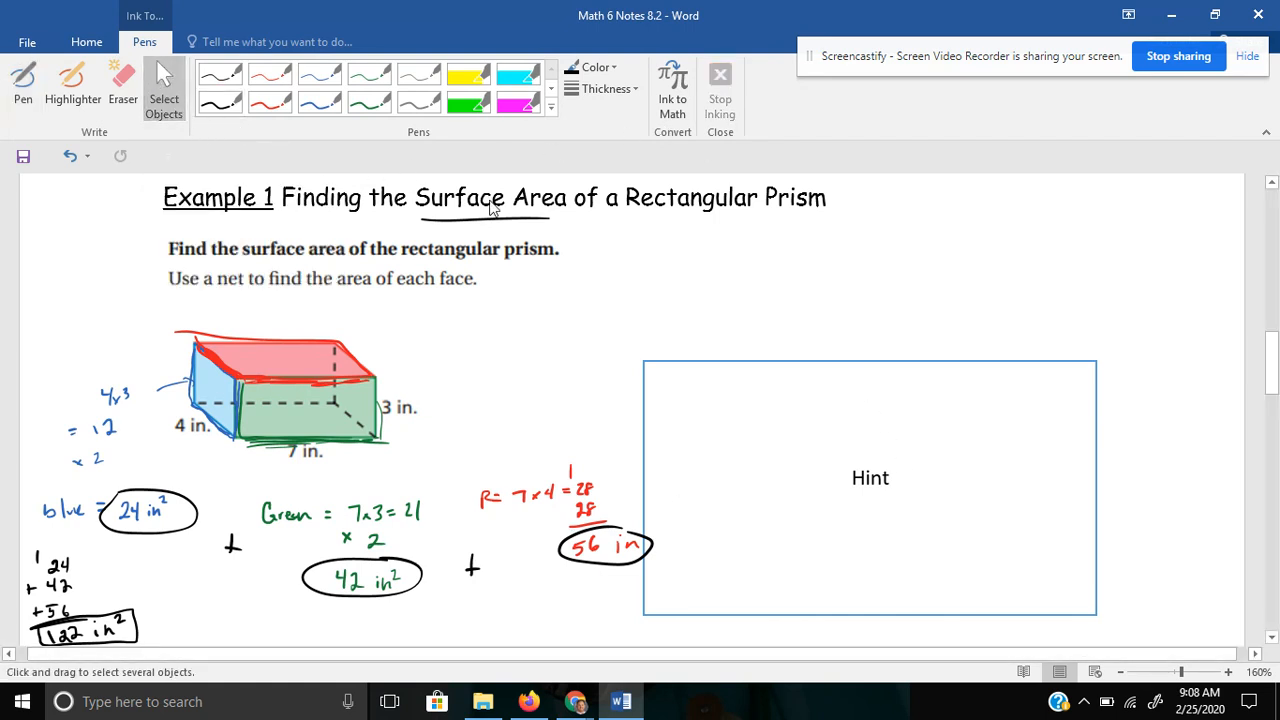
# Select the Hint box and drag it upward to uncover the prism's labeled net below.
pyautogui.click(870, 476)
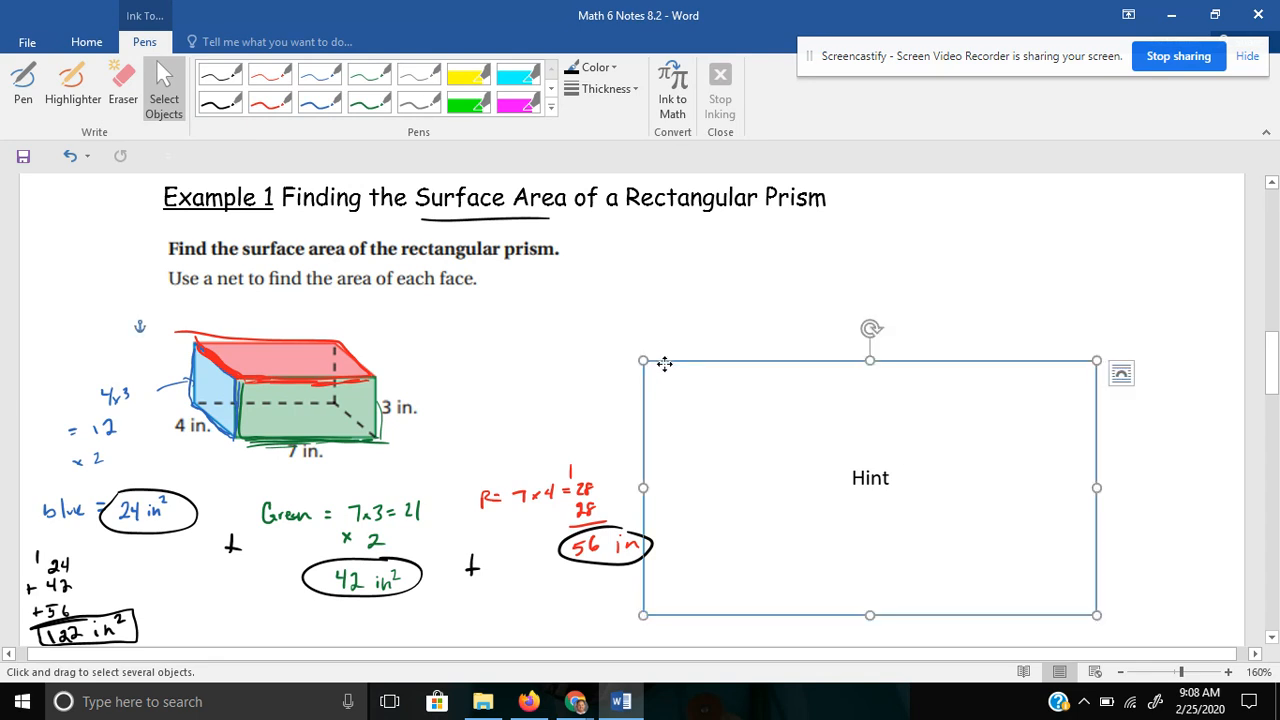
pyautogui.moveTo(780, 336)
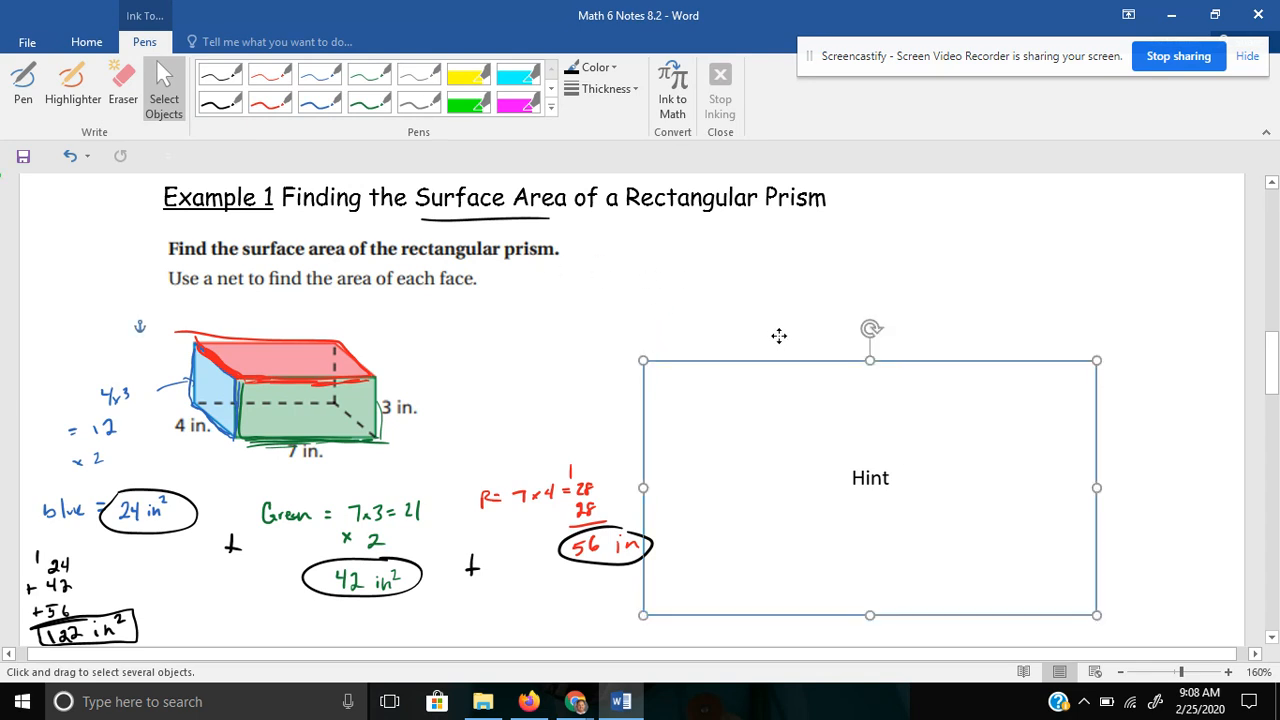
pyautogui.moveTo(870, 476); pyautogui.dragTo(736, 388)
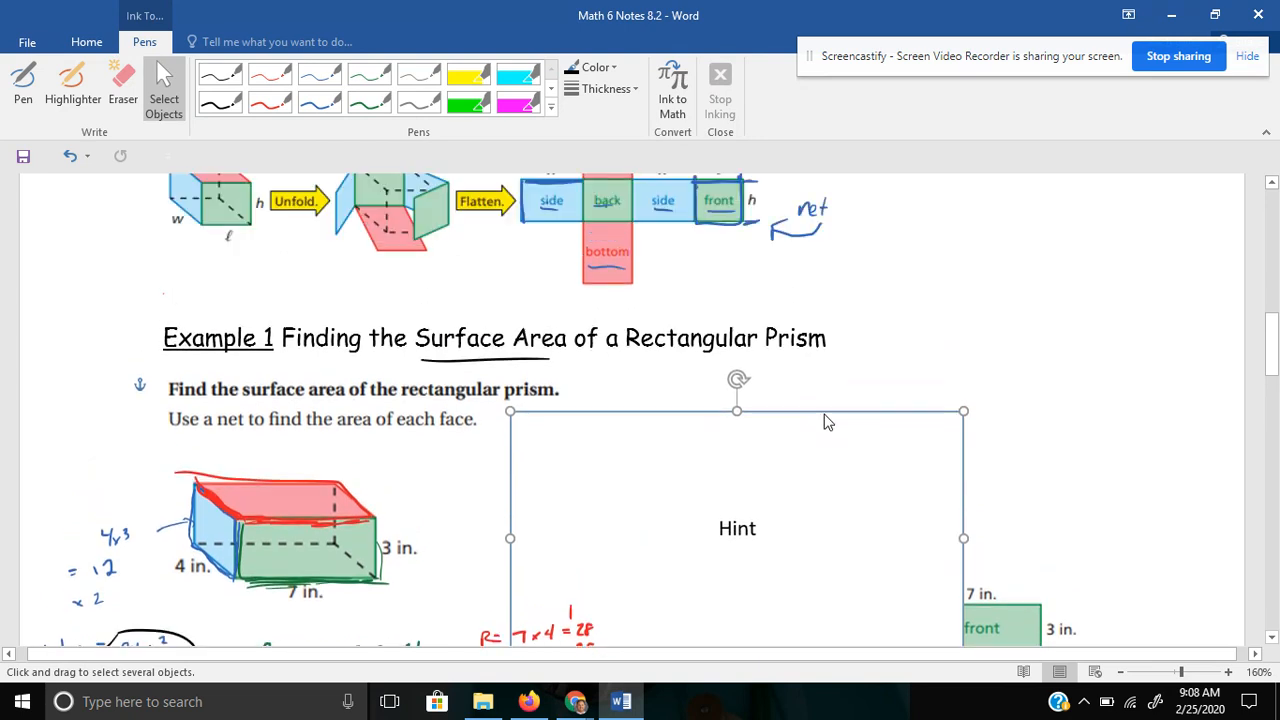
pyautogui.moveTo(824, 412)
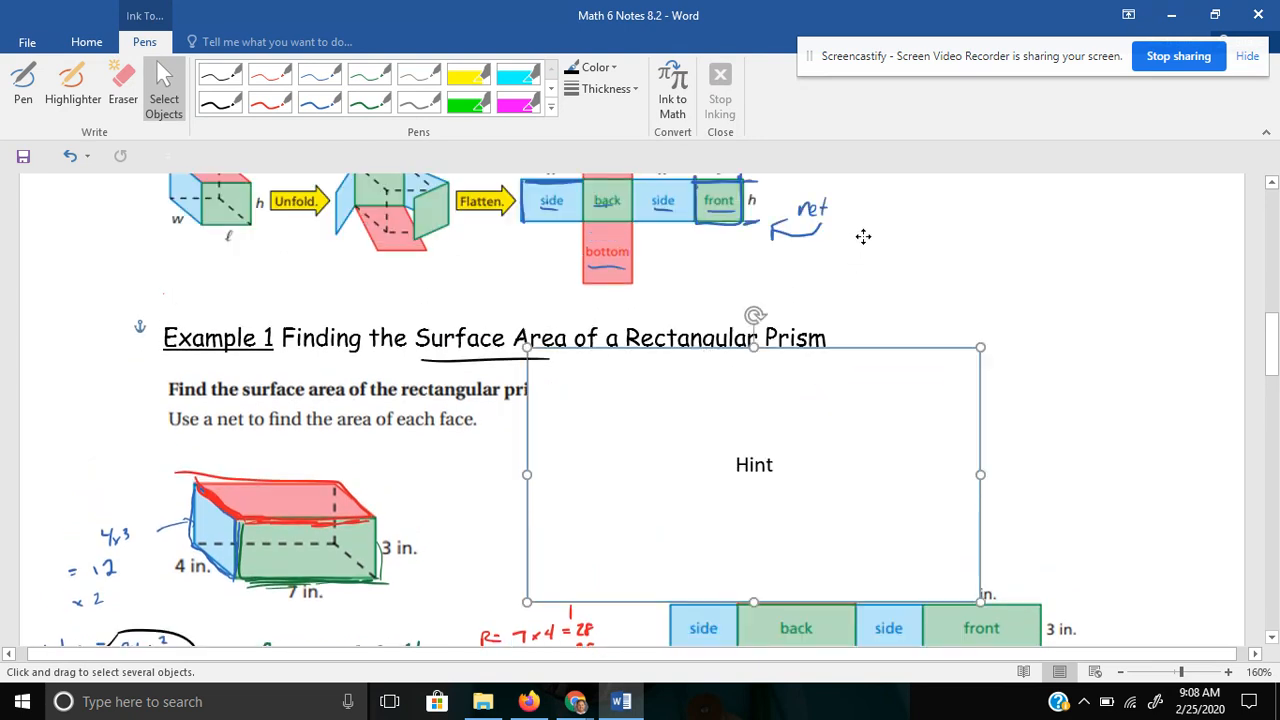
pyautogui.scroll(-3)
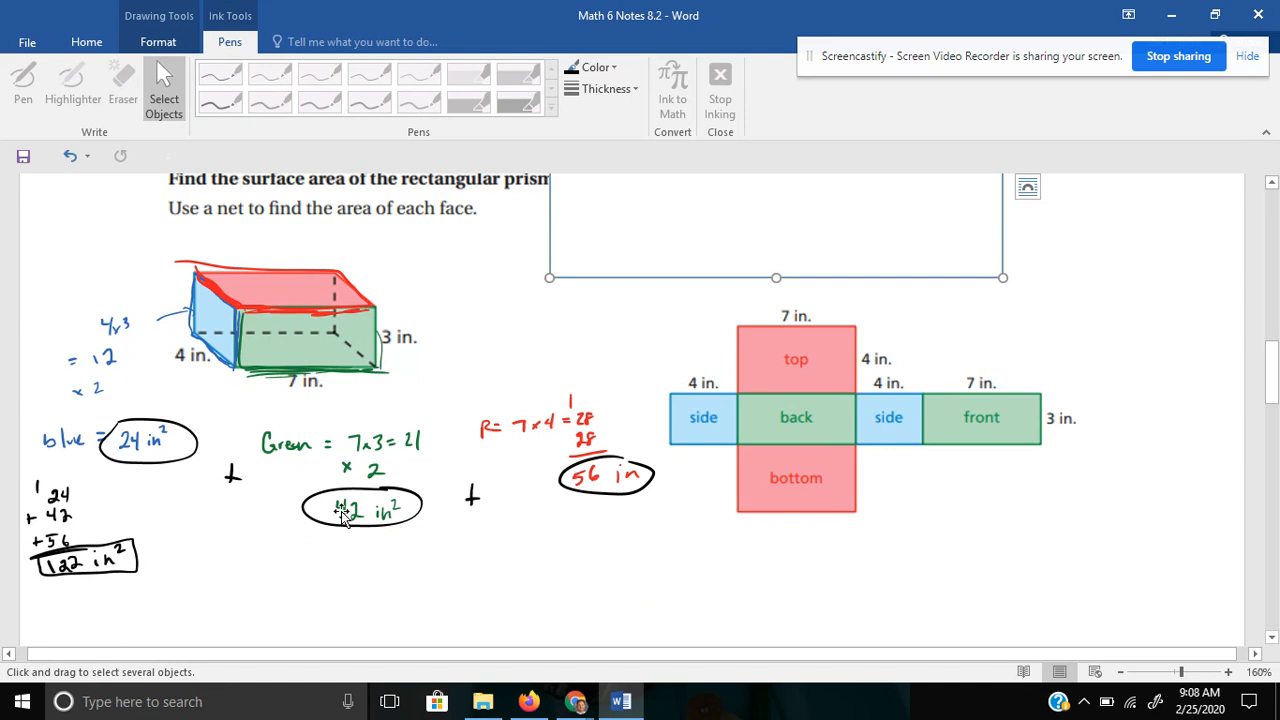
pyautogui.moveTo(796, 82)
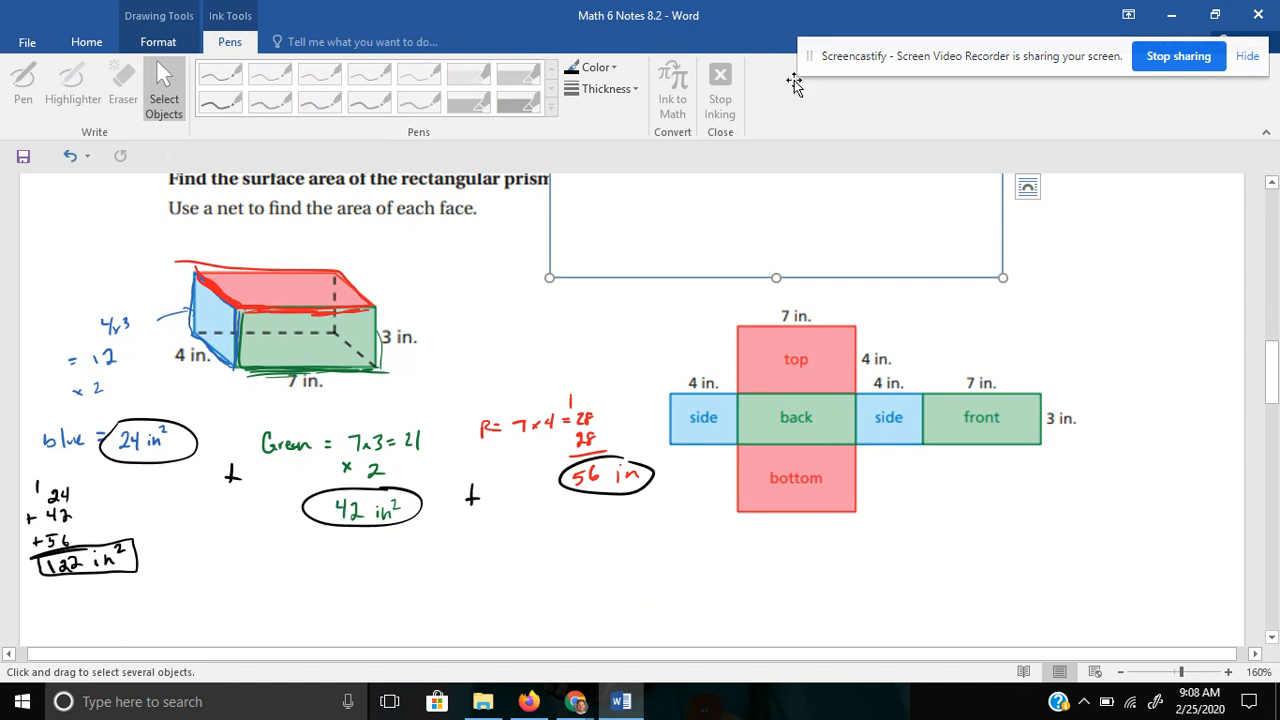
pyautogui.moveTo(212, 302)
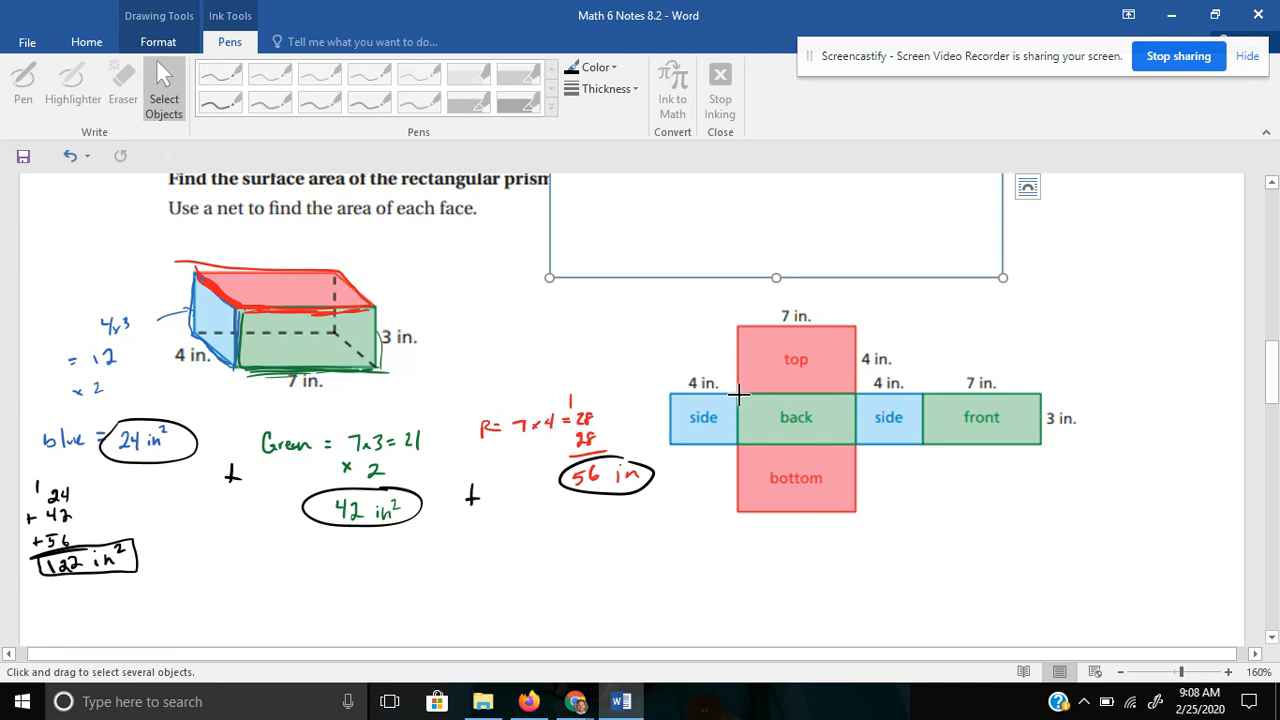
pyautogui.moveTo(836, 362)
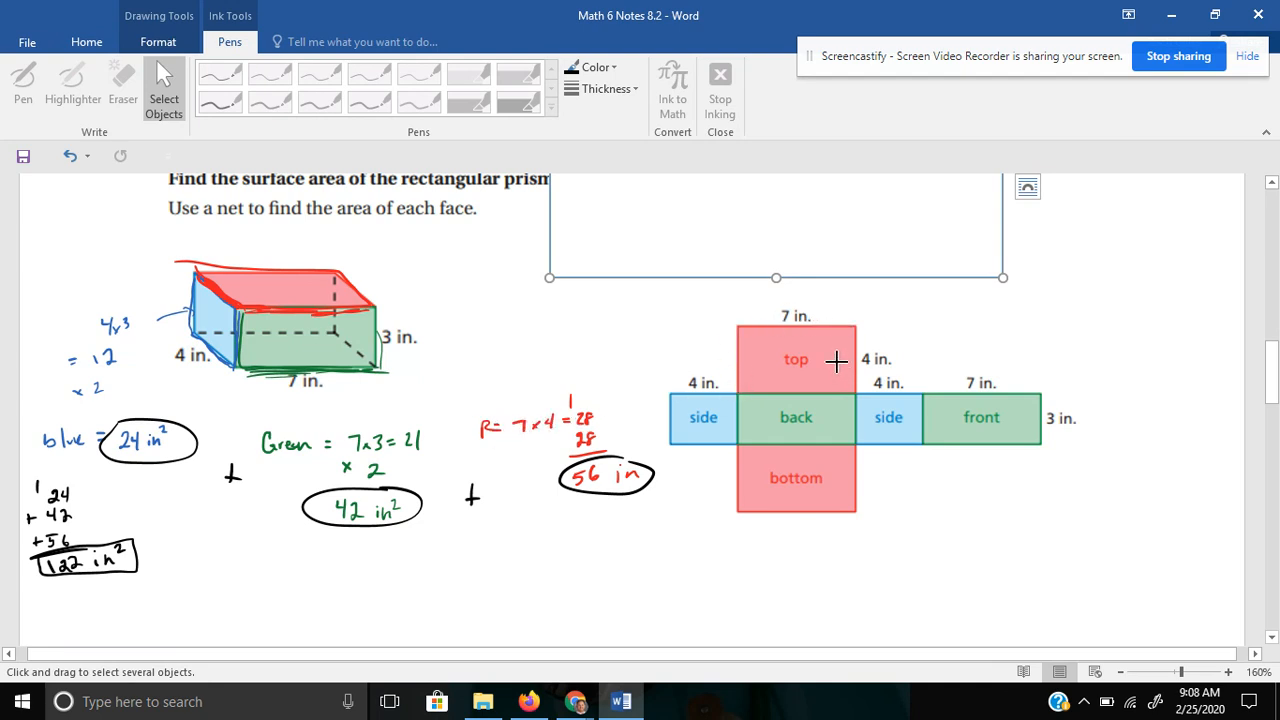
pyautogui.moveTo(802, 472)
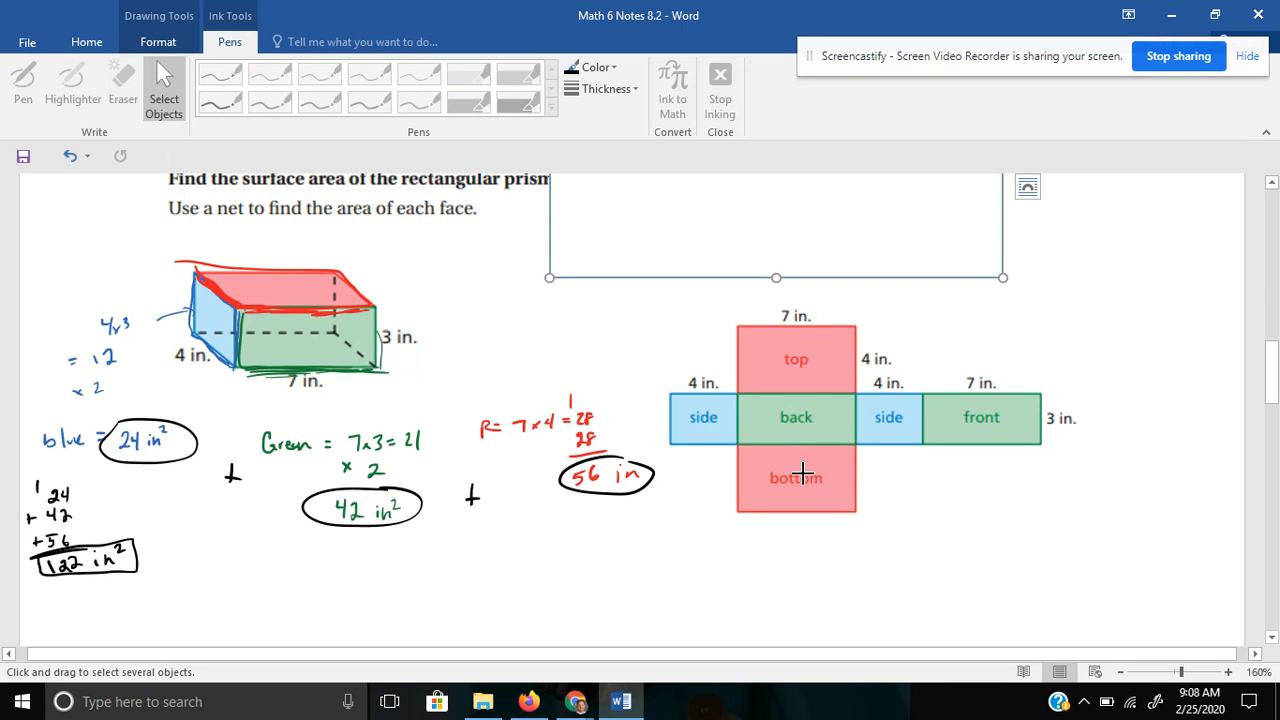
pyautogui.moveTo(862, 442)
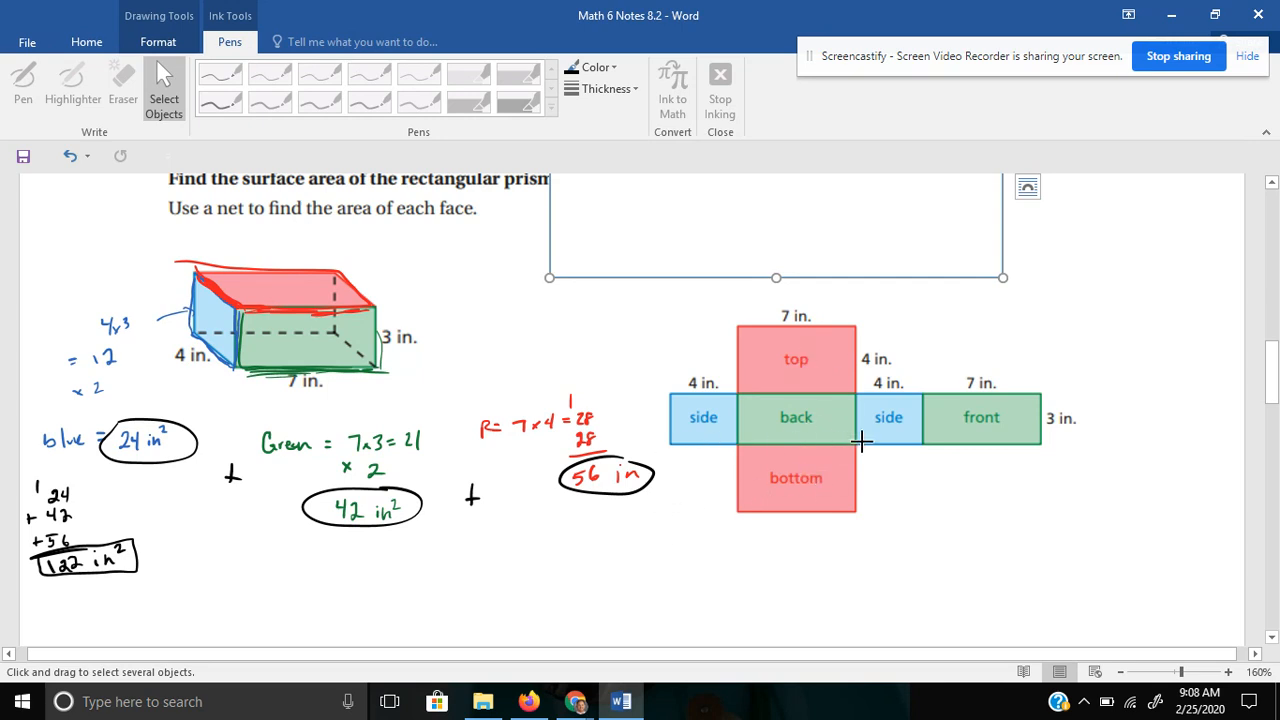
pyautogui.moveTo(990, 414)
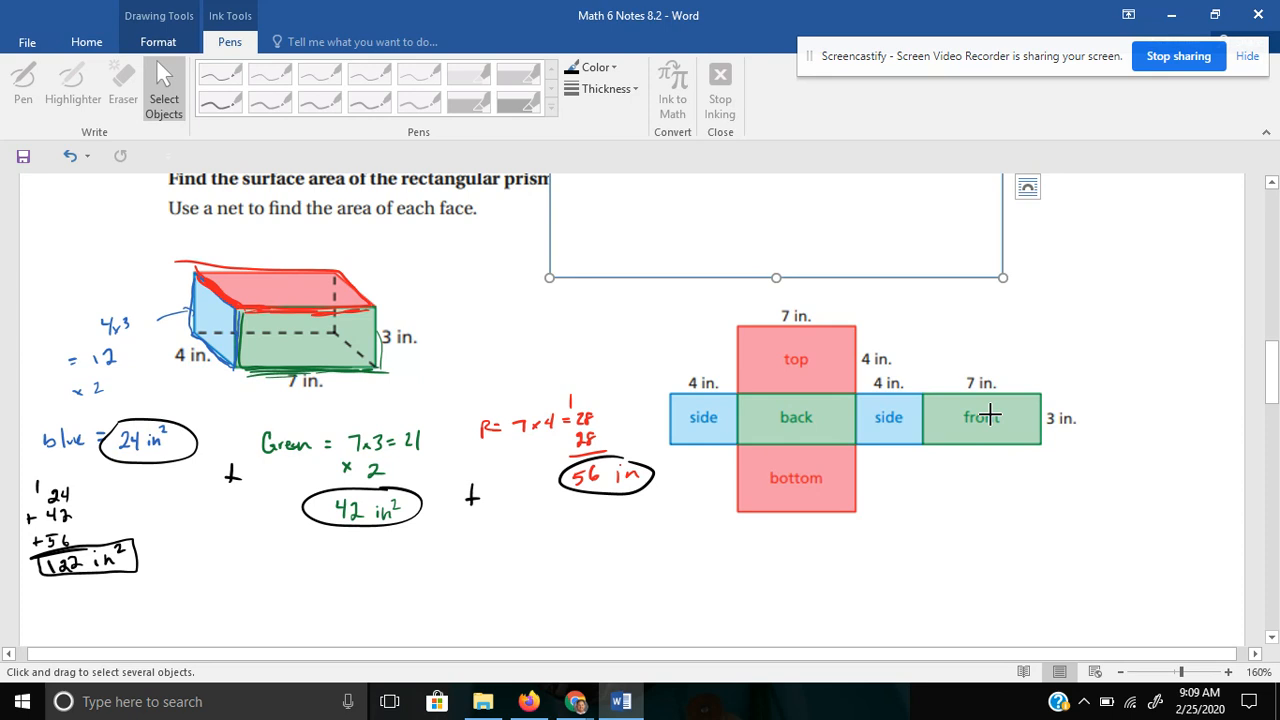
pyautogui.moveTo(992, 396)
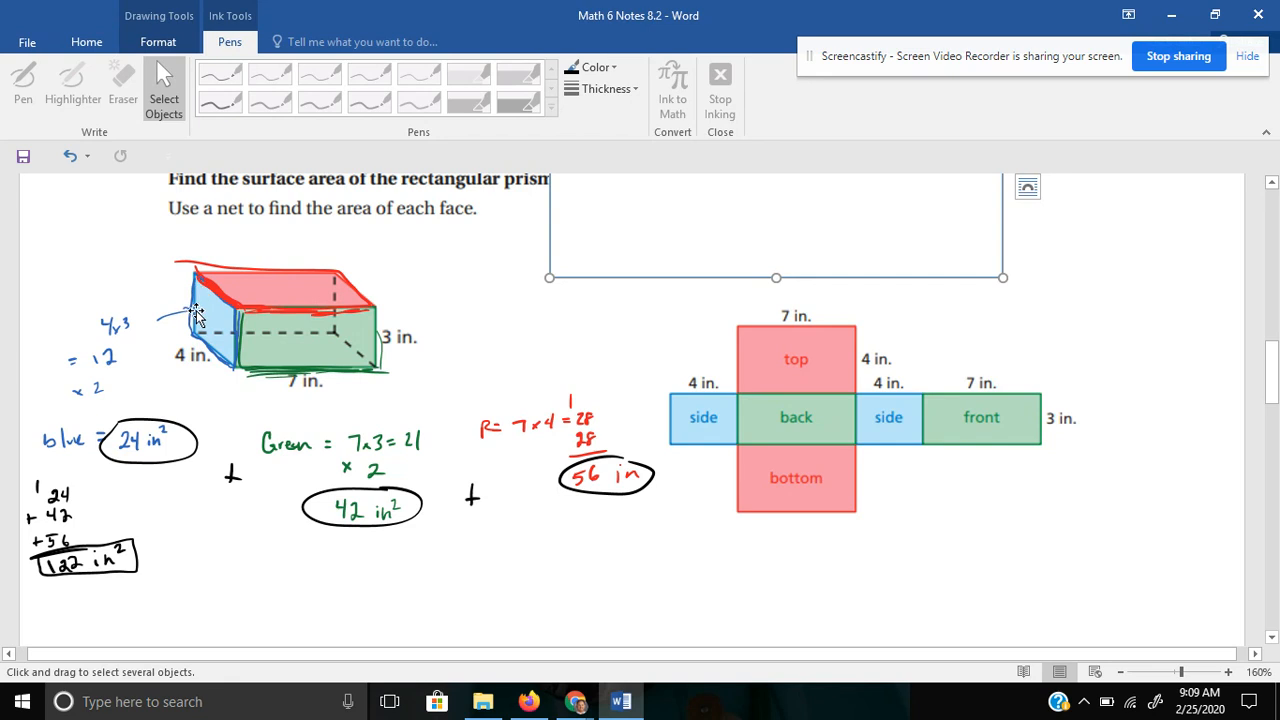
pyautogui.moveTo(630, 316)
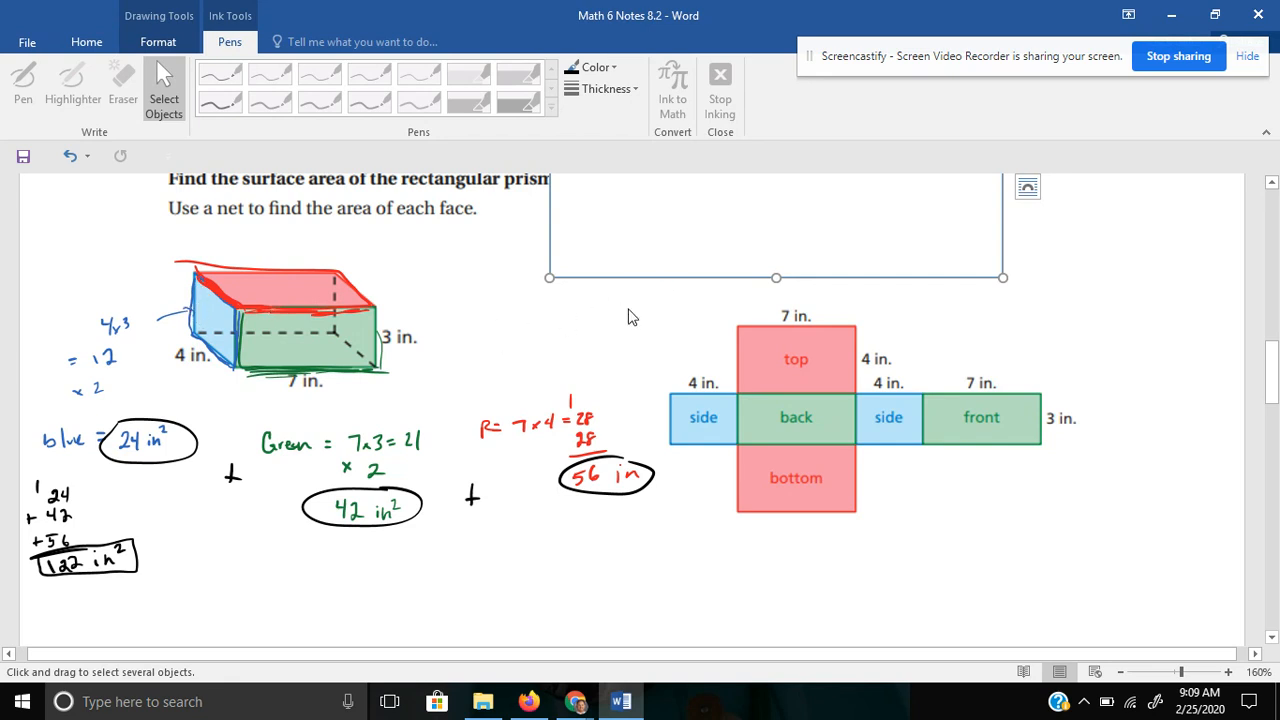
pyautogui.moveTo(628, 308)
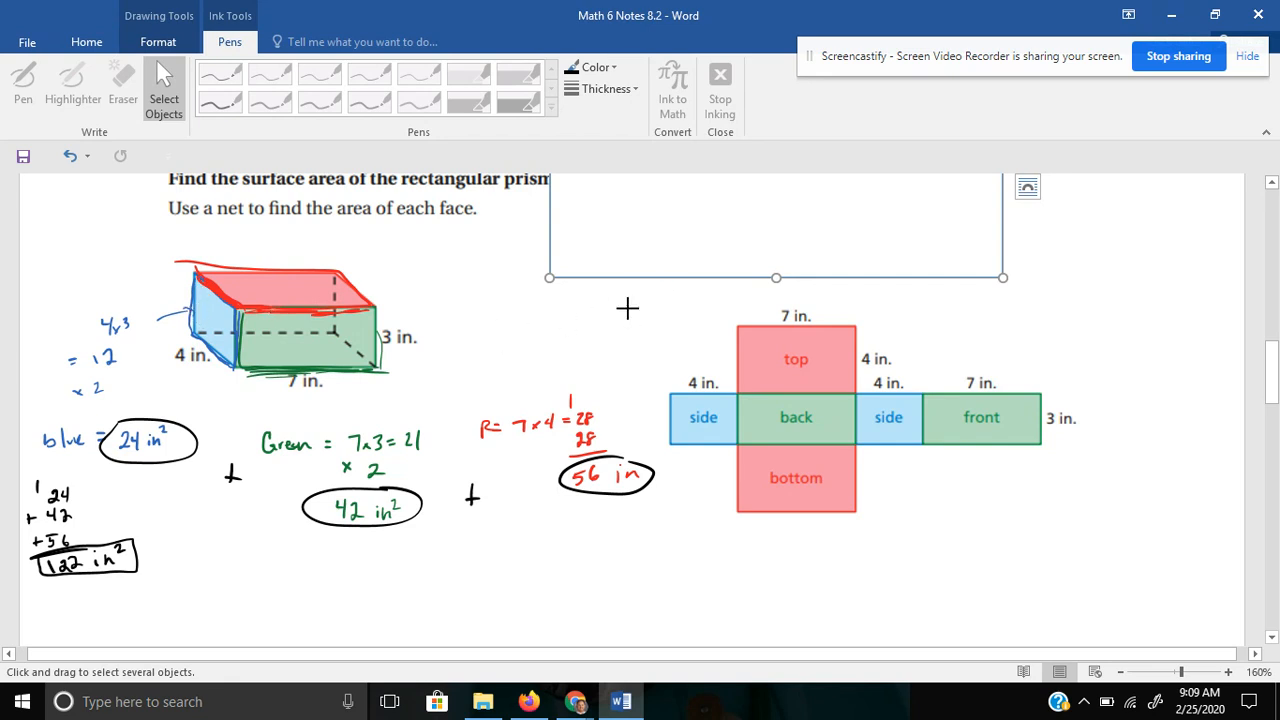
pyautogui.moveTo(1144, 256)
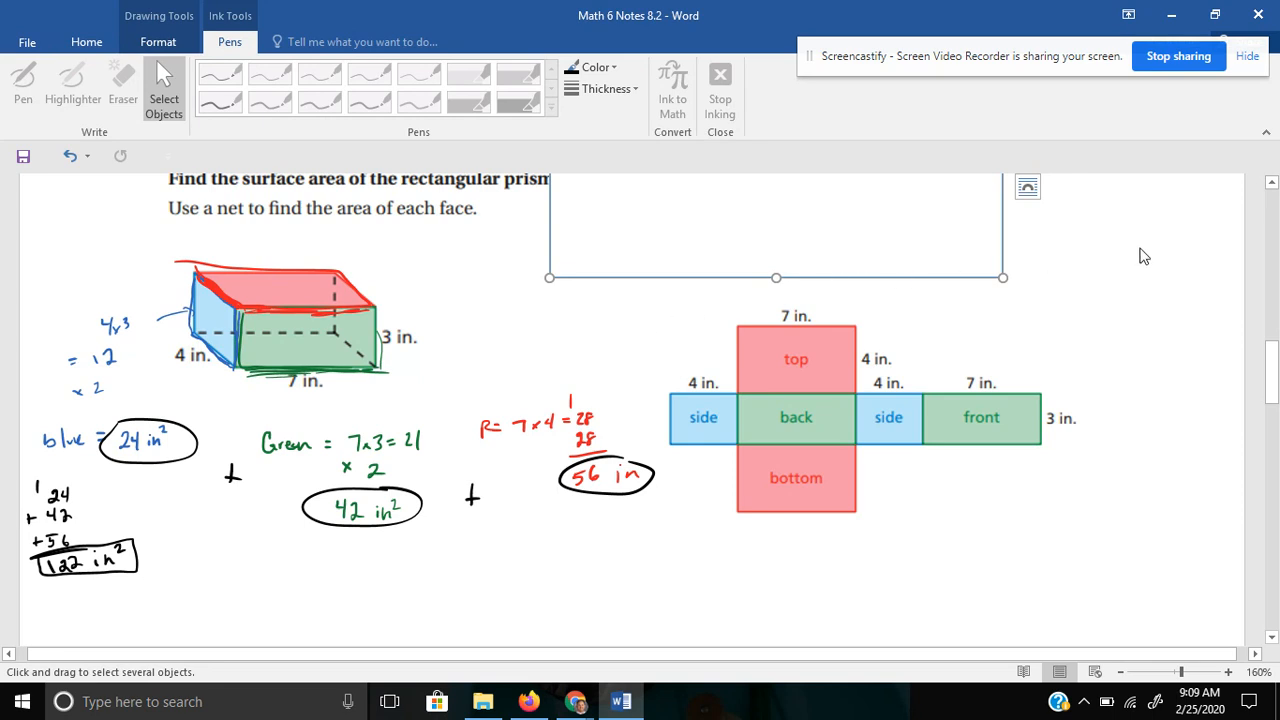
pyautogui.scroll(-3)
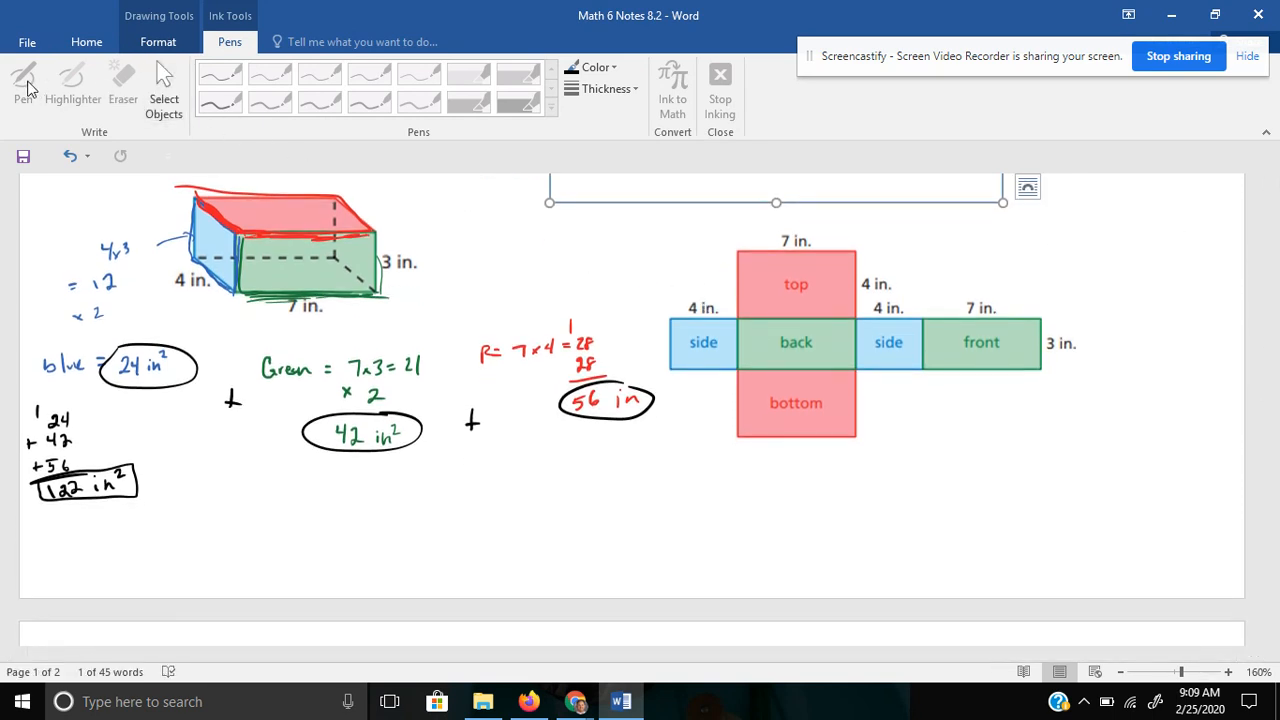
# Return to the Home tab and scroll to page 2 with the triangular prism Key Idea and Example 2.
pyautogui.click(158, 40)
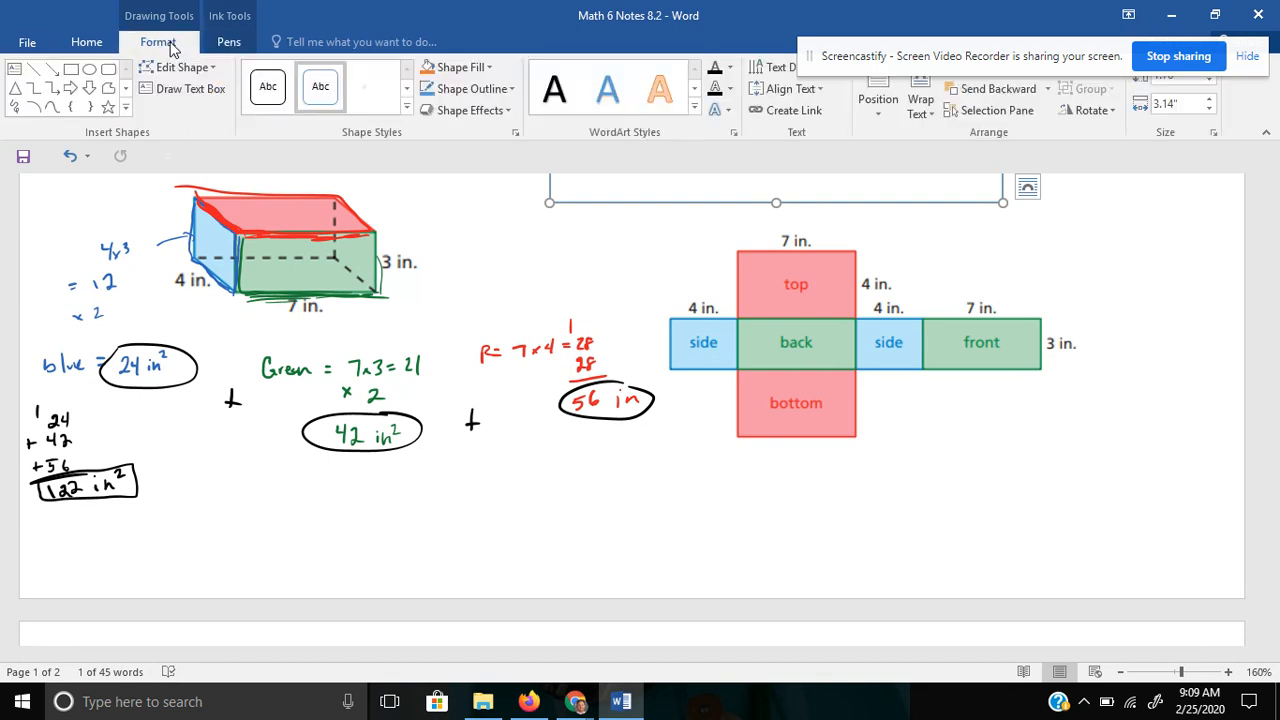
pyautogui.click(86, 40)
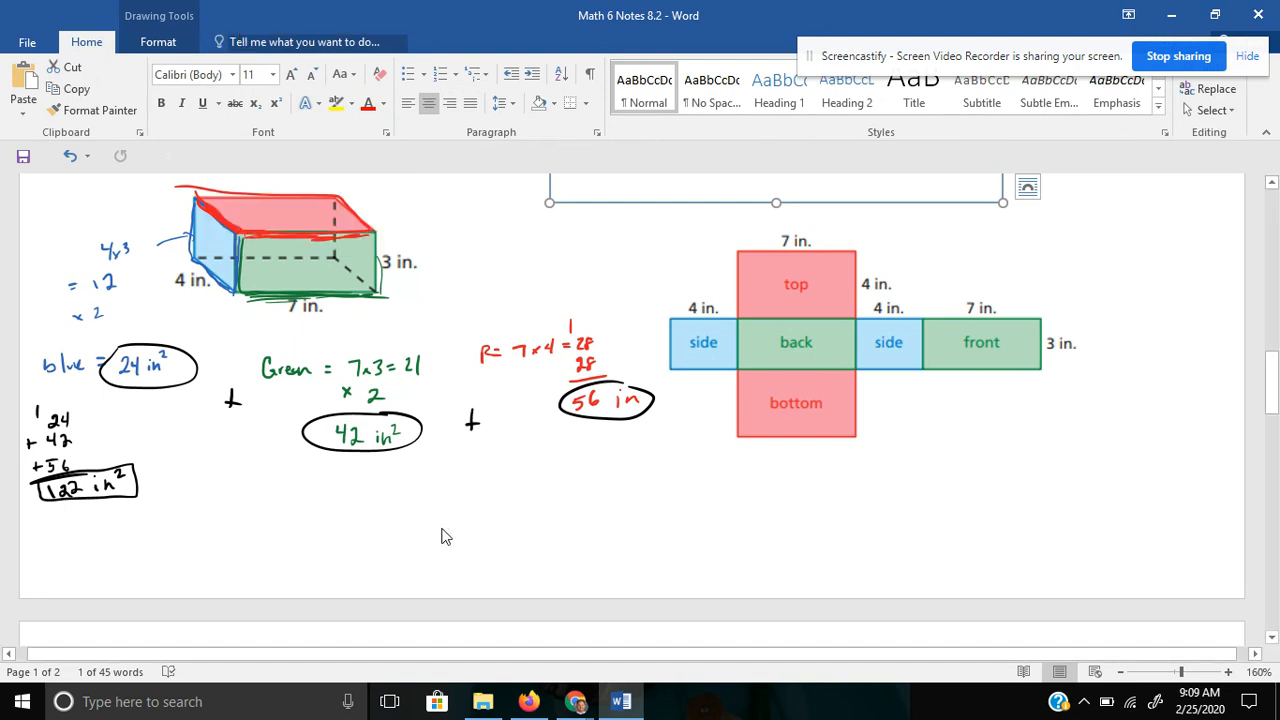
pyautogui.scroll(-3)
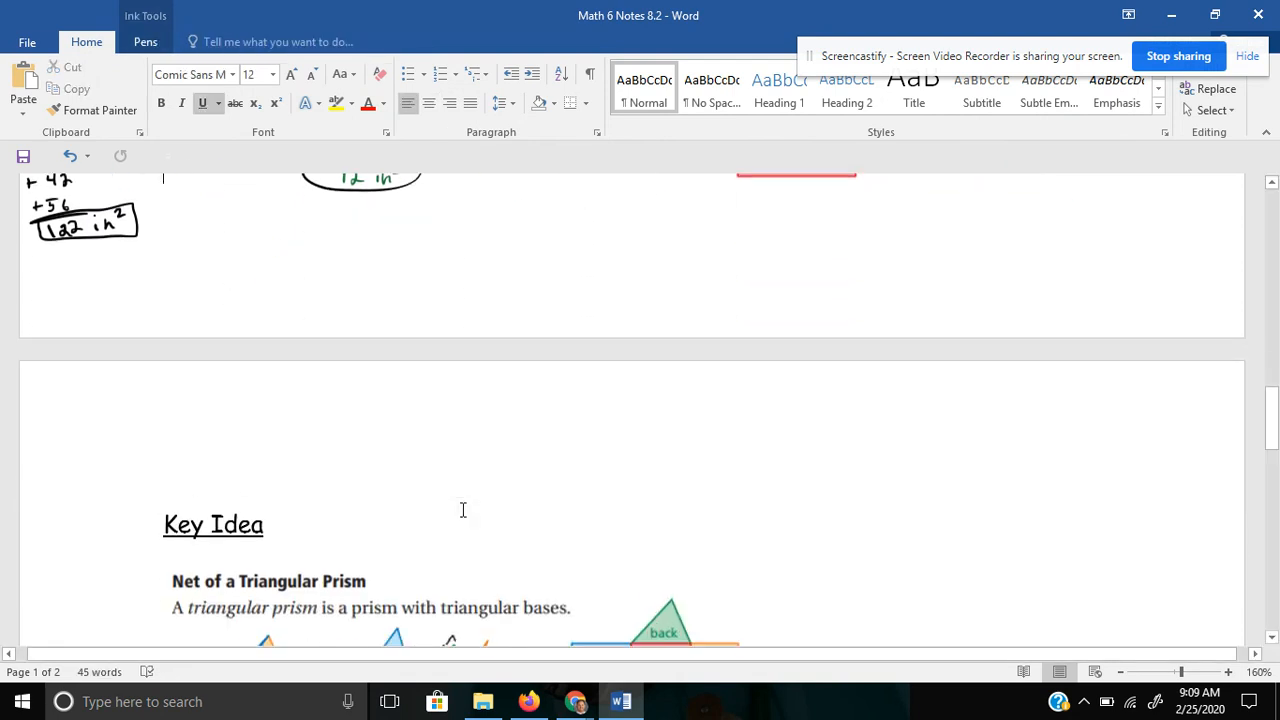
pyautogui.scroll(-3)
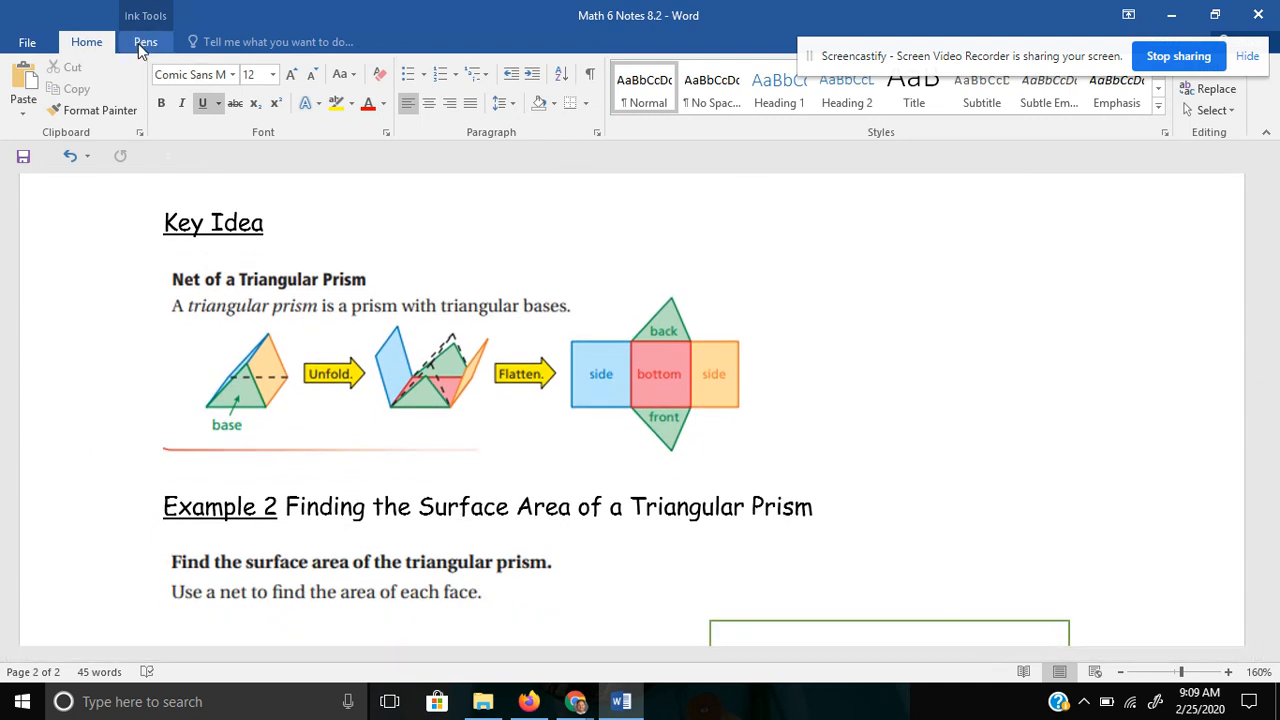
# With the red pen, mark an arrow and underline beside Net of a Triangular Prism.
pyautogui.click(144, 40)
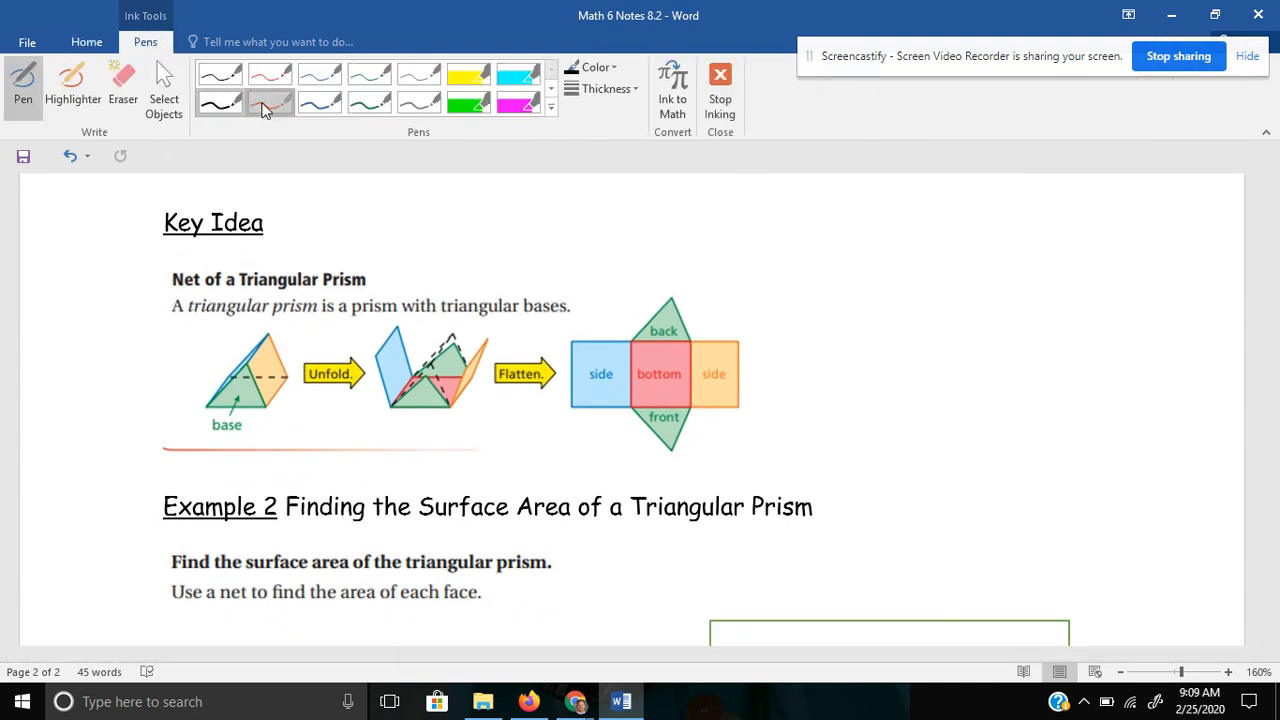
pyautogui.click(270, 102)
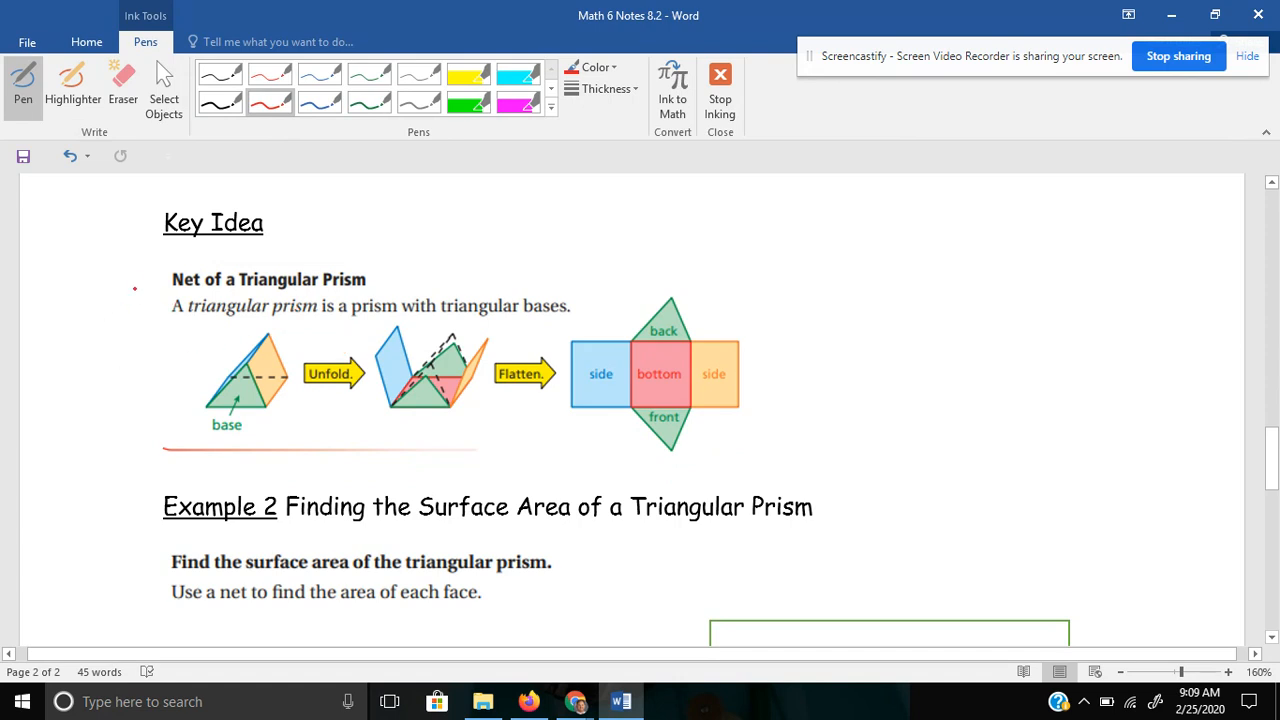
pyautogui.moveTo(104, 290); pyautogui.dragTo(144, 290)
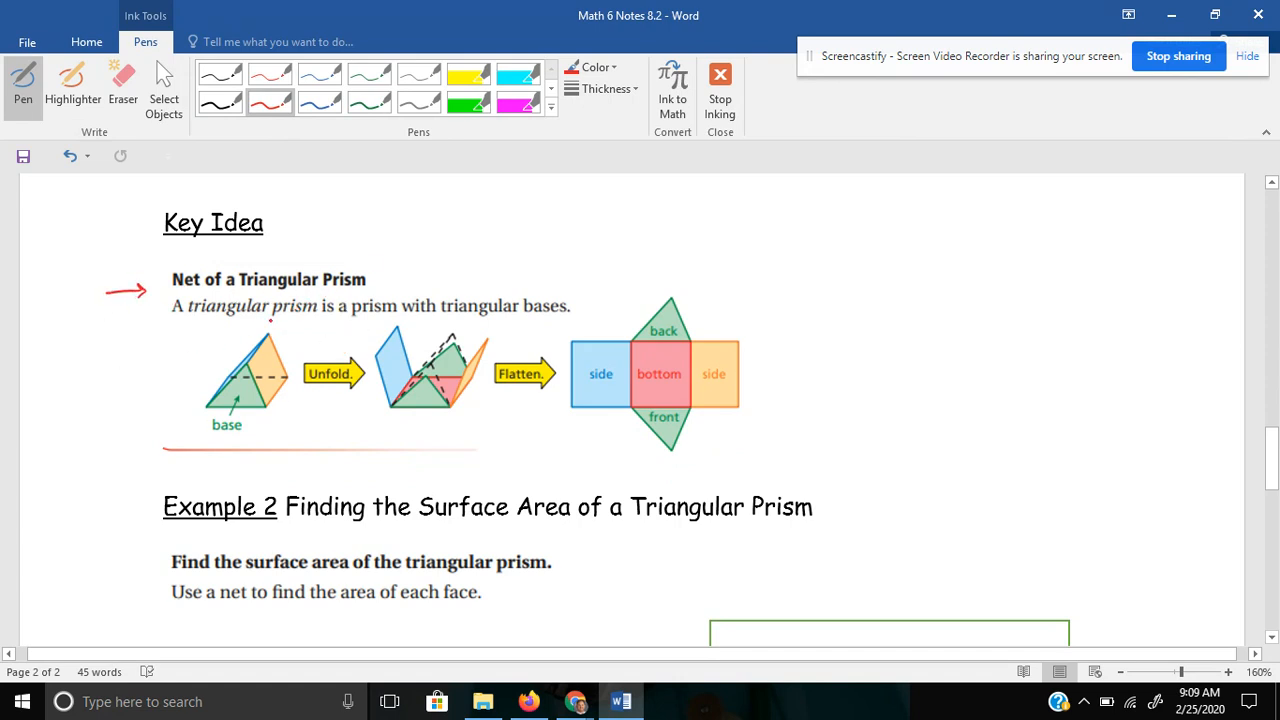
pyautogui.moveTo(184, 316); pyautogui.dragTo(240, 316)
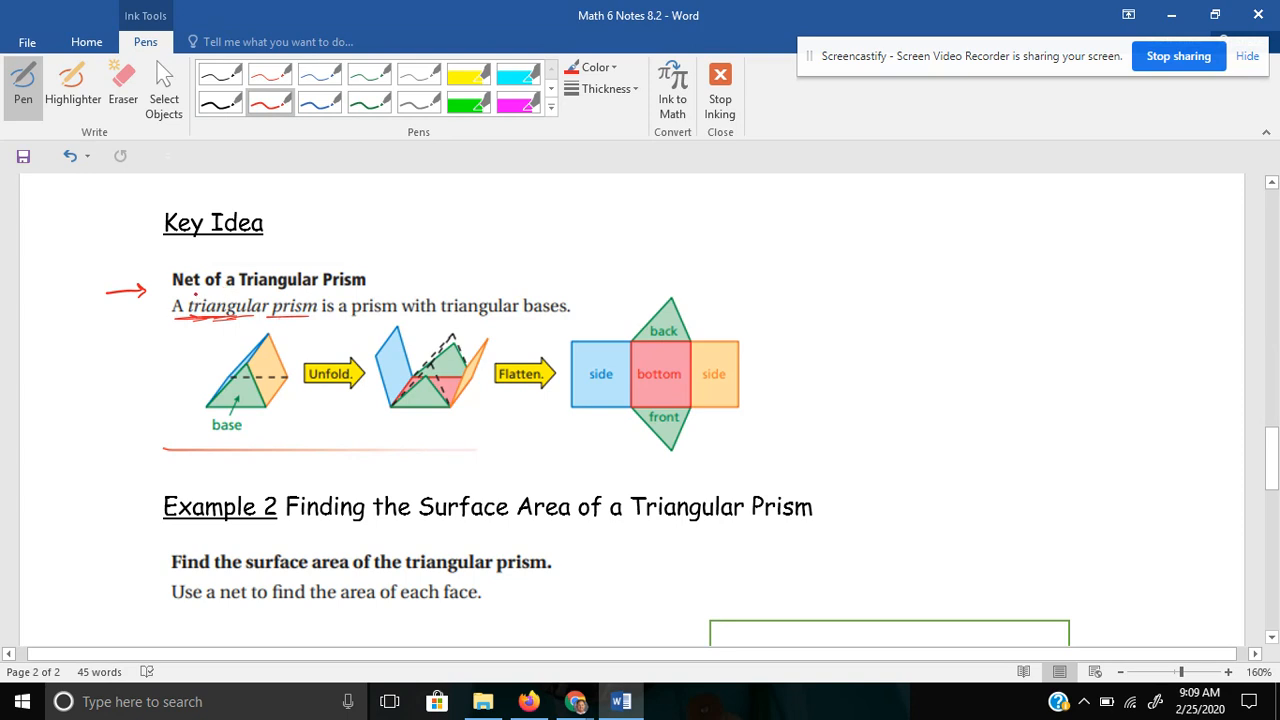
# Write 'Tent' in red ink beside the triangular prism.
pyautogui.click(760, 280)
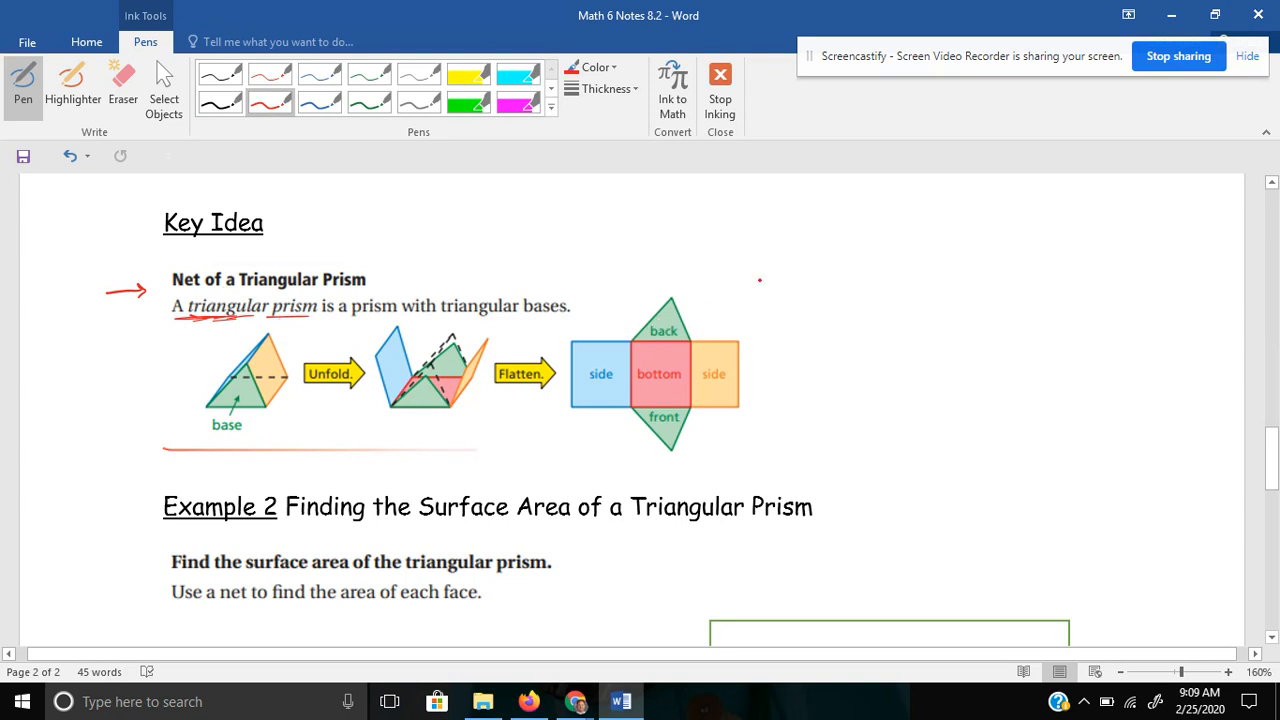
pyautogui.moveTo(758, 280); pyautogui.dragTo(692, 316)
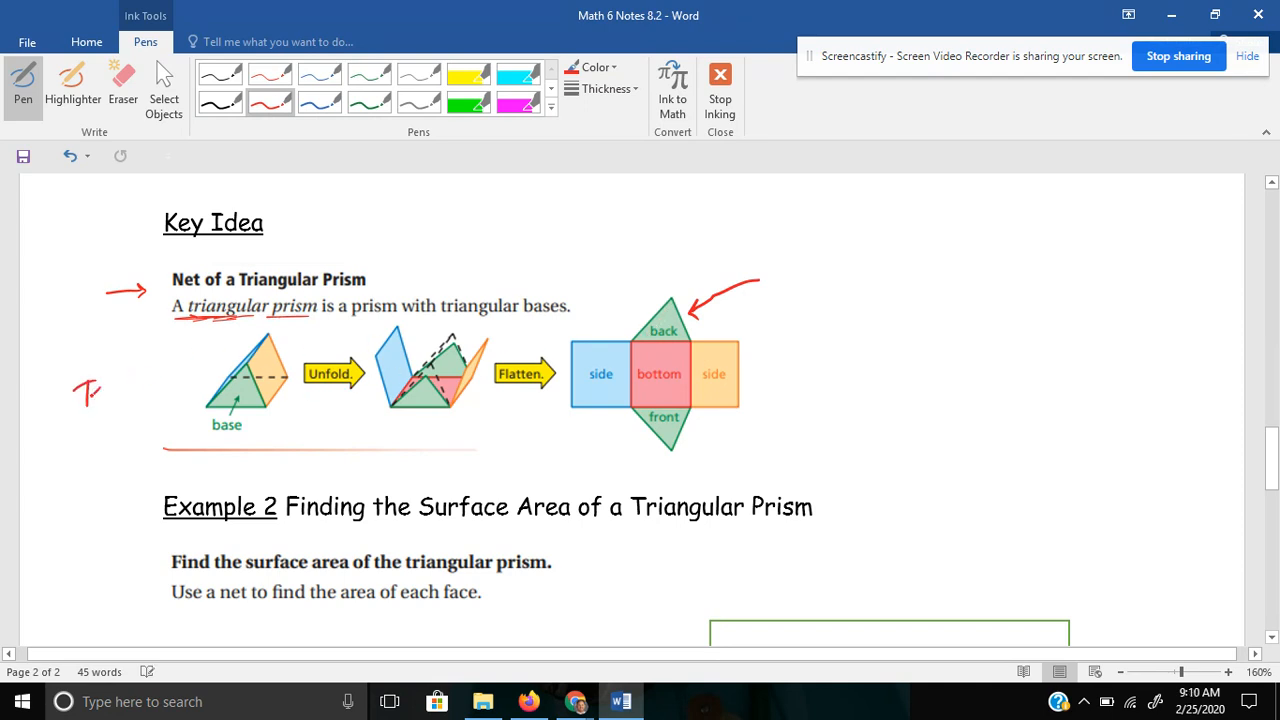
pyautogui.moveTo(76, 390); pyautogui.dragTo(130, 400)
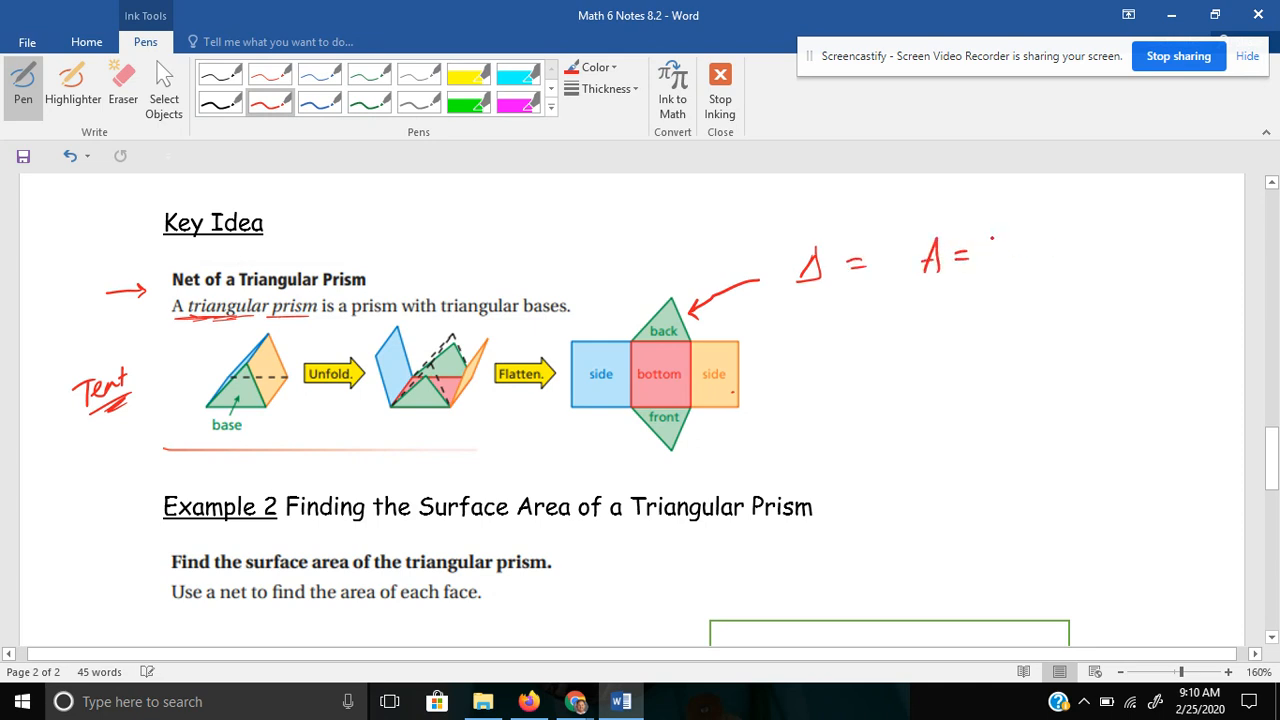
# Write A = b×h/2 beside the net and sketch a rectangle split into triangles 1 and 2.
pyautogui.moveTo(984, 240); pyautogui.dragTo(1016, 244)
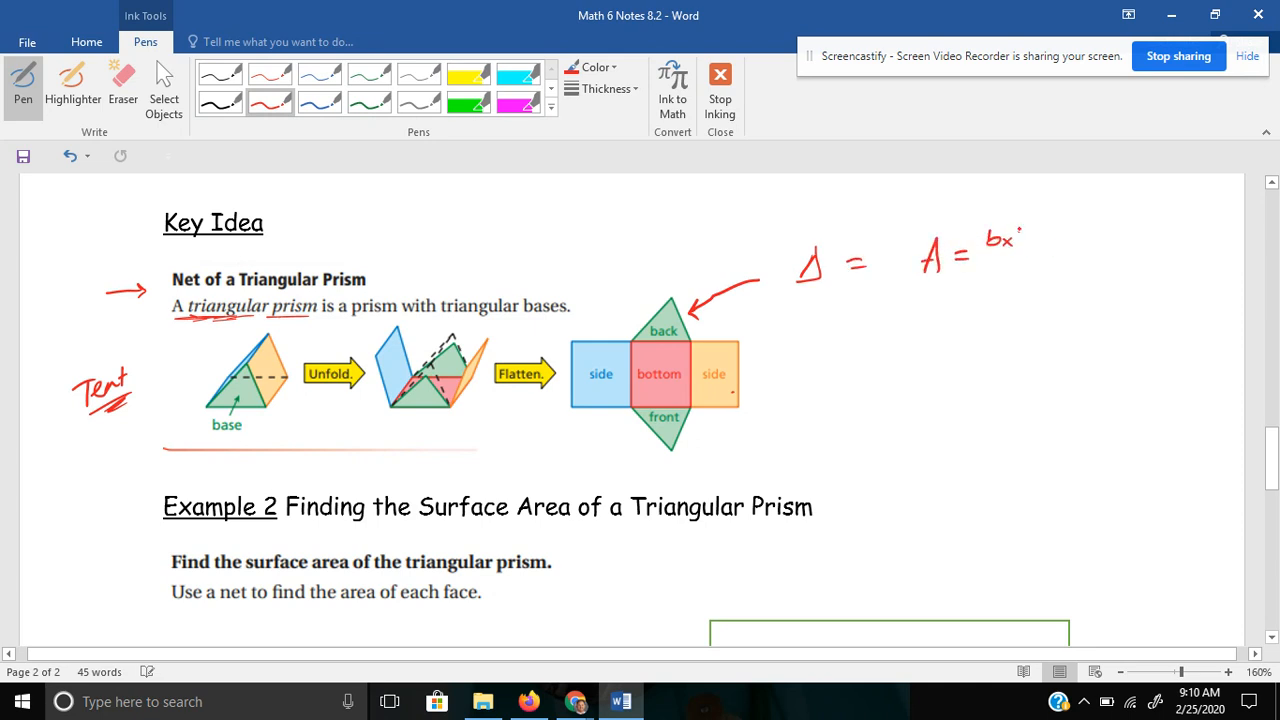
pyautogui.moveTo(1004, 240); pyautogui.dragTo(1004, 290)
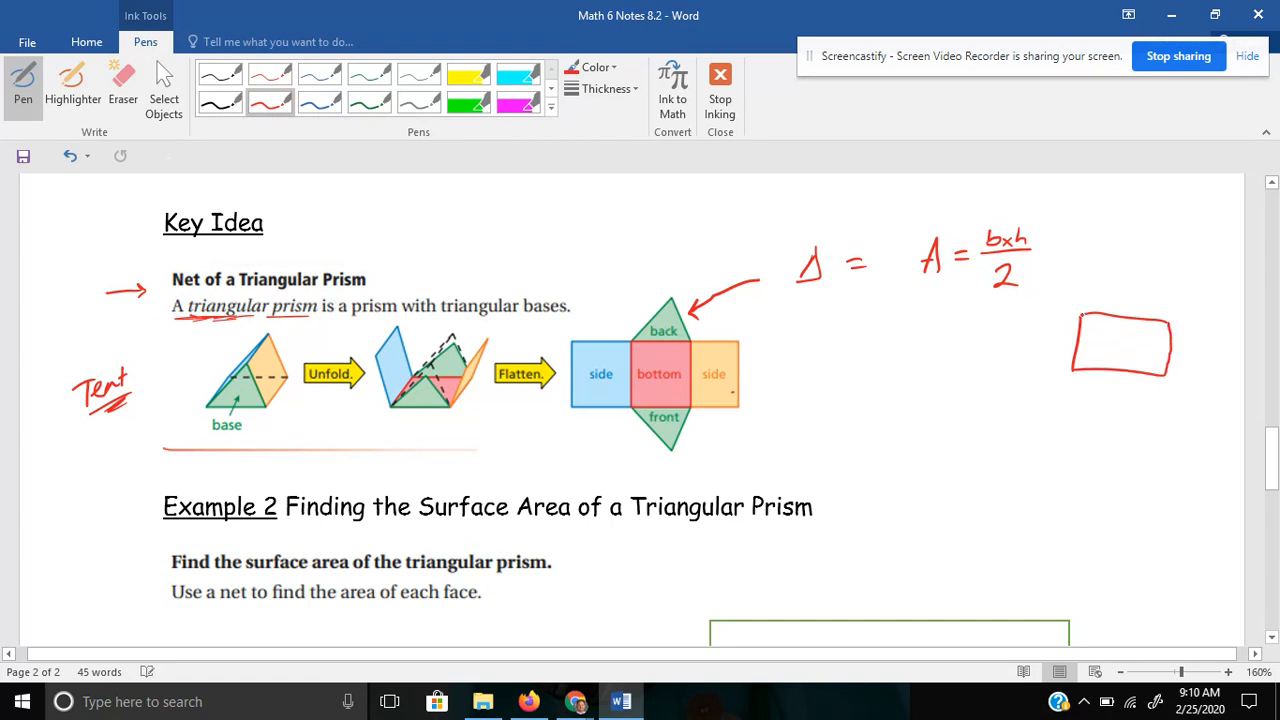
pyautogui.moveTo(1084, 316); pyautogui.dragTo(1164, 378)
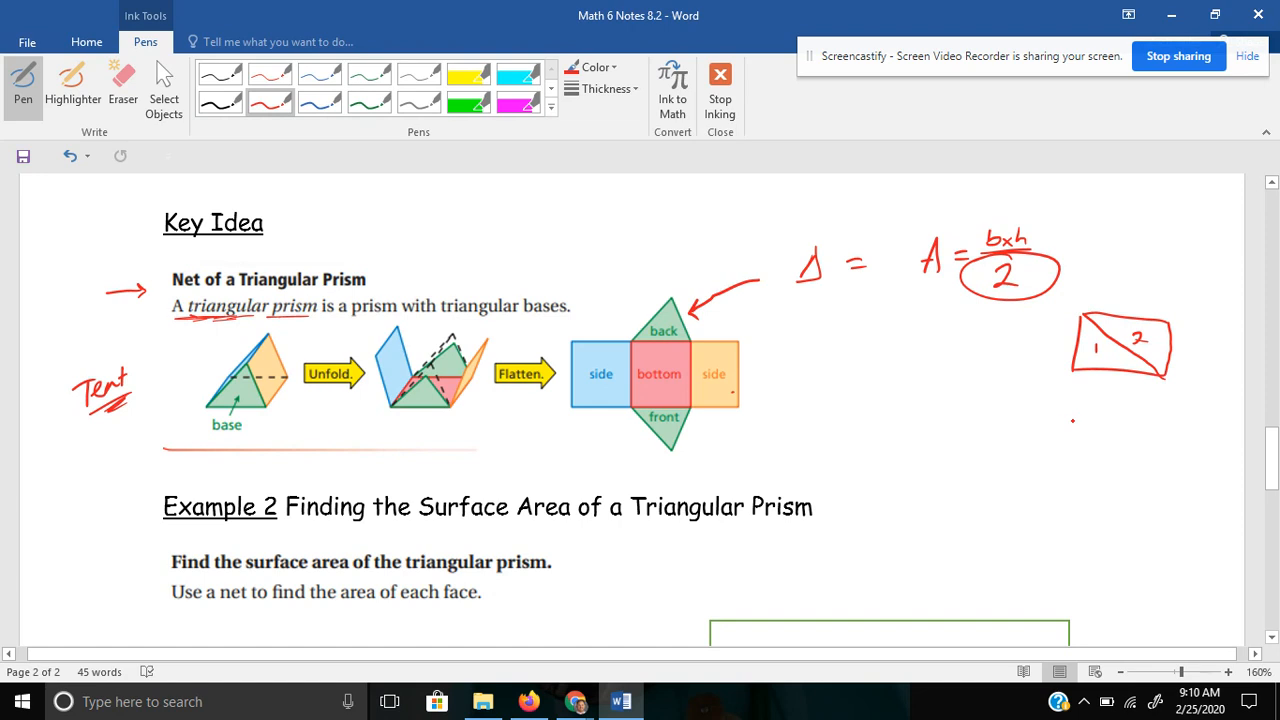
pyautogui.scroll(-3)
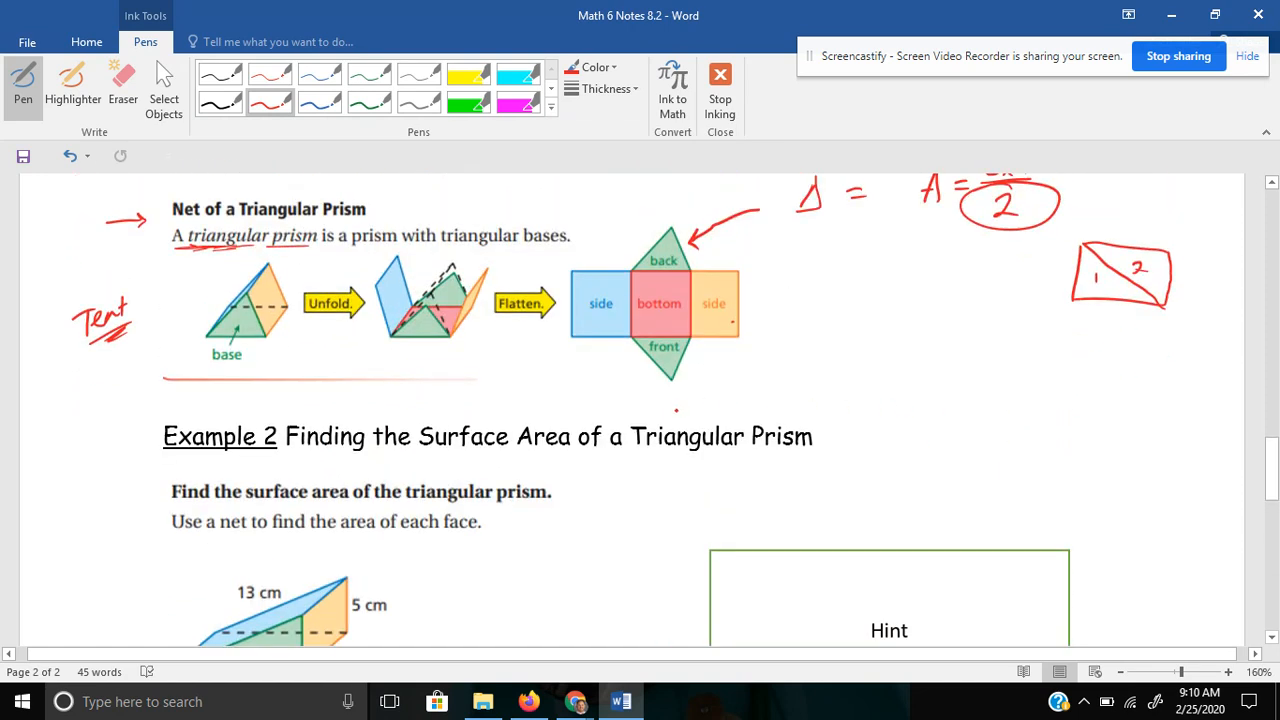
# Under the Example 2 prism, write front & back: 12×5/2 = 30+30 = 60 cm².
pyautogui.scroll(-3)
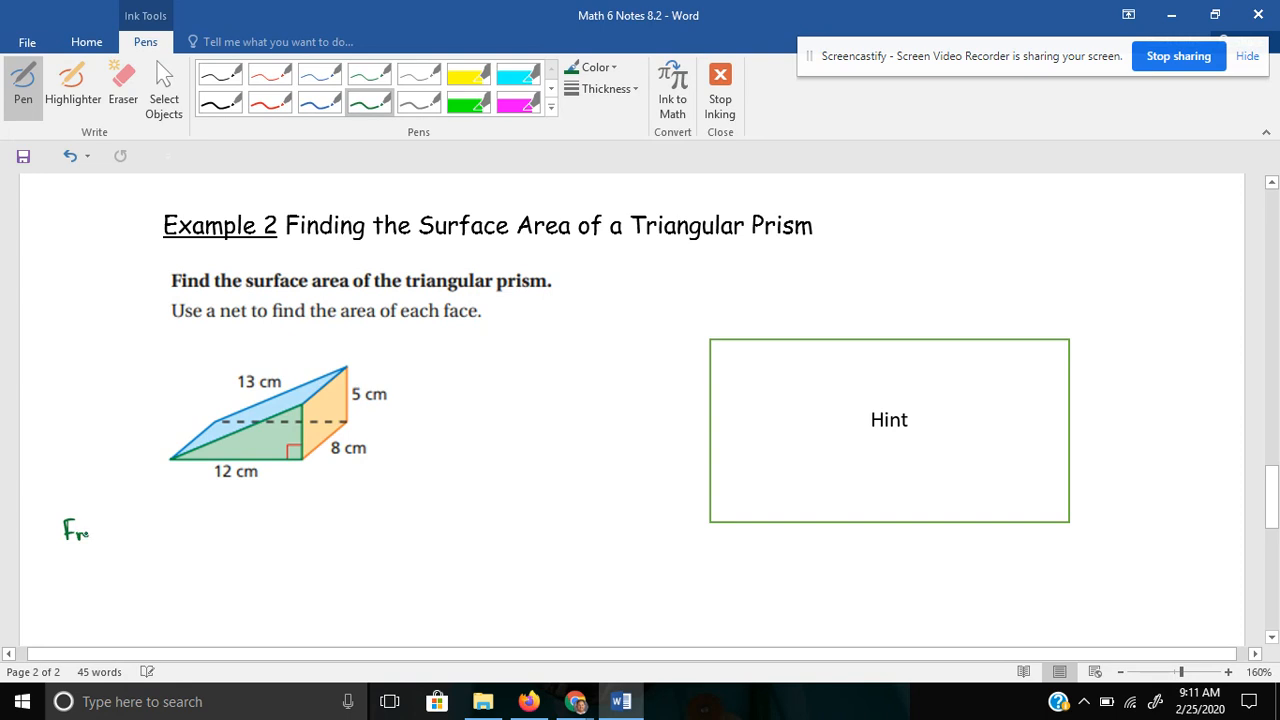
pyautogui.moveTo(120, 524)
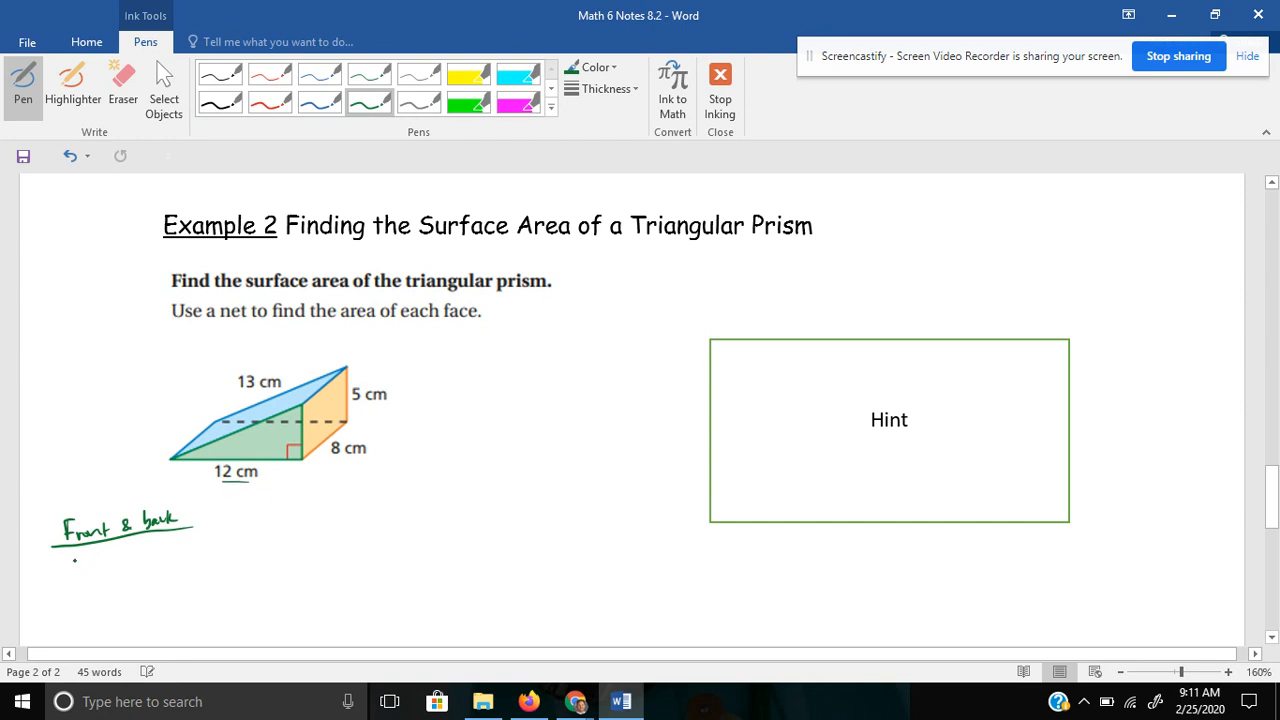
pyautogui.moveTo(72, 560); pyautogui.dragTo(100, 564)
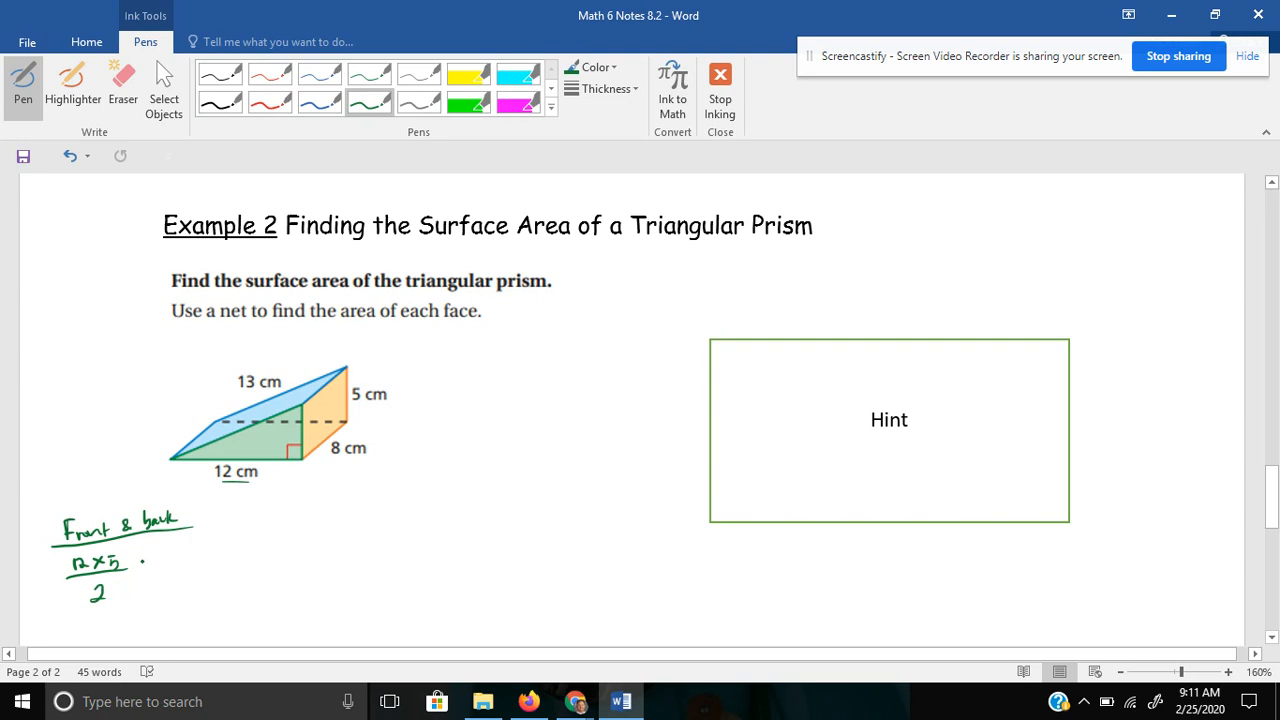
pyautogui.moveTo(156, 568); pyautogui.dragTo(176, 568)
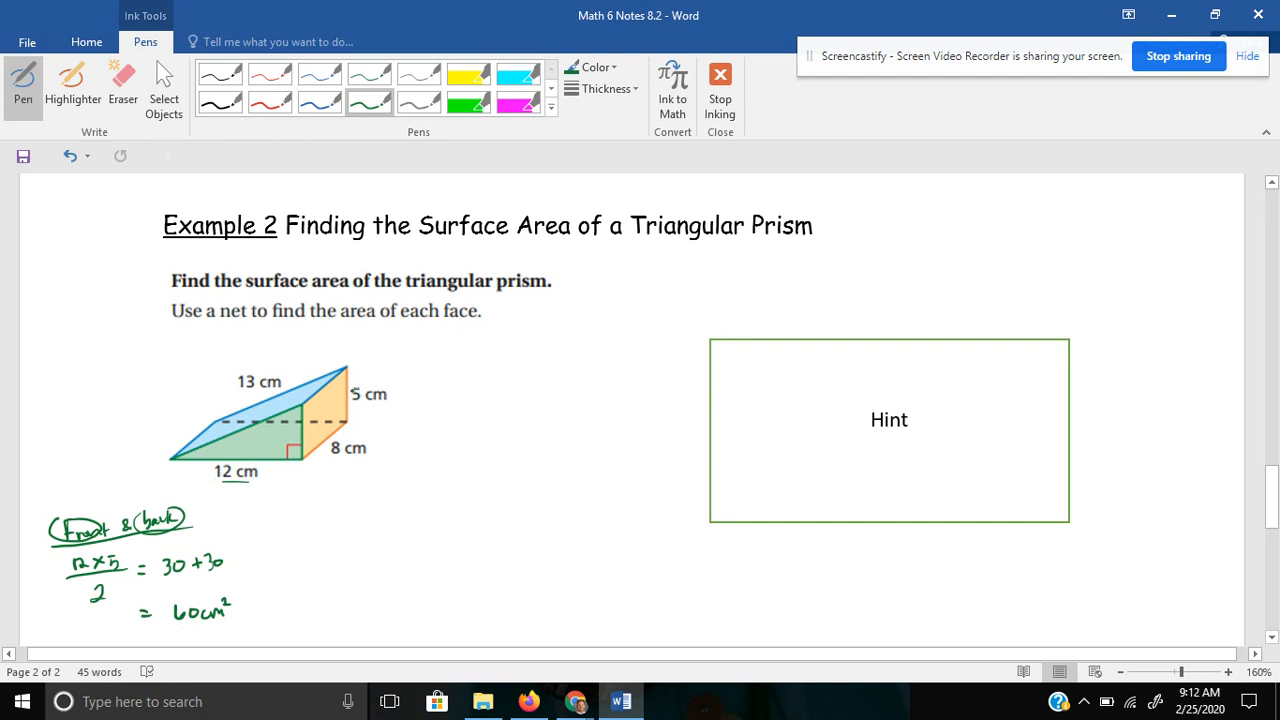
pyautogui.moveTo(304, 132)
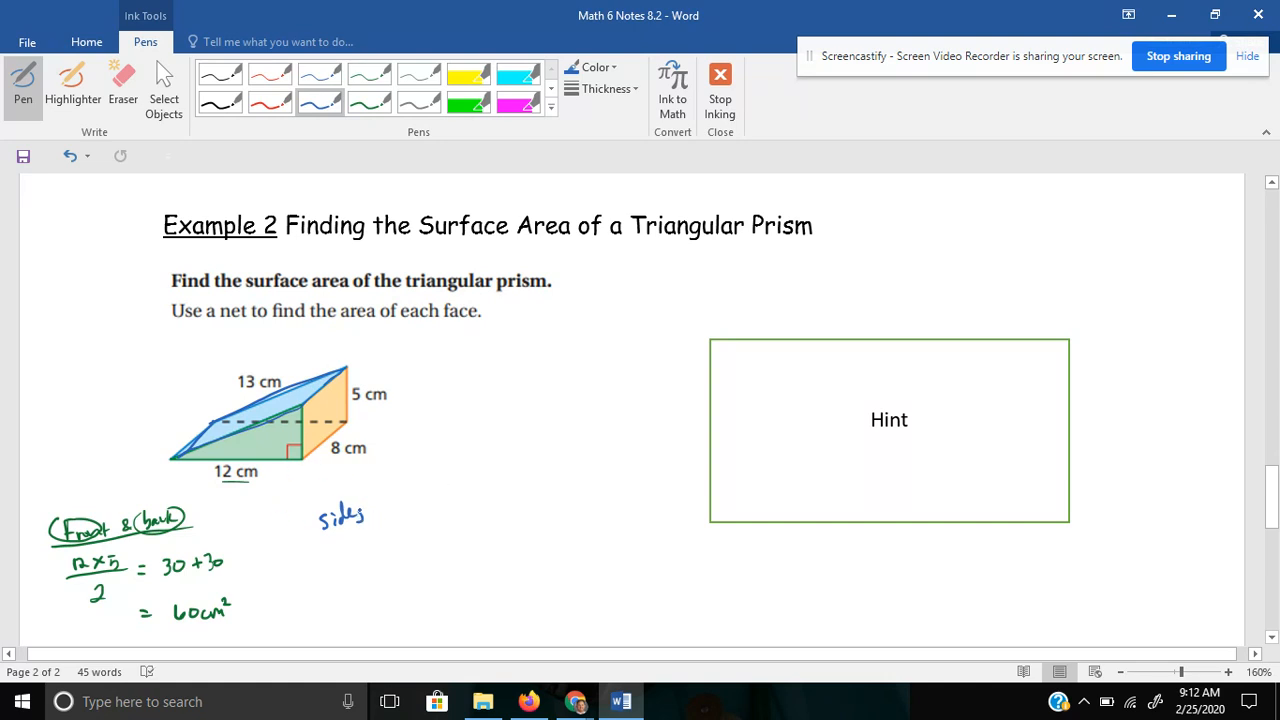
# Write blue sides 13×8 = 104 cm², then yellow side 5×8 = 40 in matching ink.
pyautogui.click(290, 516)
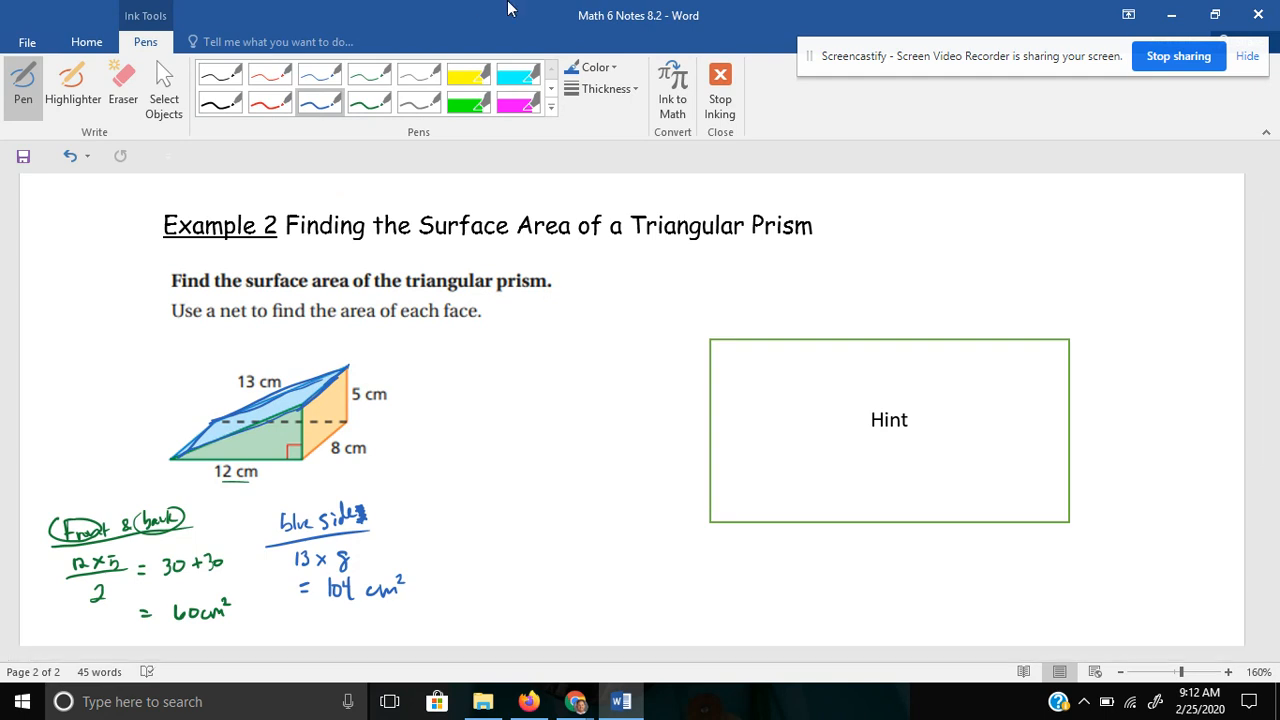
pyautogui.click(592, 68)
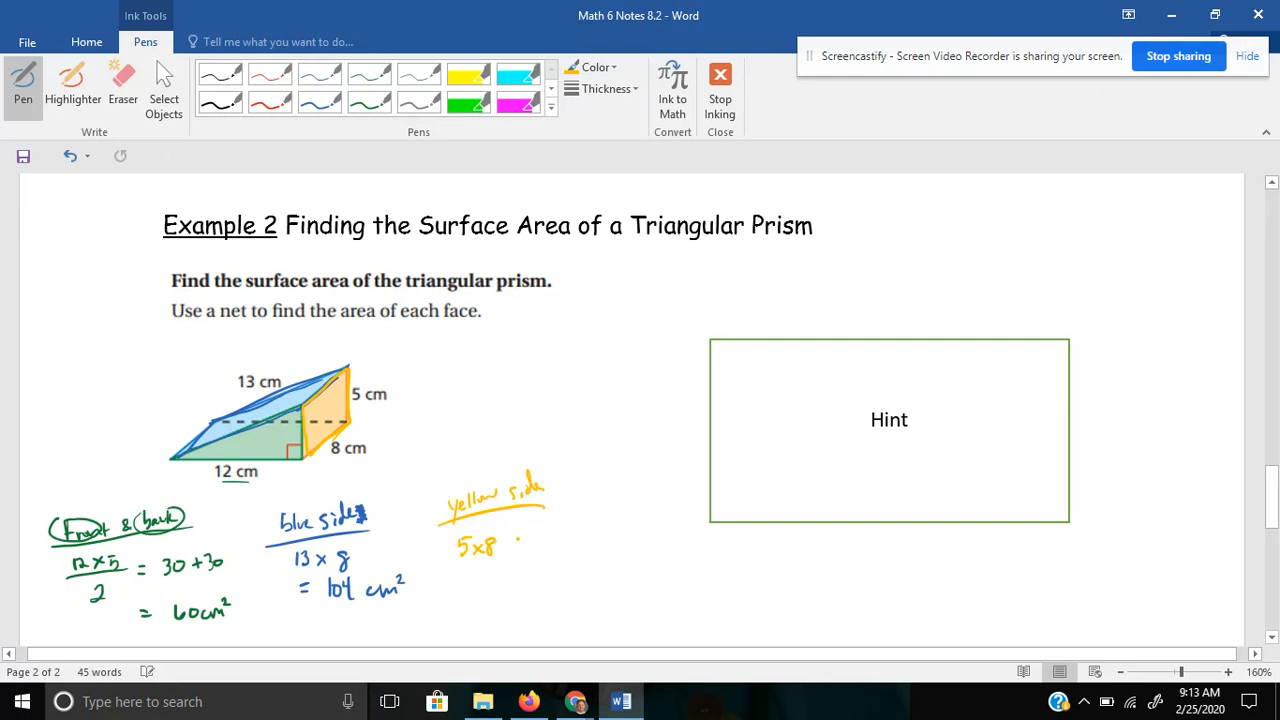
pyautogui.moveTo(490, 544); pyautogui.dragTo(556, 544)
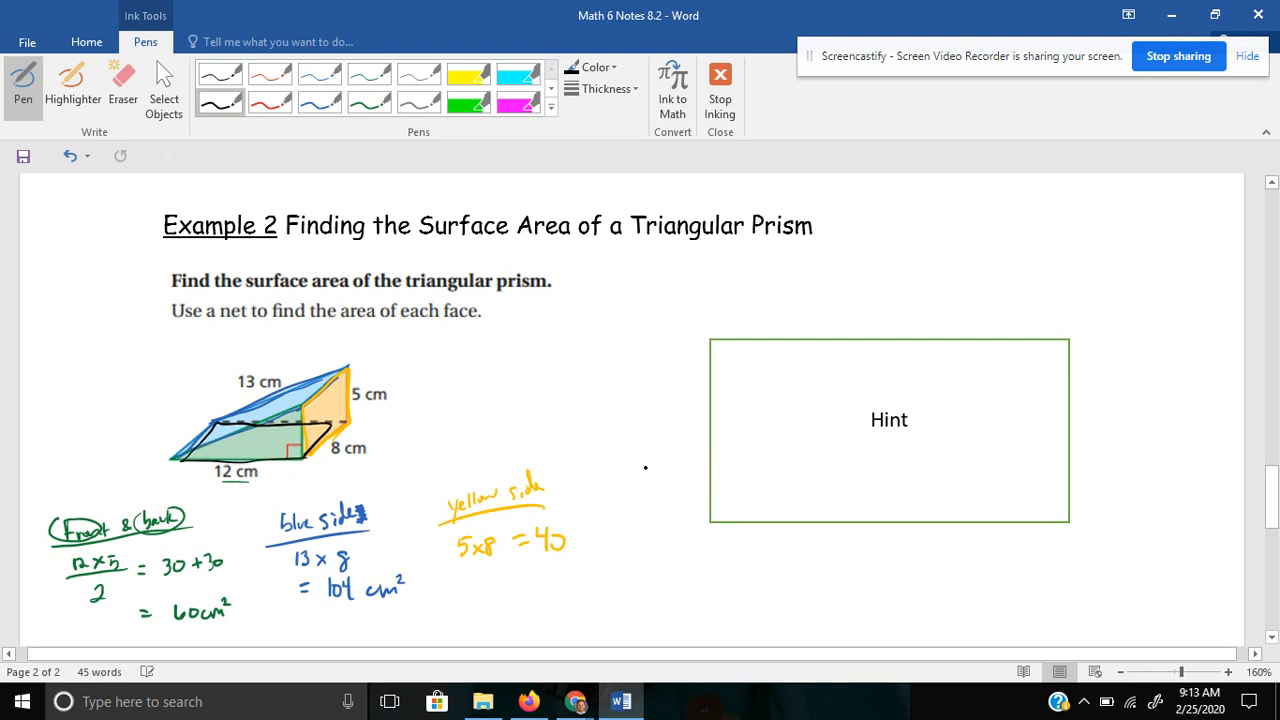
# Add bottom 12×8, circle the face results, and write the boxed total 300 cm².
pyautogui.moveTo(484, 356); pyautogui.dragTo(520, 344)
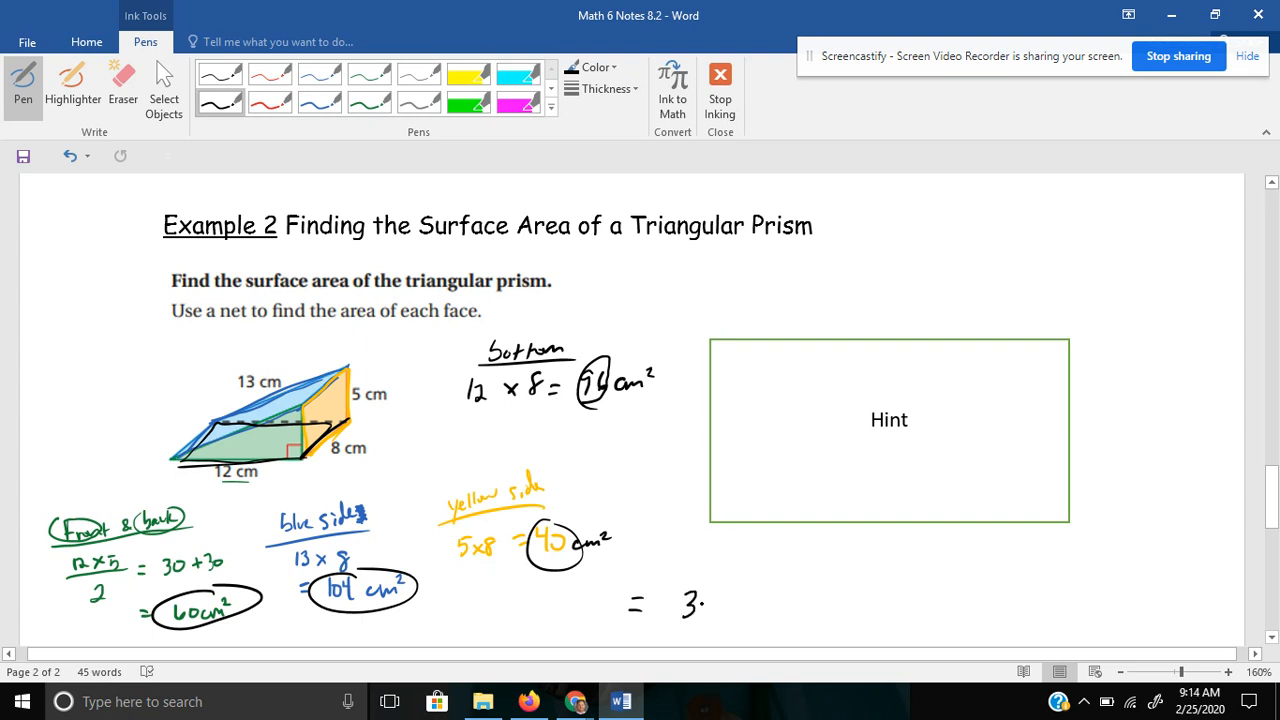
pyautogui.moveTo(690, 604); pyautogui.dragTo(800, 604)
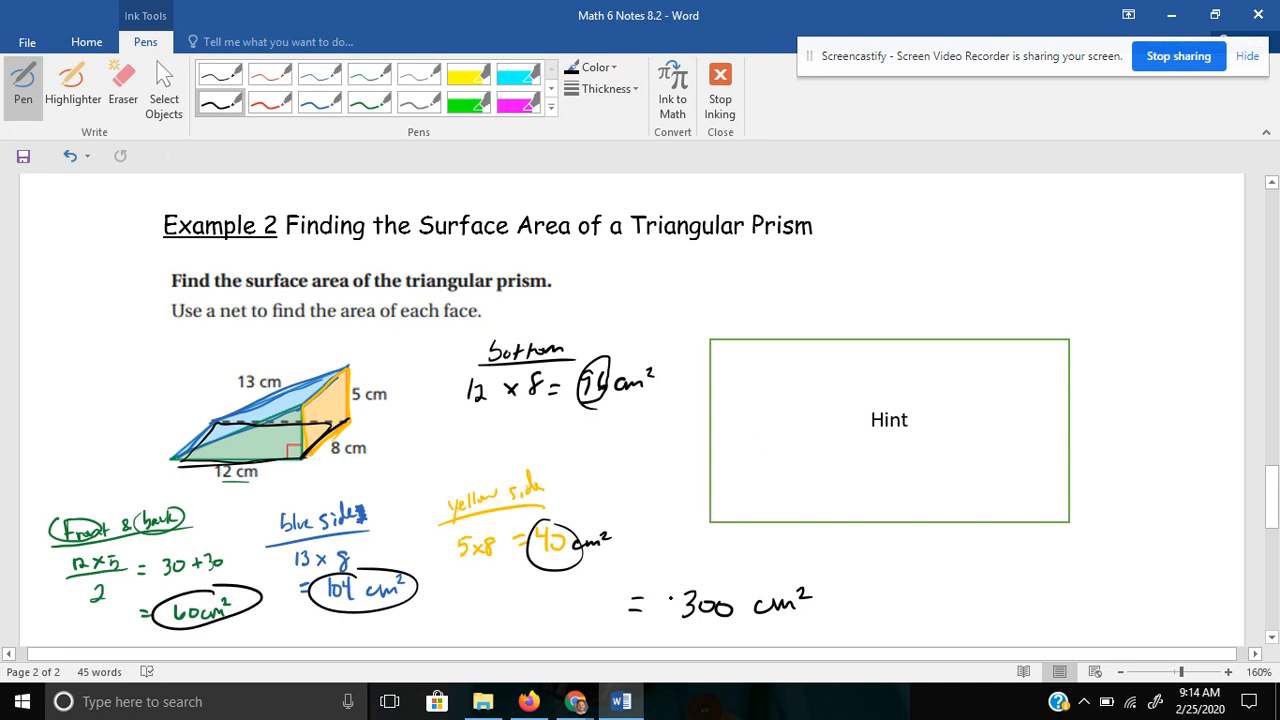
pyautogui.moveTo(664, 584); pyautogui.dragTo(820, 616)
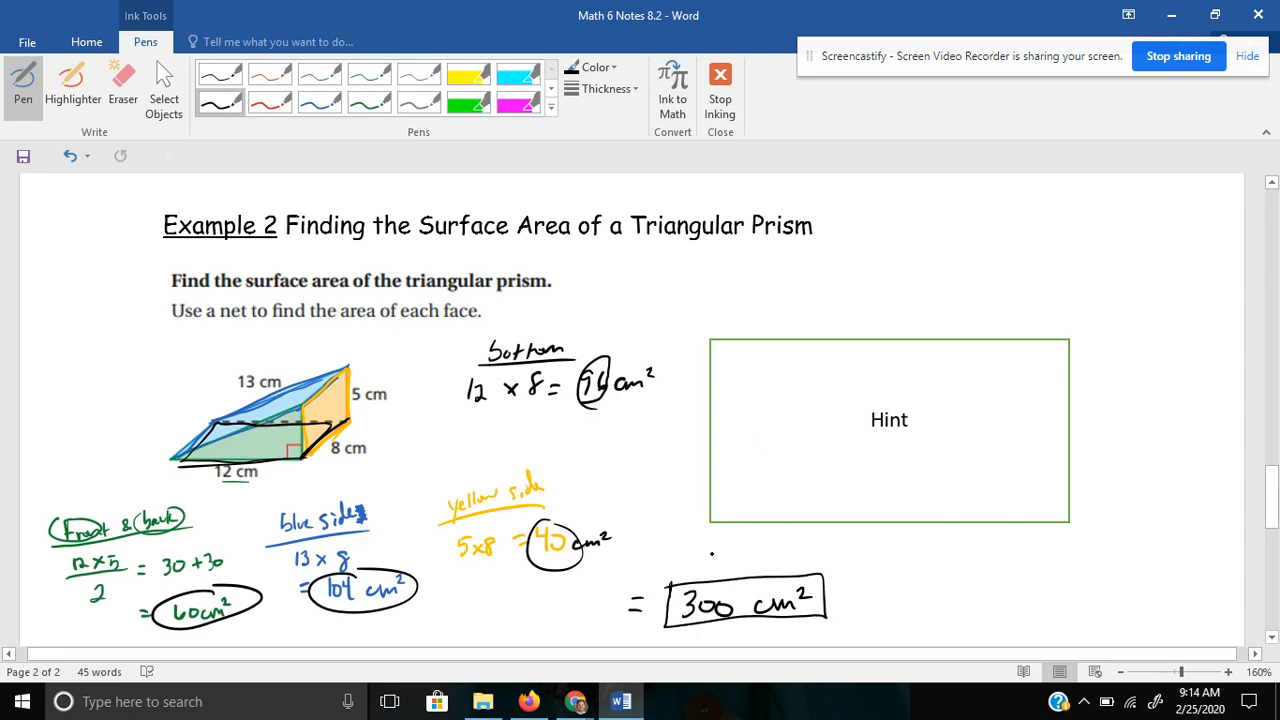
# Switch to Select Objects and drag the Hint box upward off the labelled net.
pyautogui.click(164, 84)
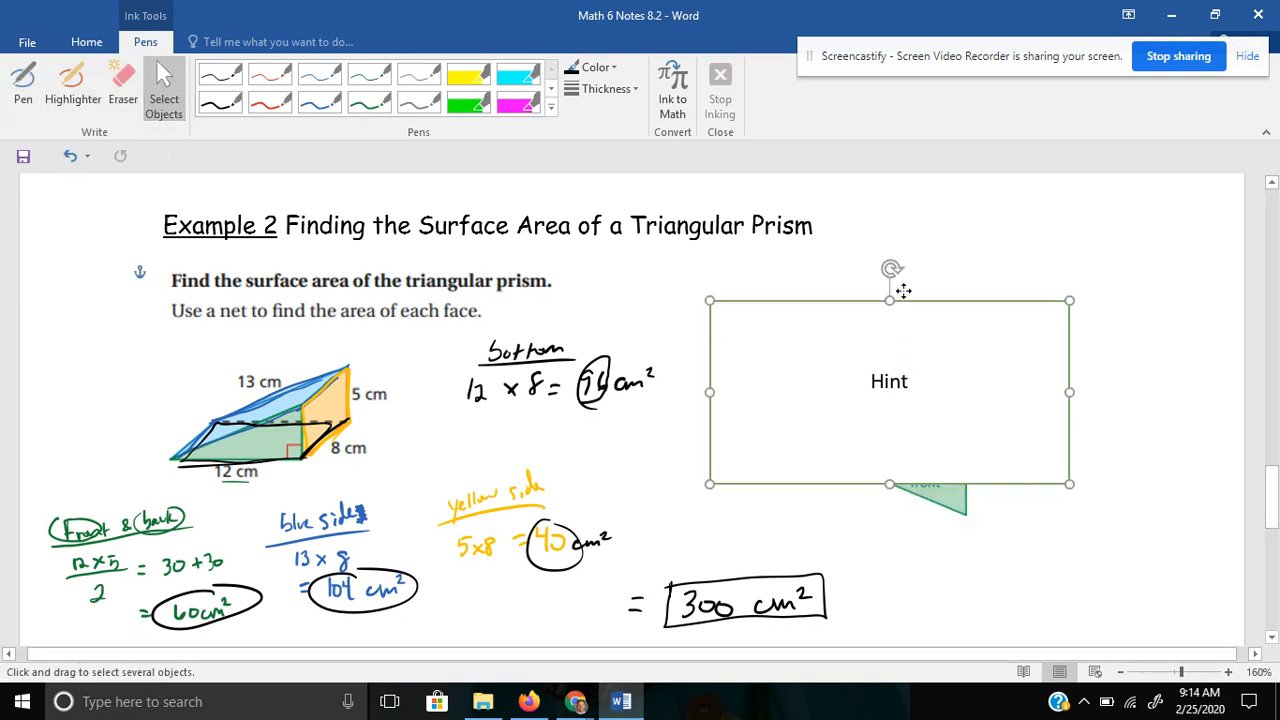
pyautogui.scroll(-3)
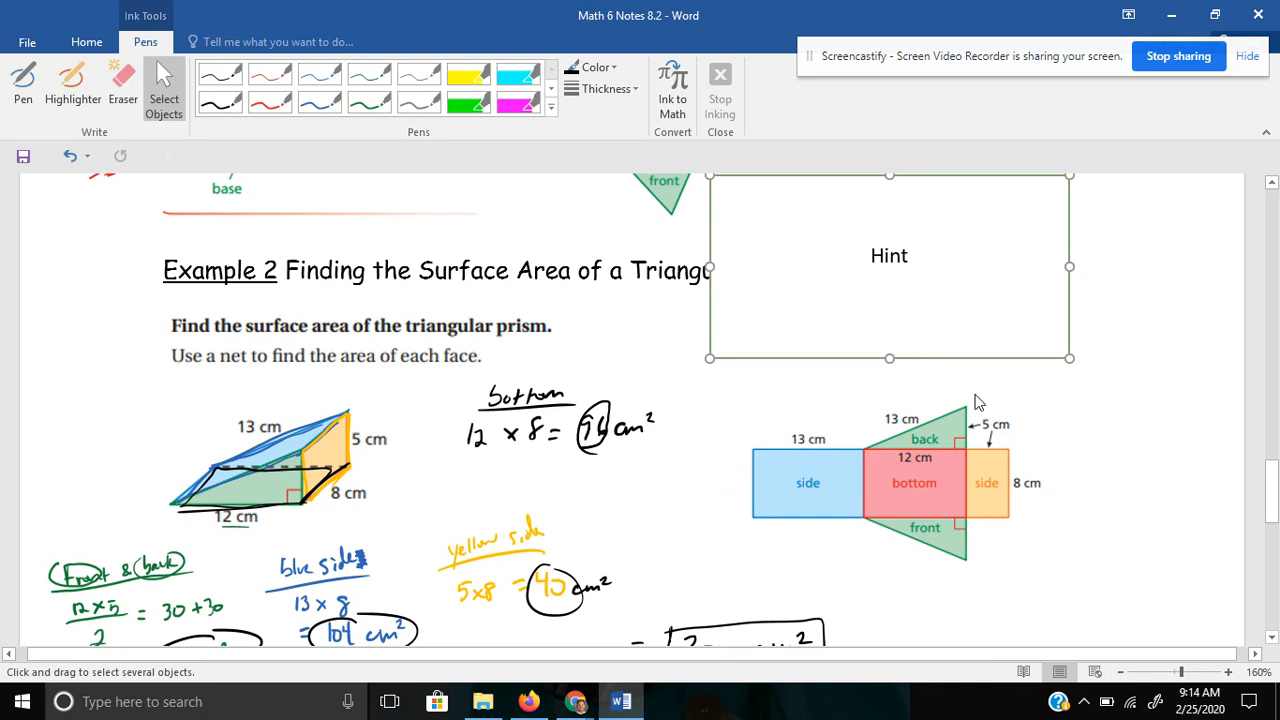
pyautogui.scroll(3)
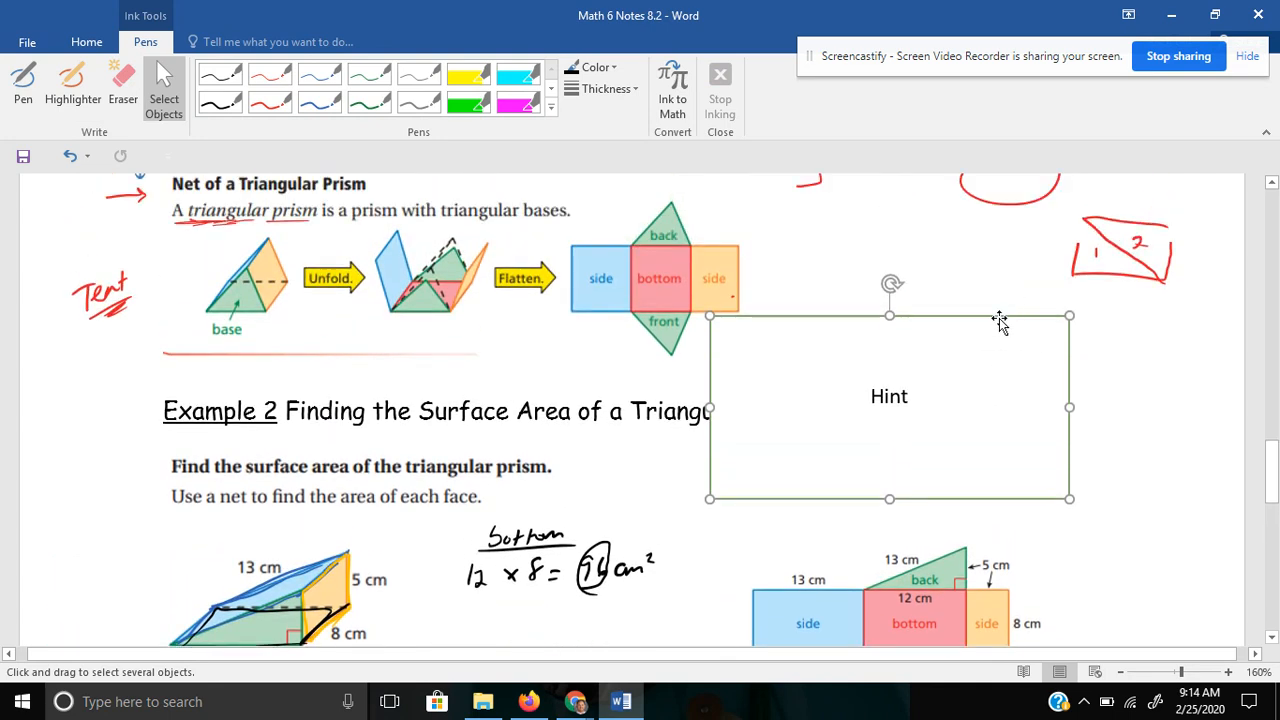
pyautogui.moveTo(890, 396); pyautogui.dragTo(896, 320)
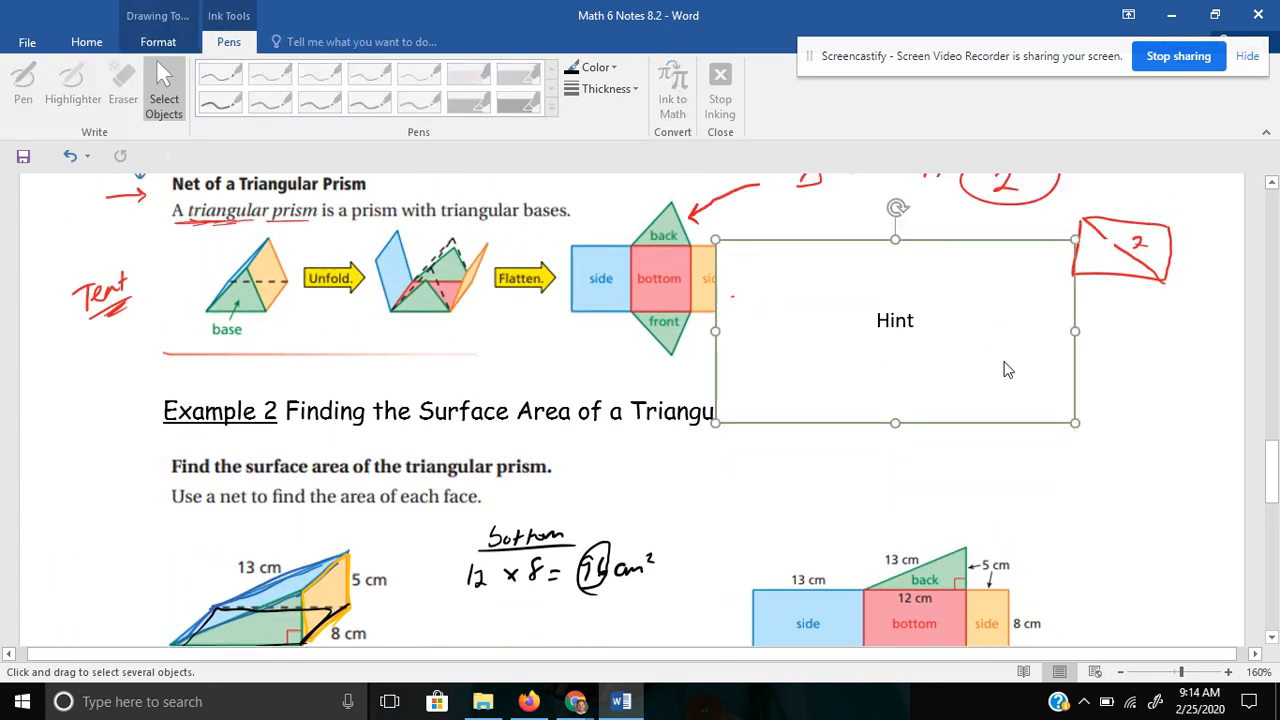
pyautogui.scroll(-3)
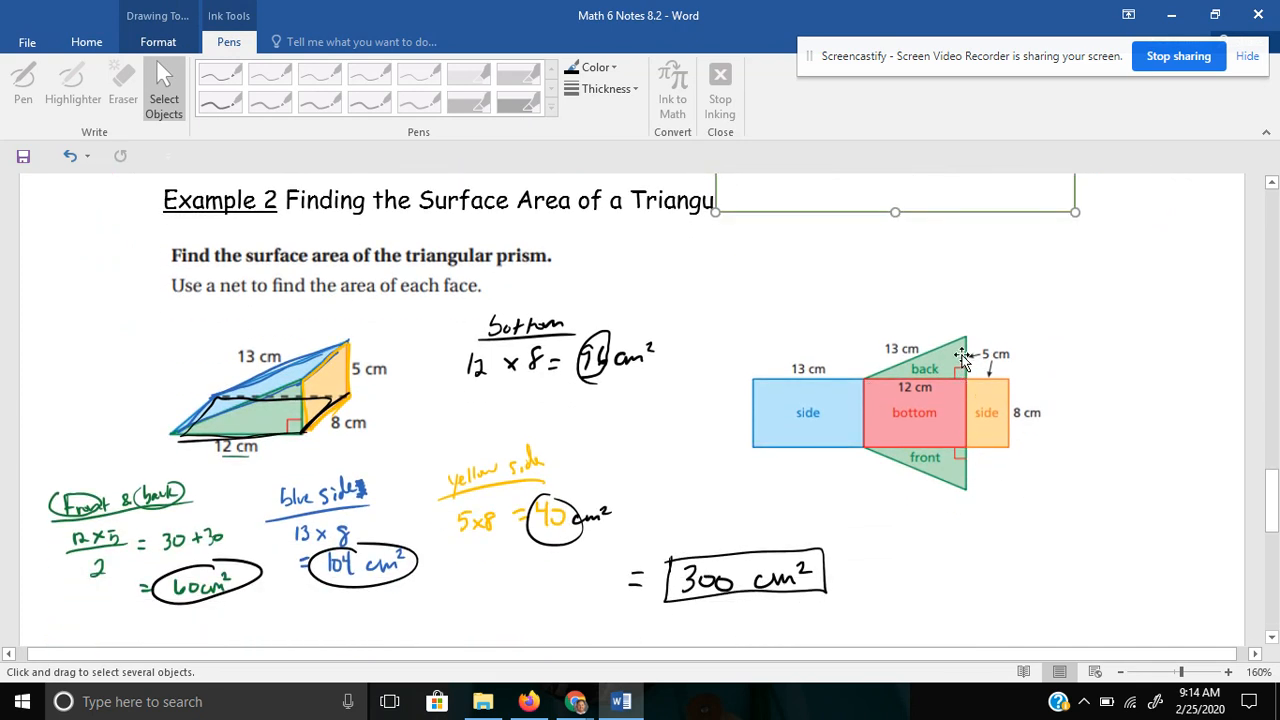
pyautogui.moveTo(944, 504)
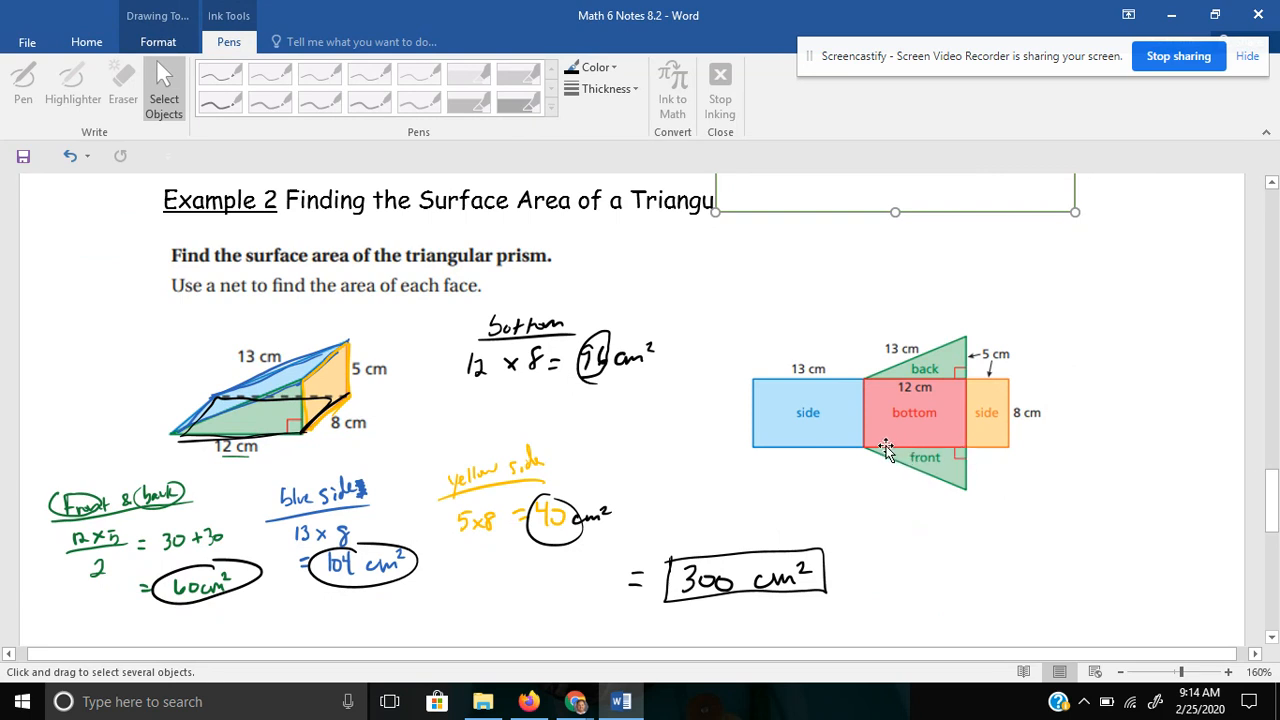
pyautogui.moveTo(956, 340)
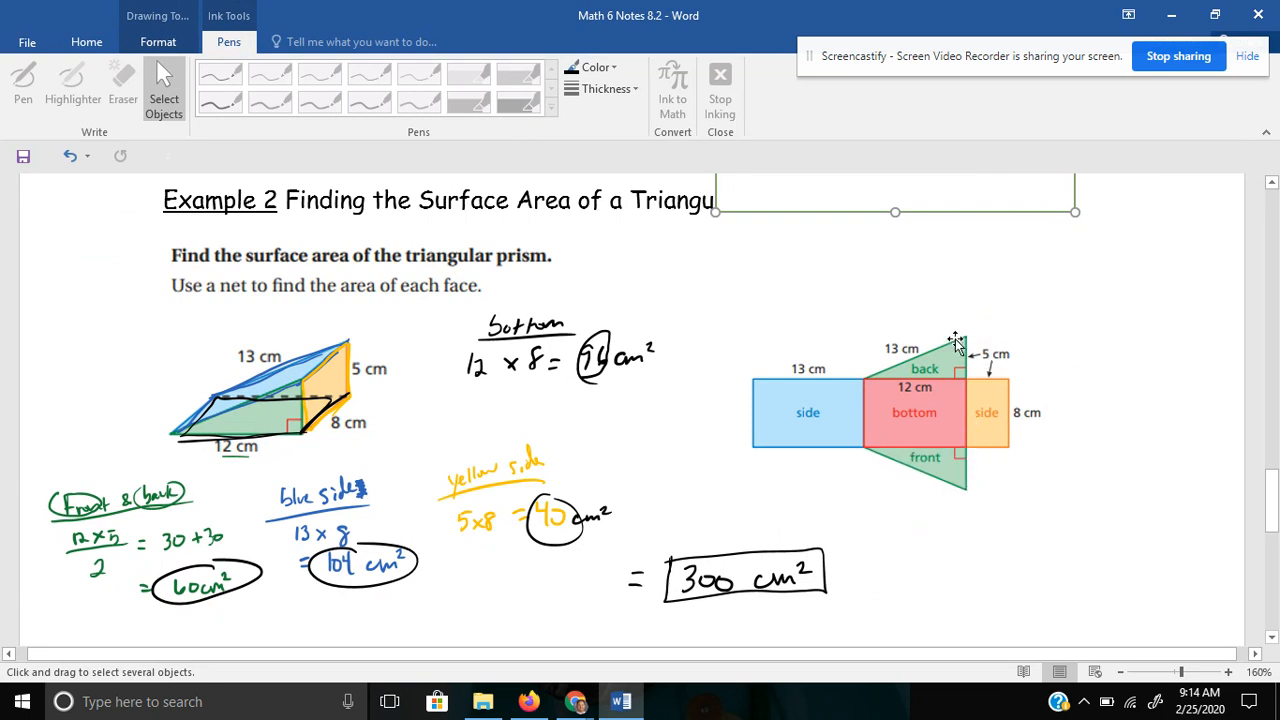
pyautogui.moveTo(724, 396)
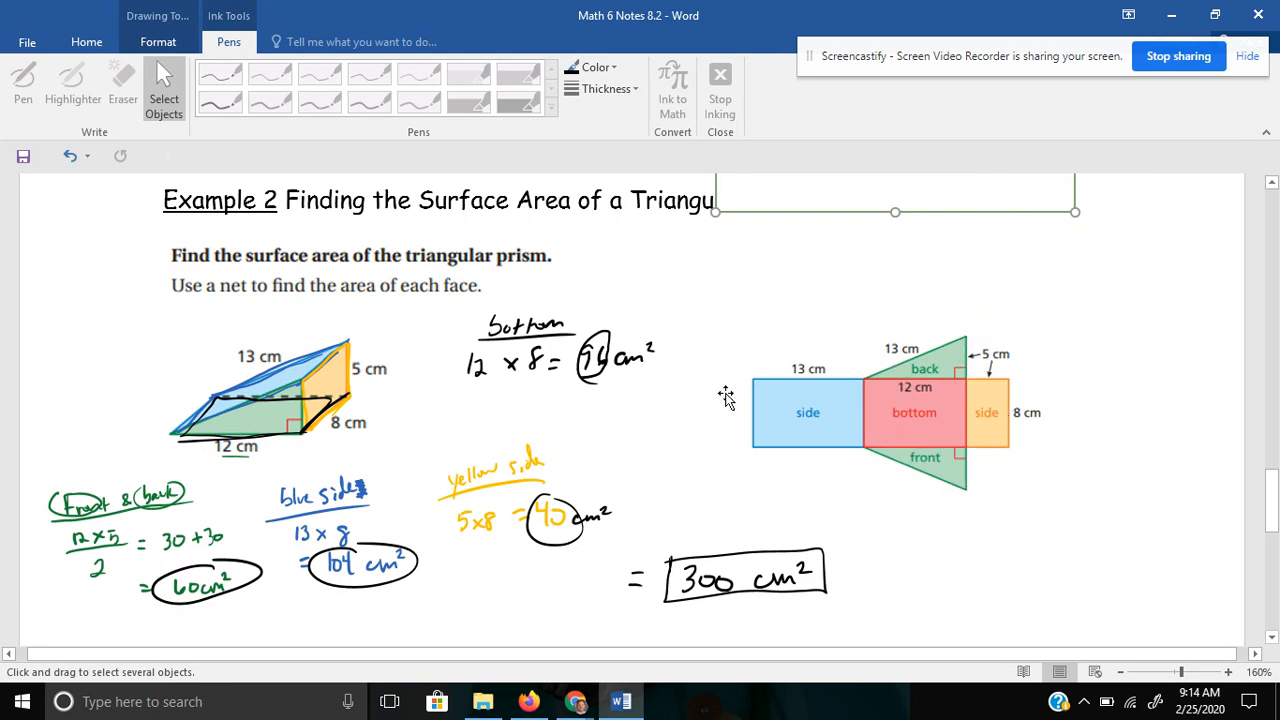
pyautogui.moveTo(688, 428)
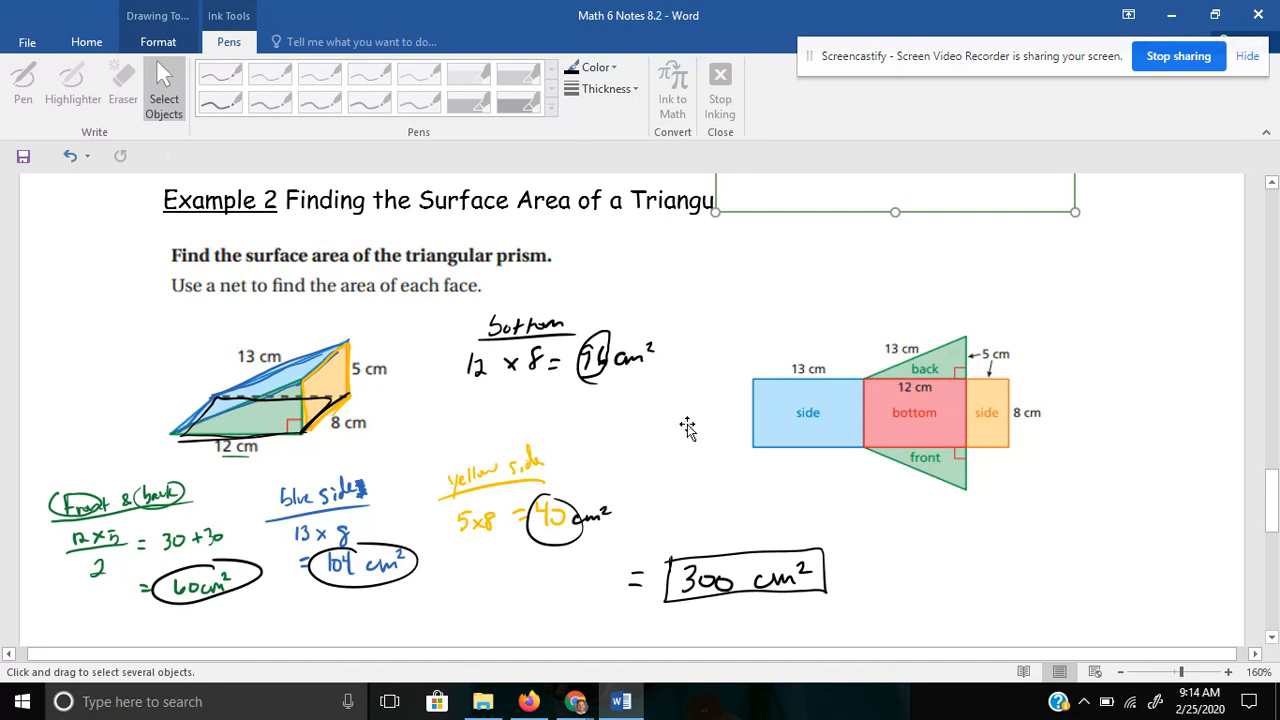
pyautogui.moveTo(308, 364)
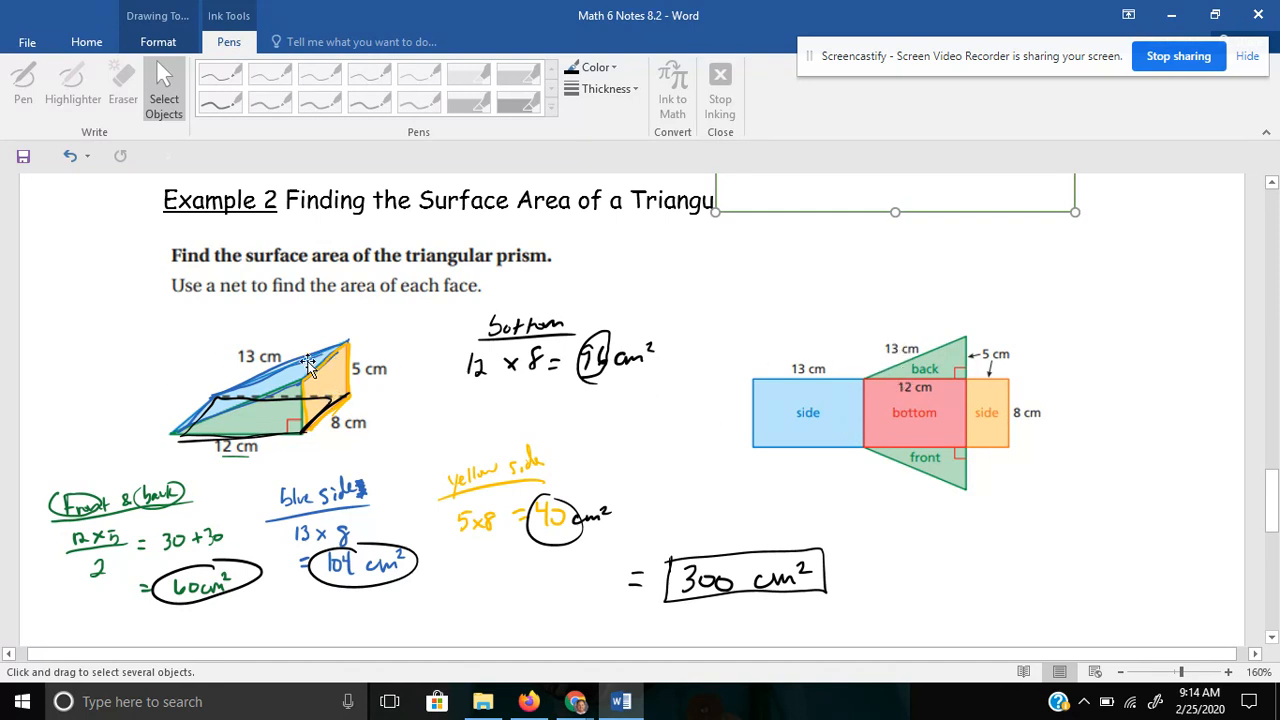
pyautogui.moveTo(140, 388)
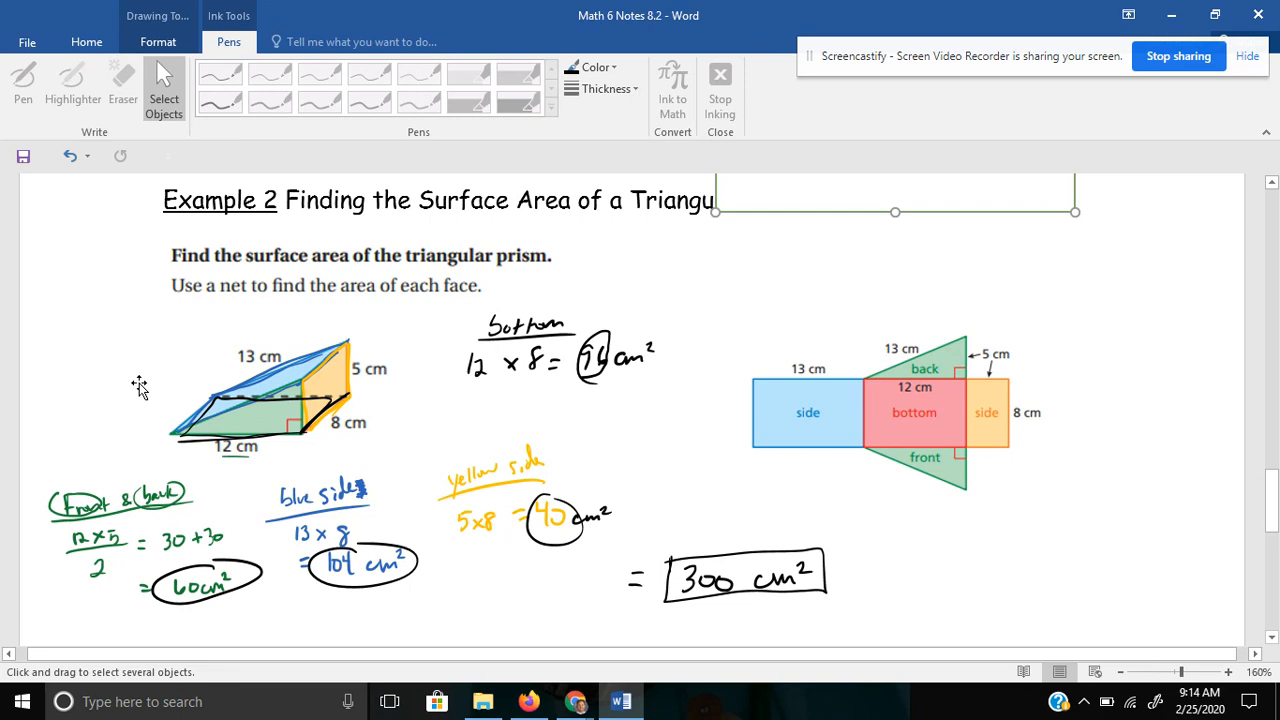
pyautogui.moveTo(320, 380)
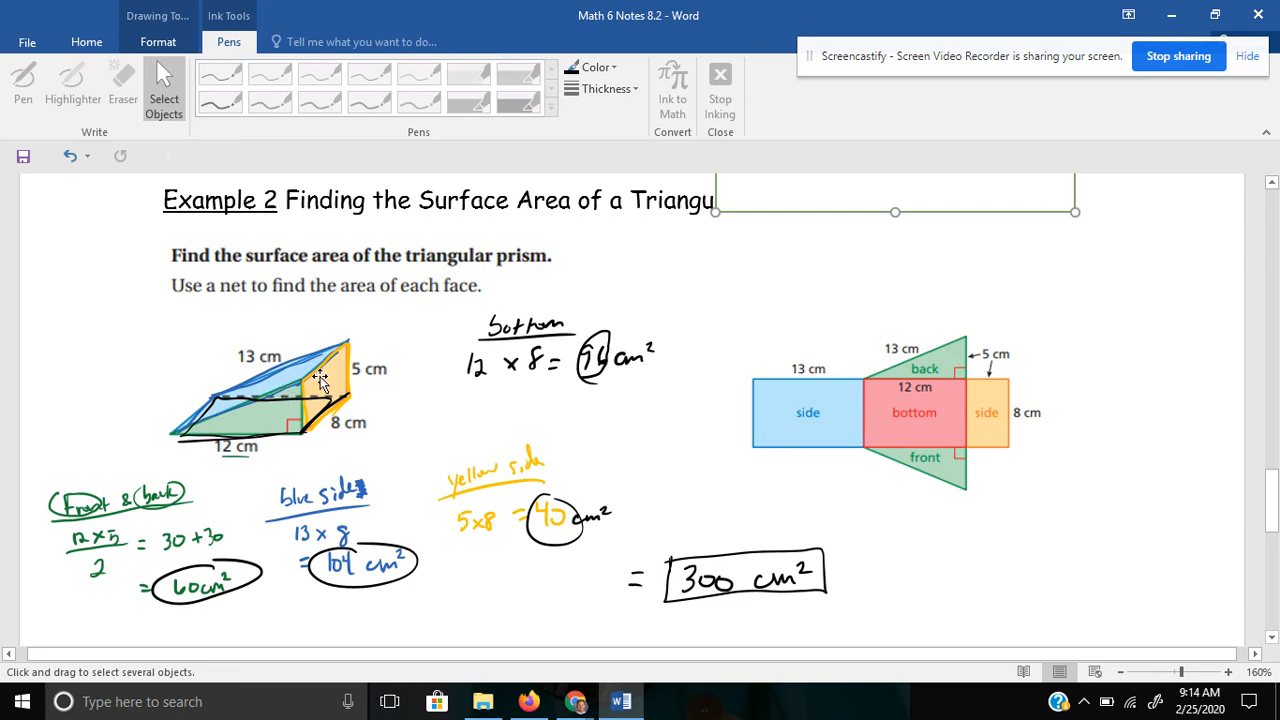
pyautogui.moveTo(1056, 504)
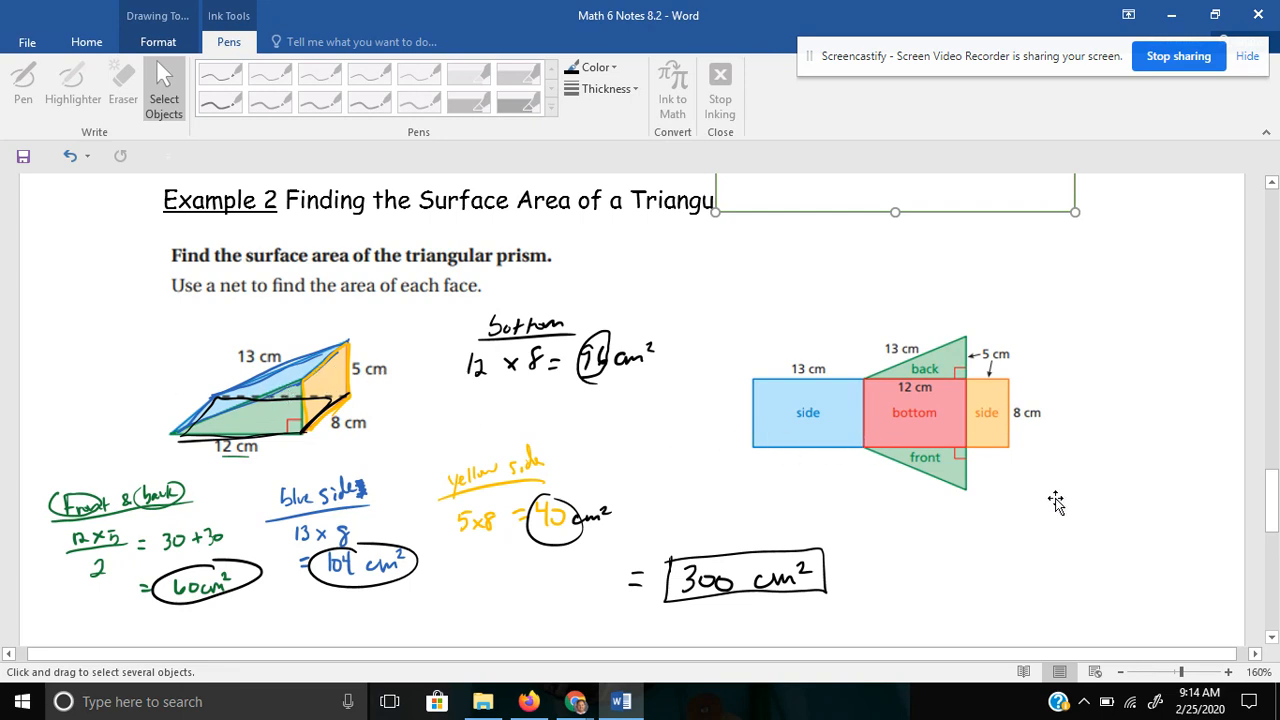
pyautogui.moveTo(770, 384)
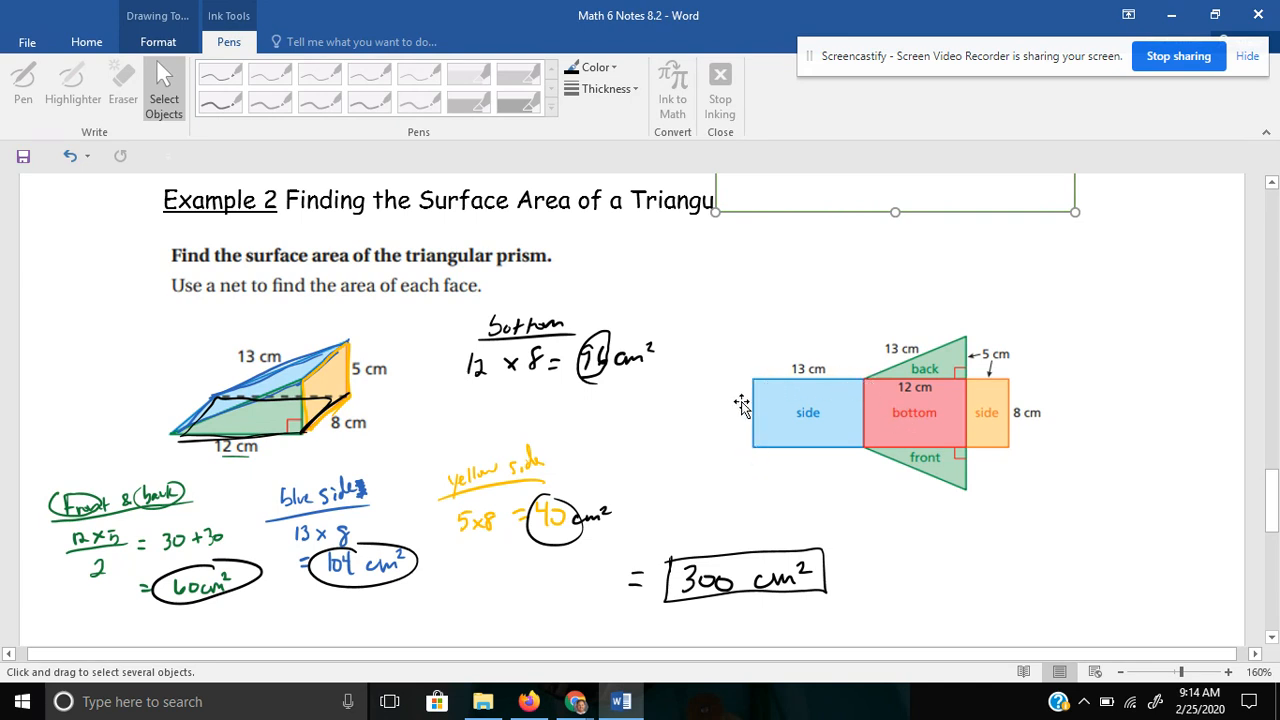
pyautogui.moveTo(968, 440)
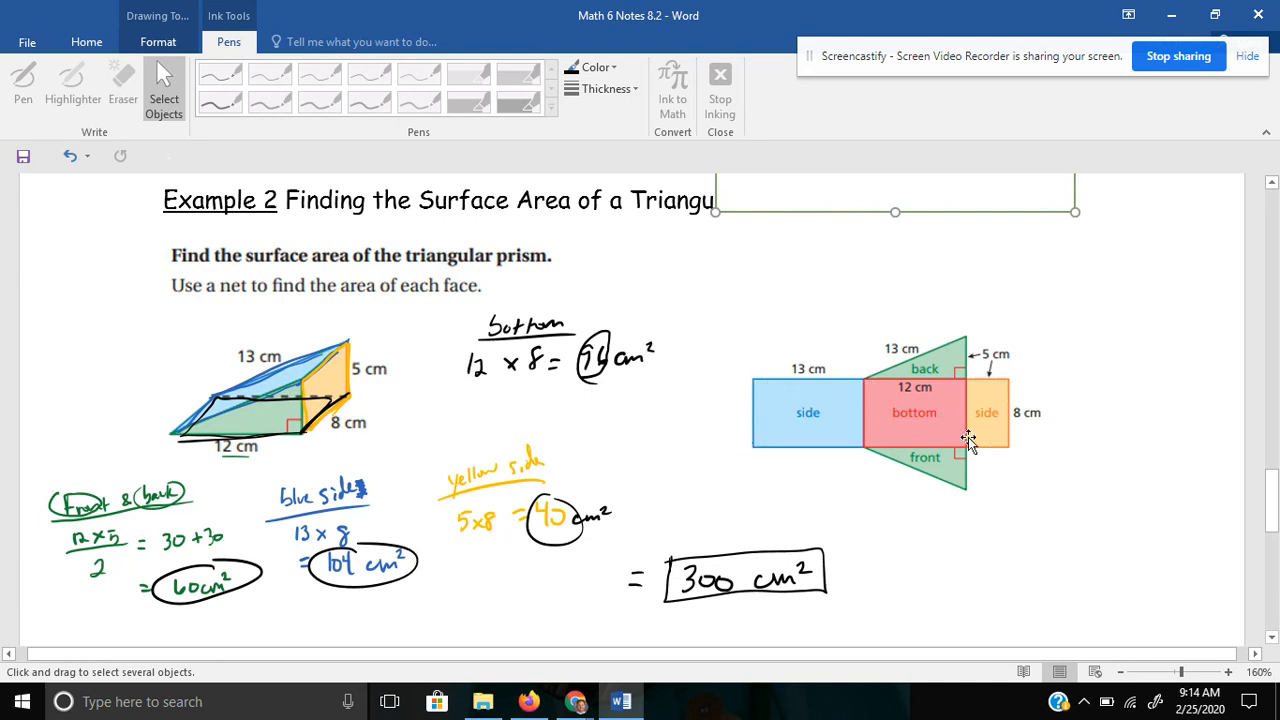
pyautogui.moveTo(970, 452)
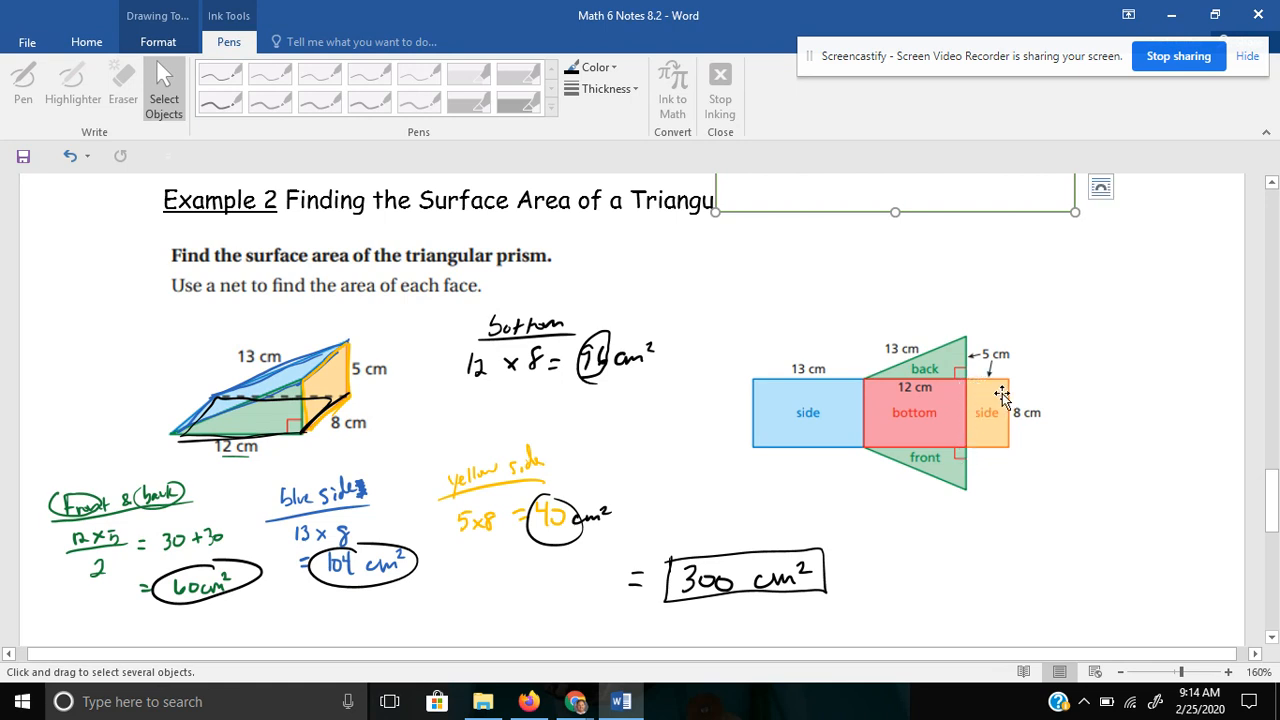
pyautogui.moveTo(1052, 532)
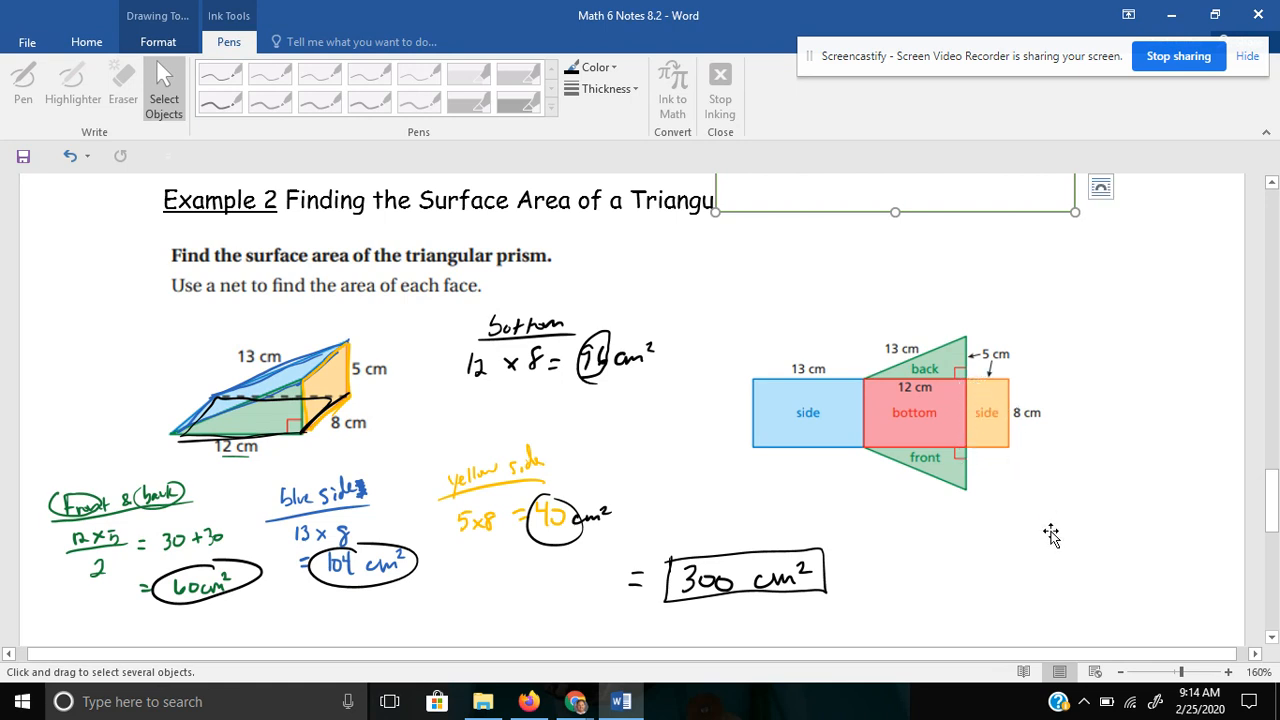
pyautogui.scroll(-3)
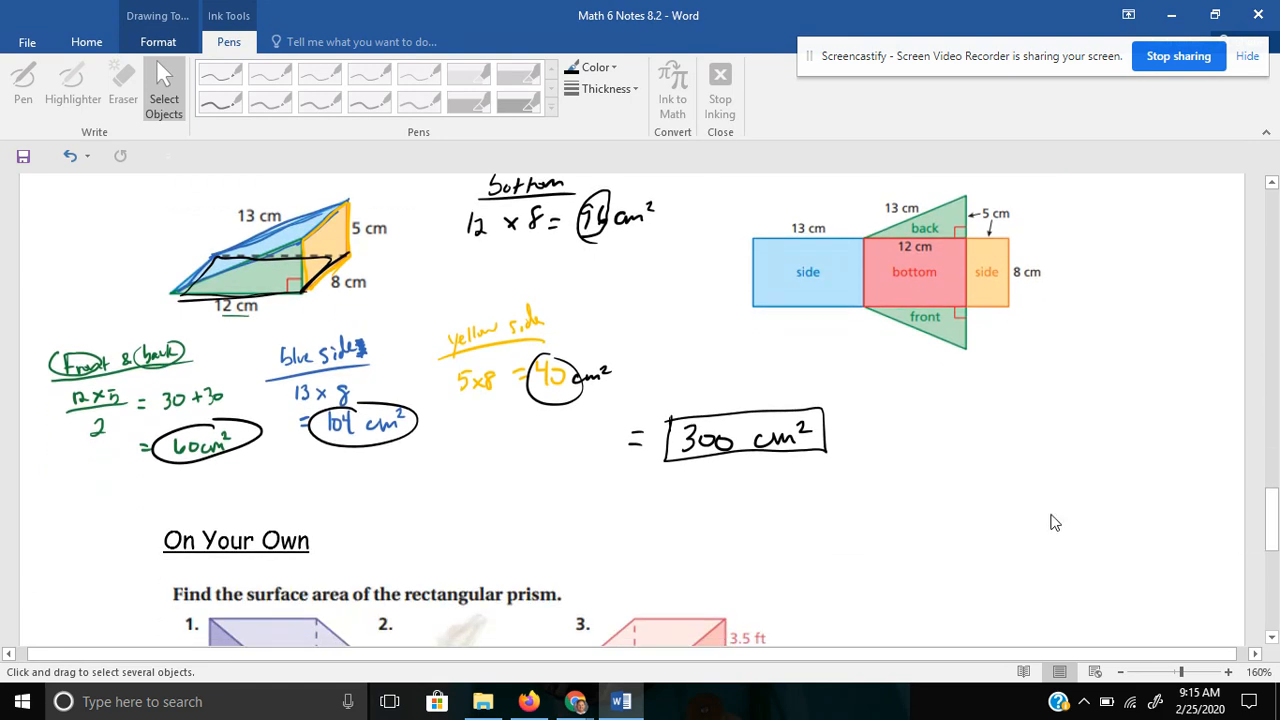
# Scroll the document so On Your Own problems 1–6 are fully in view.
pyautogui.scroll(-3)
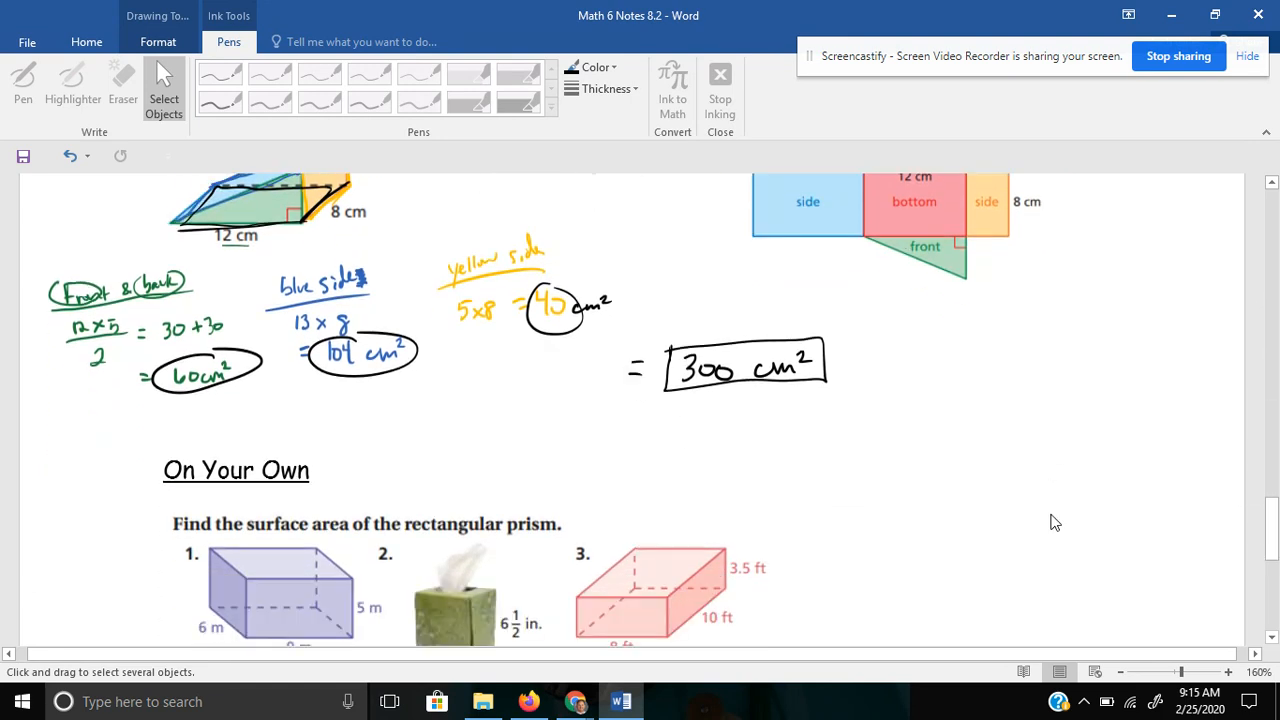
pyautogui.scroll(3)
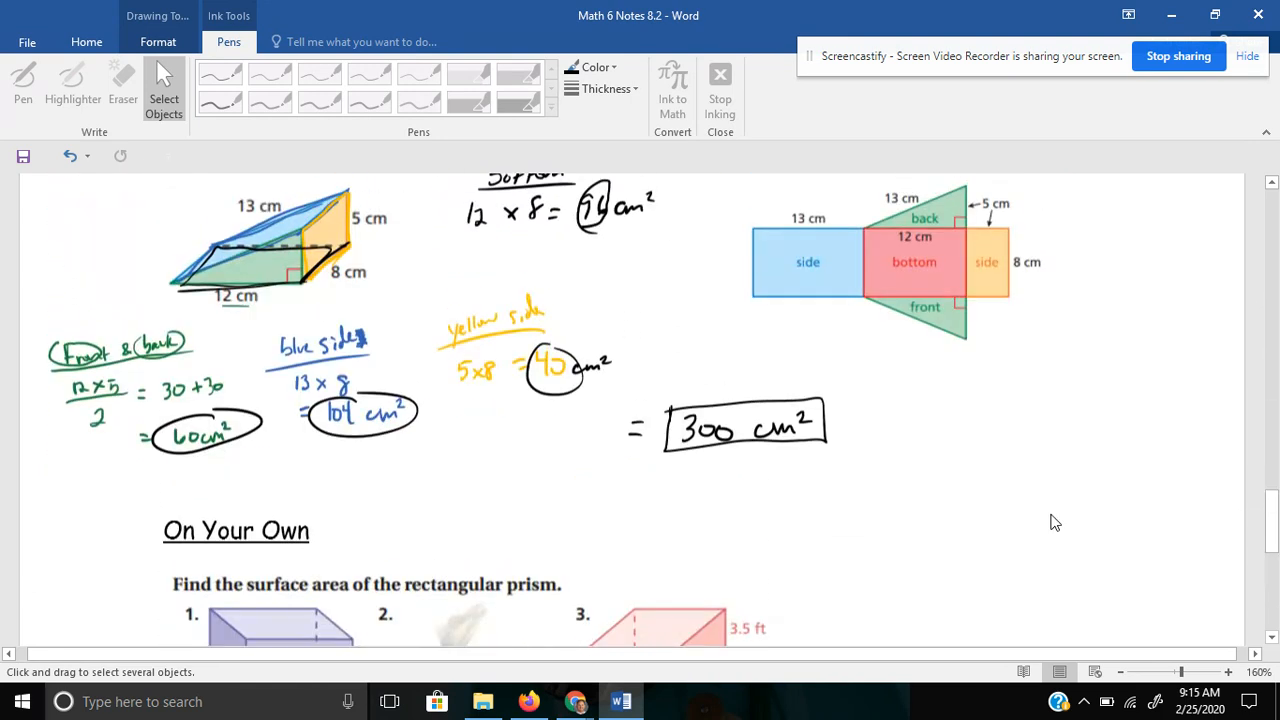
pyautogui.scroll(3)
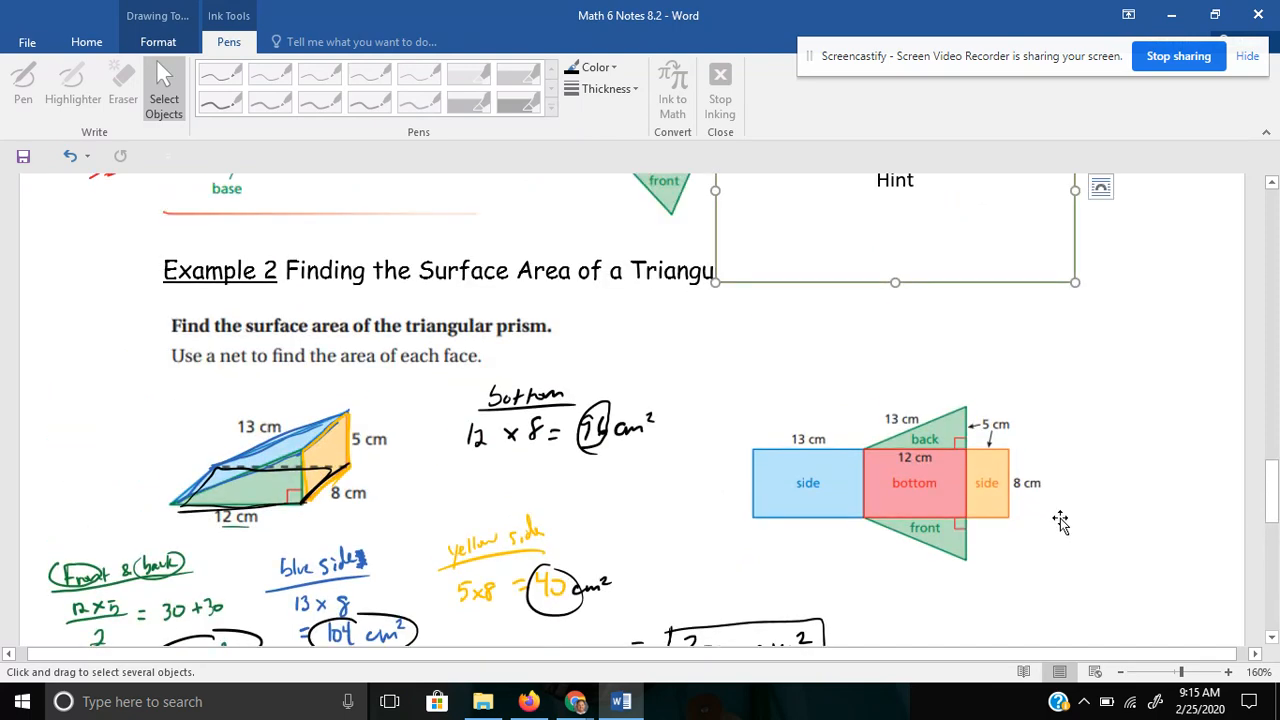
pyautogui.scroll(-3)
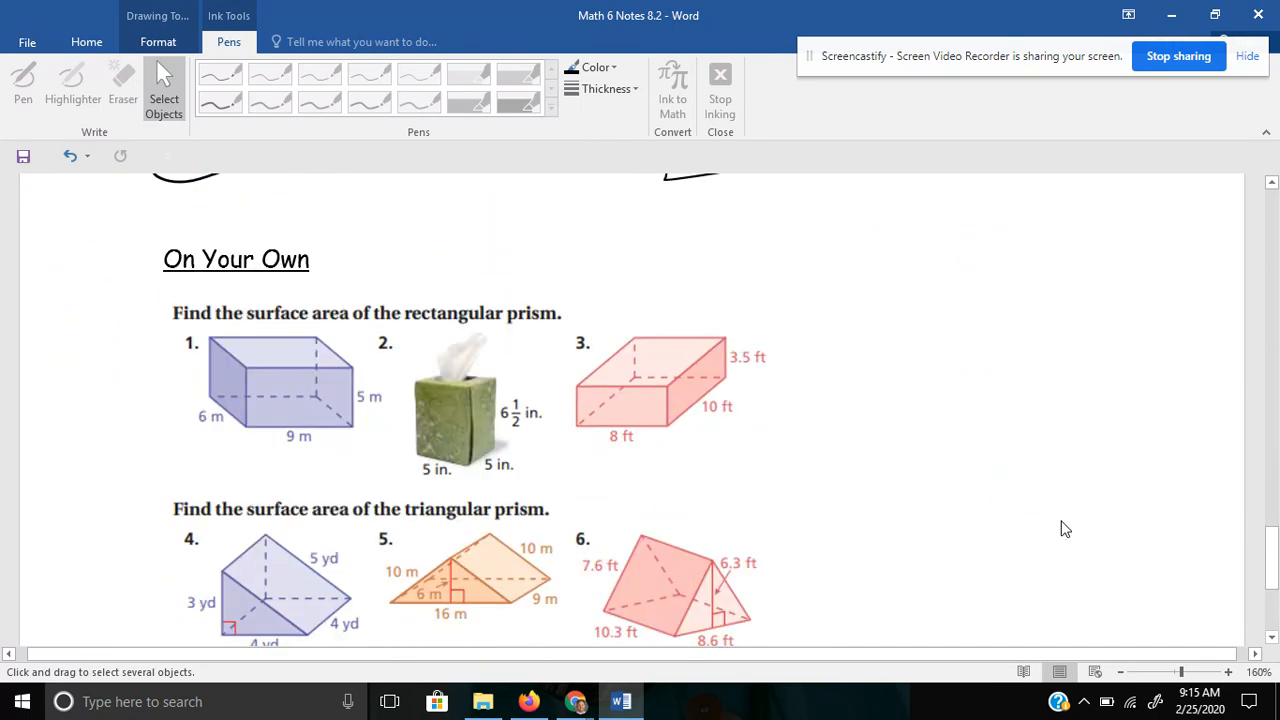
pyautogui.scroll(3)
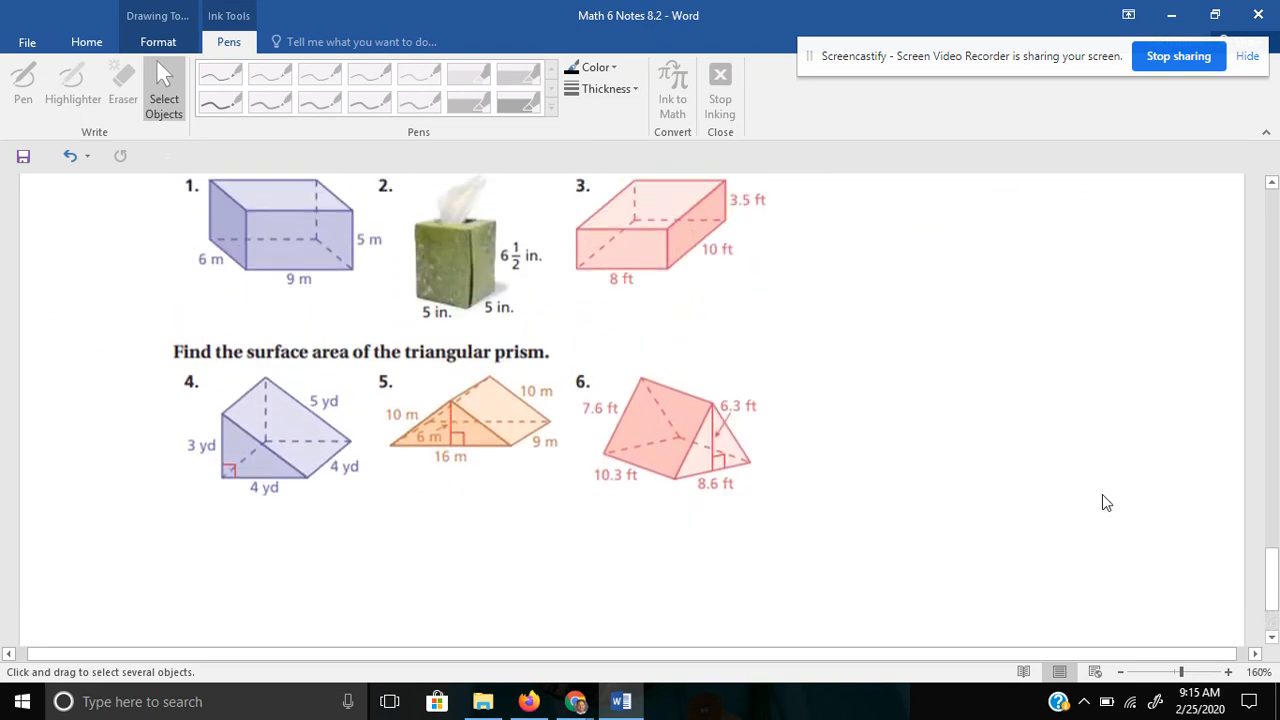
pyautogui.scroll(3)
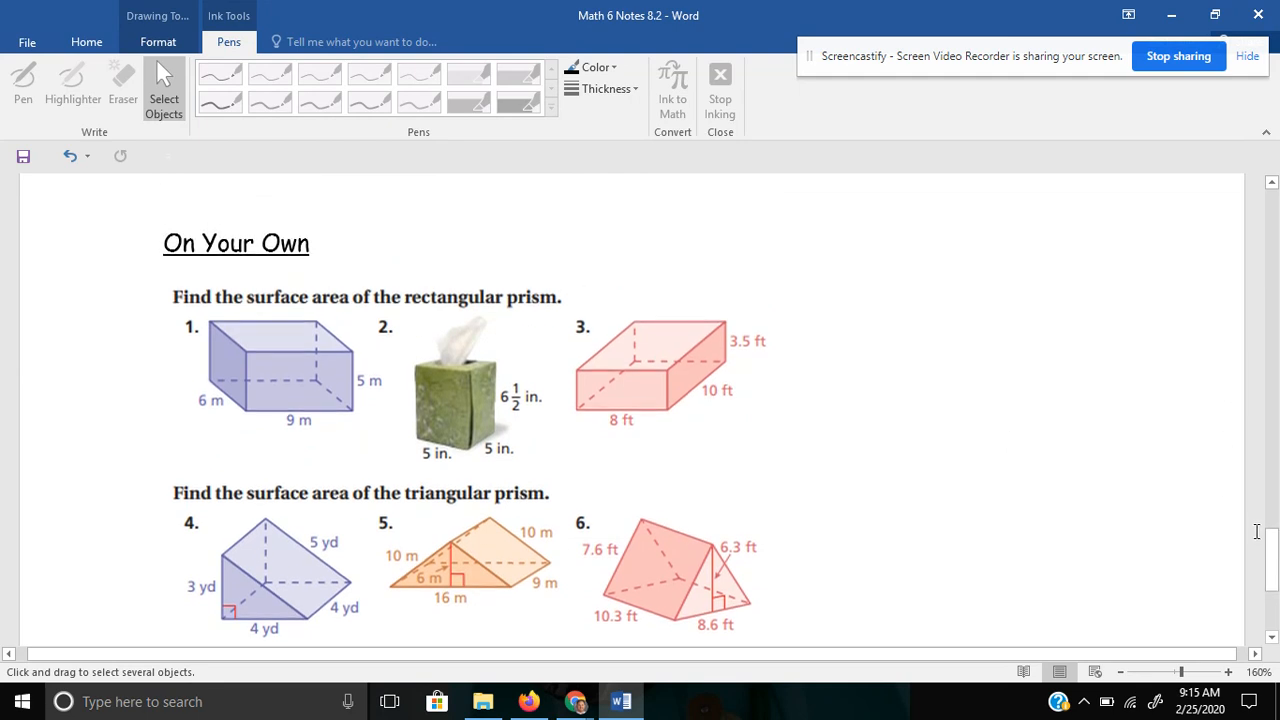
pyautogui.scroll(3)
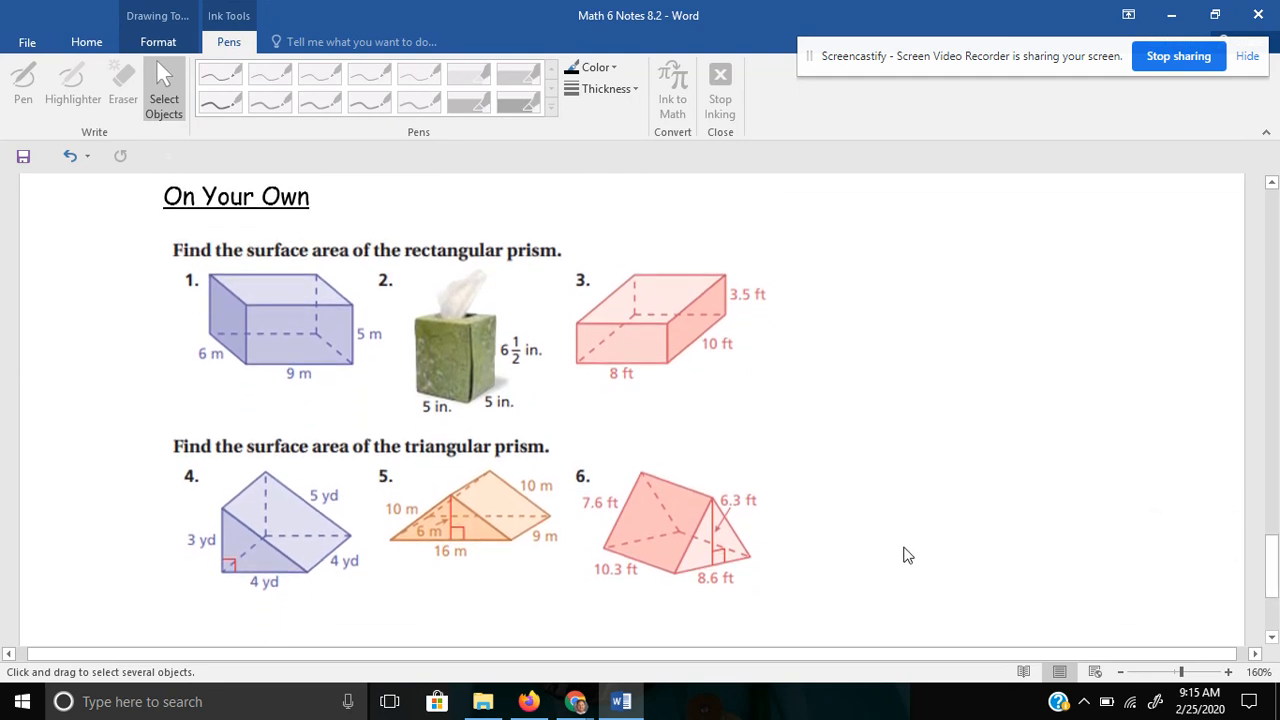
pyautogui.moveTo(804, 572)
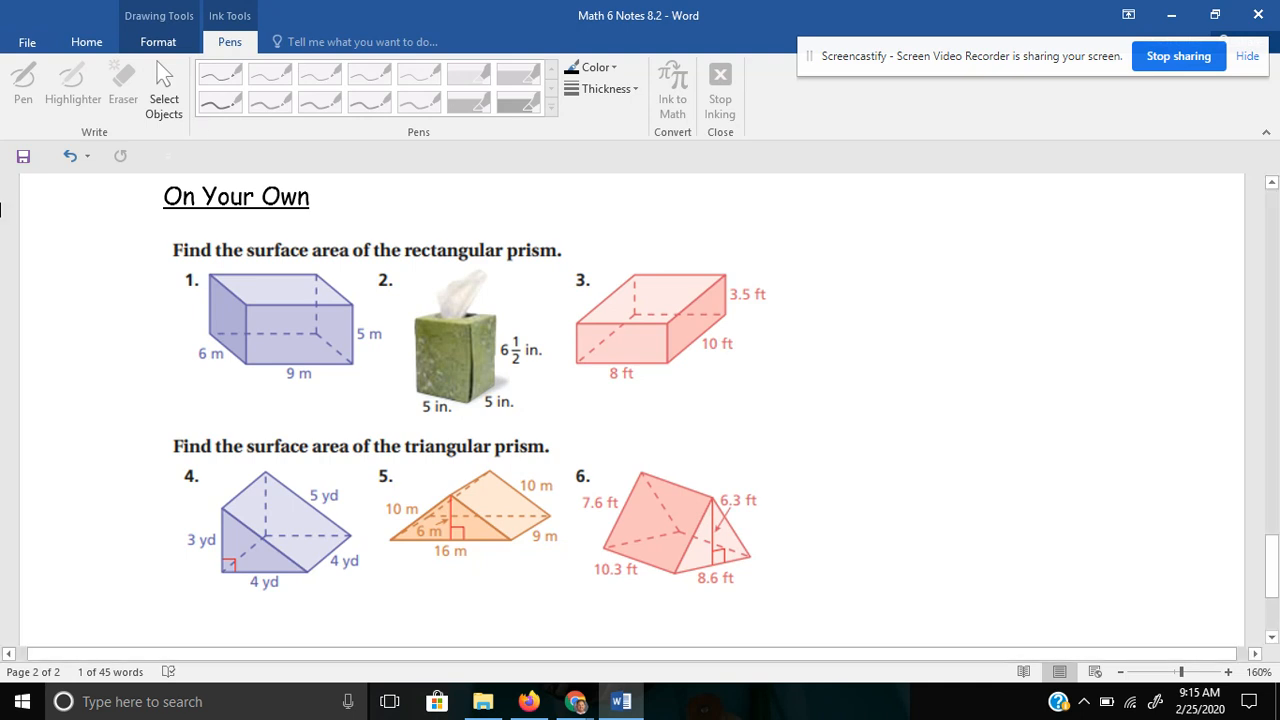
pyautogui.moveTo(158, 42)
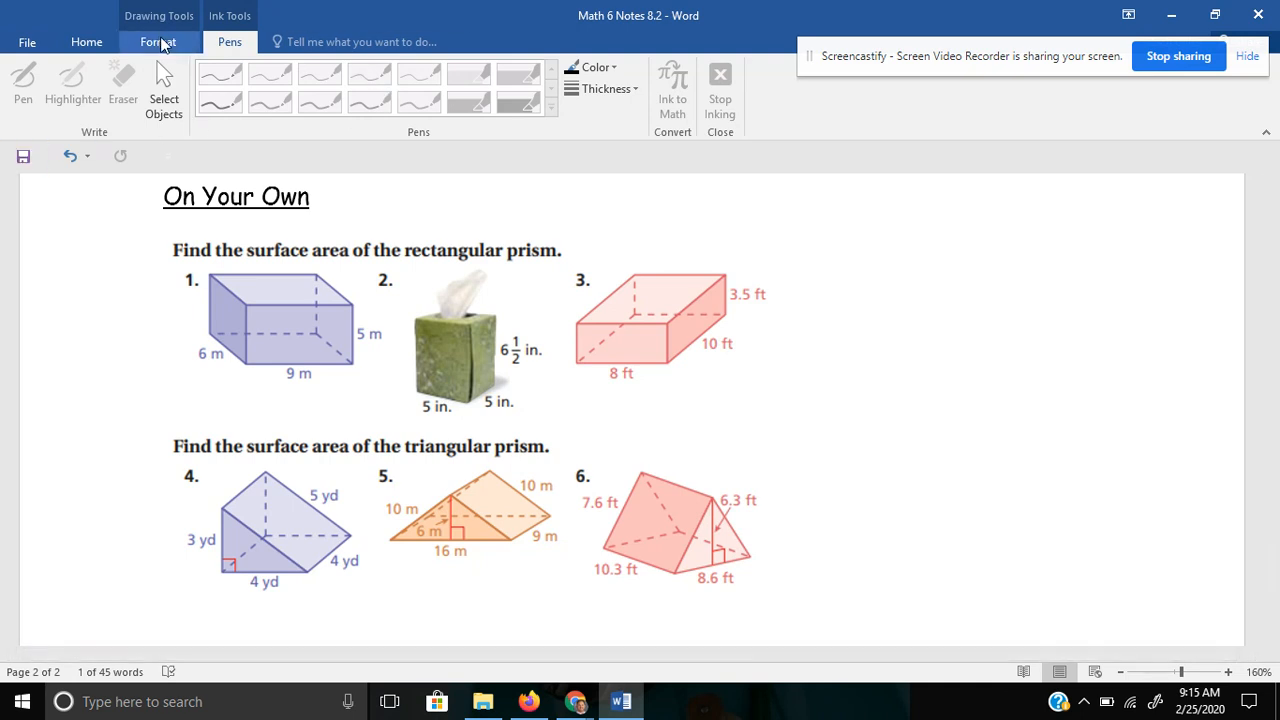
# Choose the blue pen on the Pens tab to answer the On Your Own prisms.
pyautogui.click(86, 40)
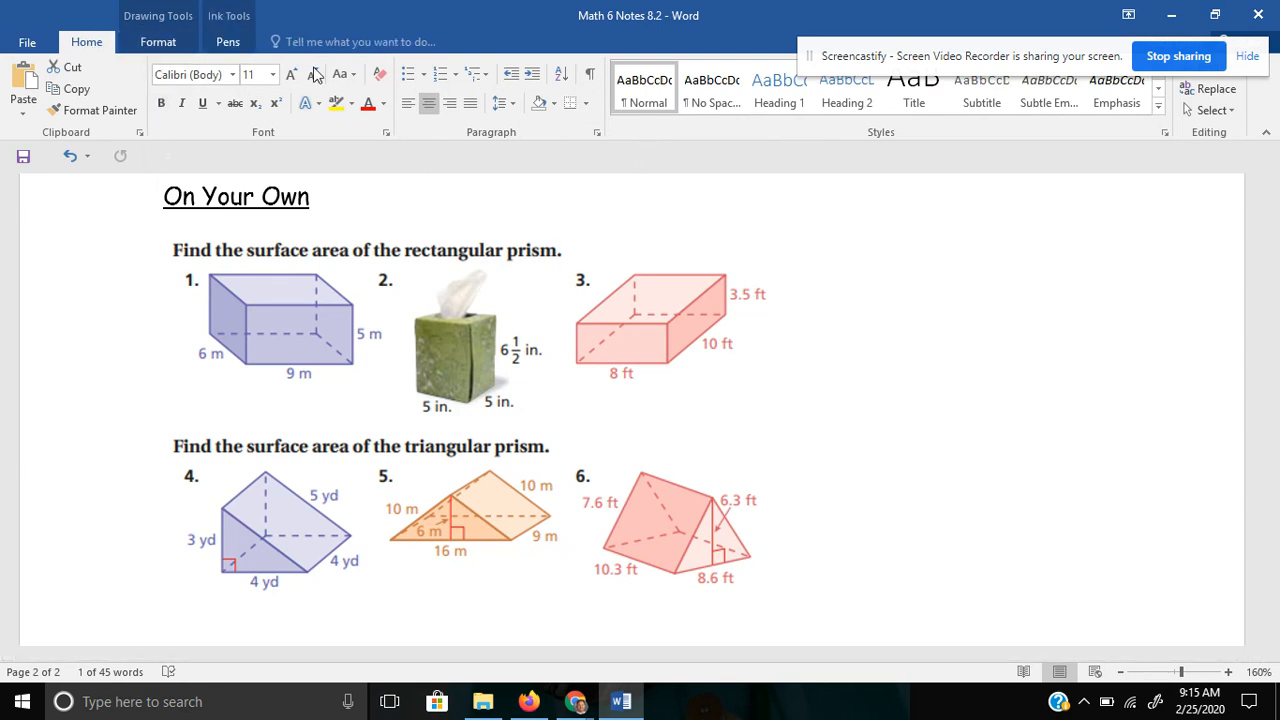
pyautogui.click(228, 40)
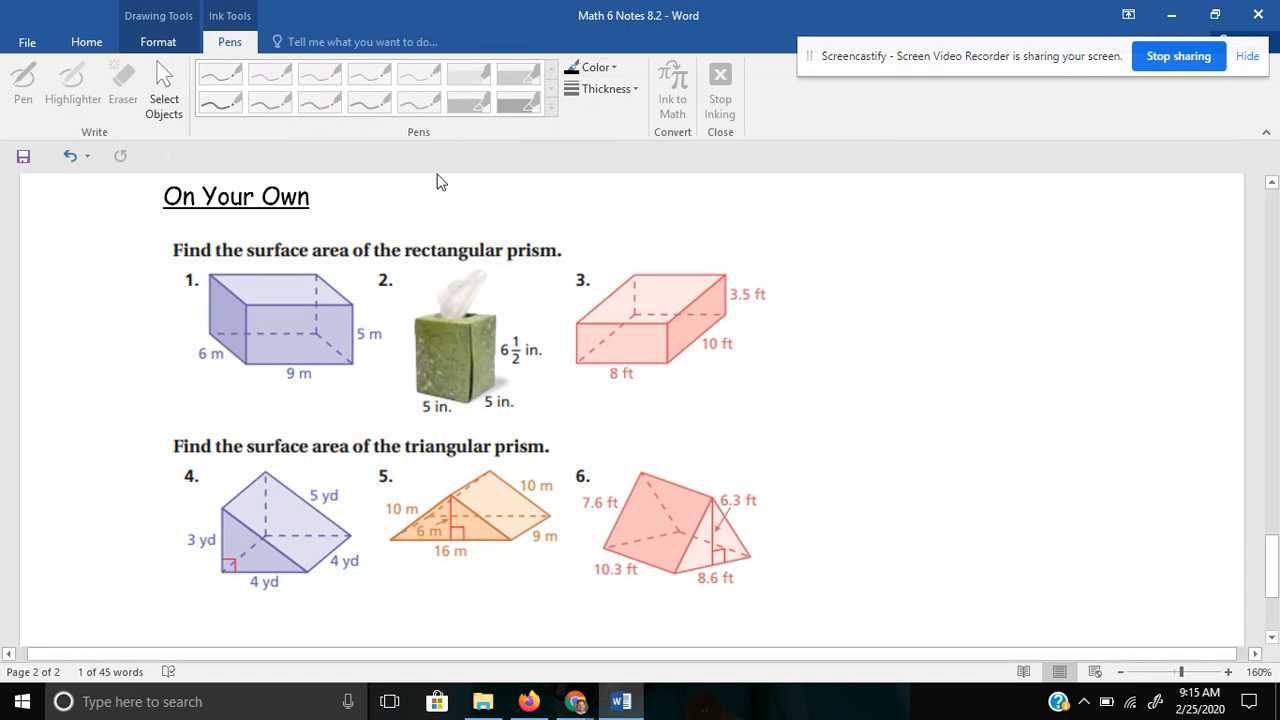
pyautogui.moveTo(376, 216)
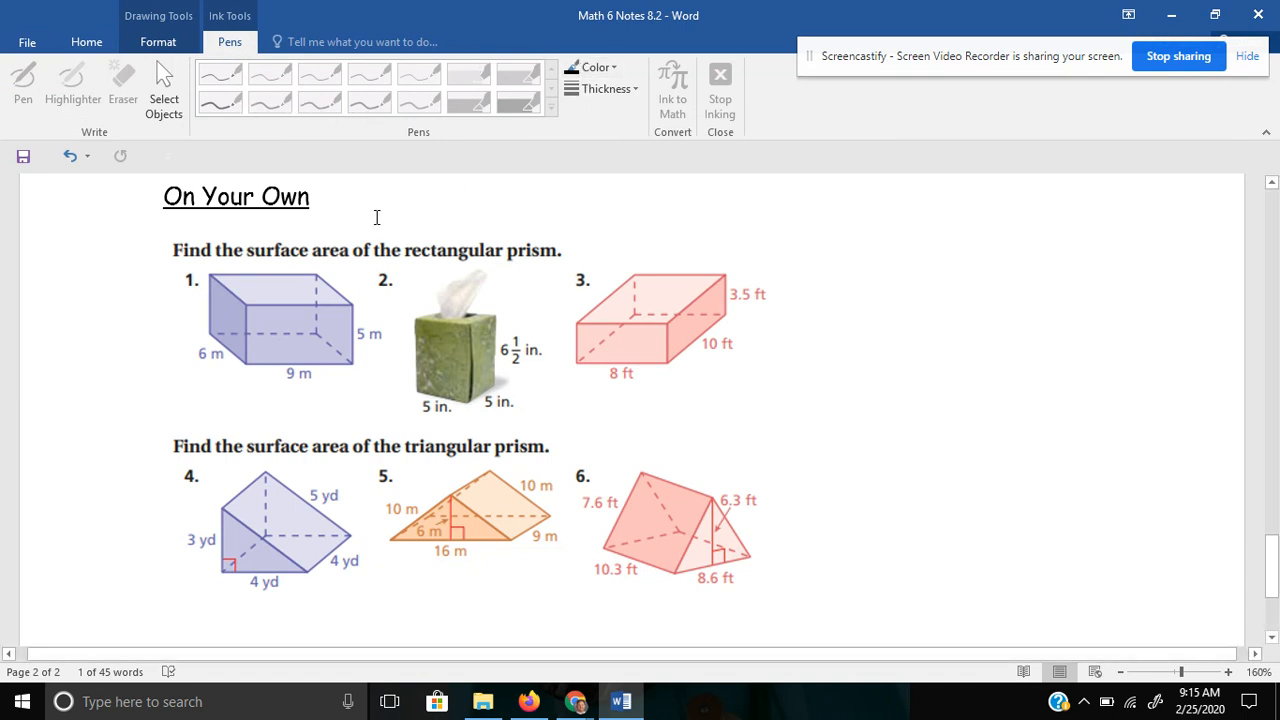
pyautogui.moveTo(904, 340)
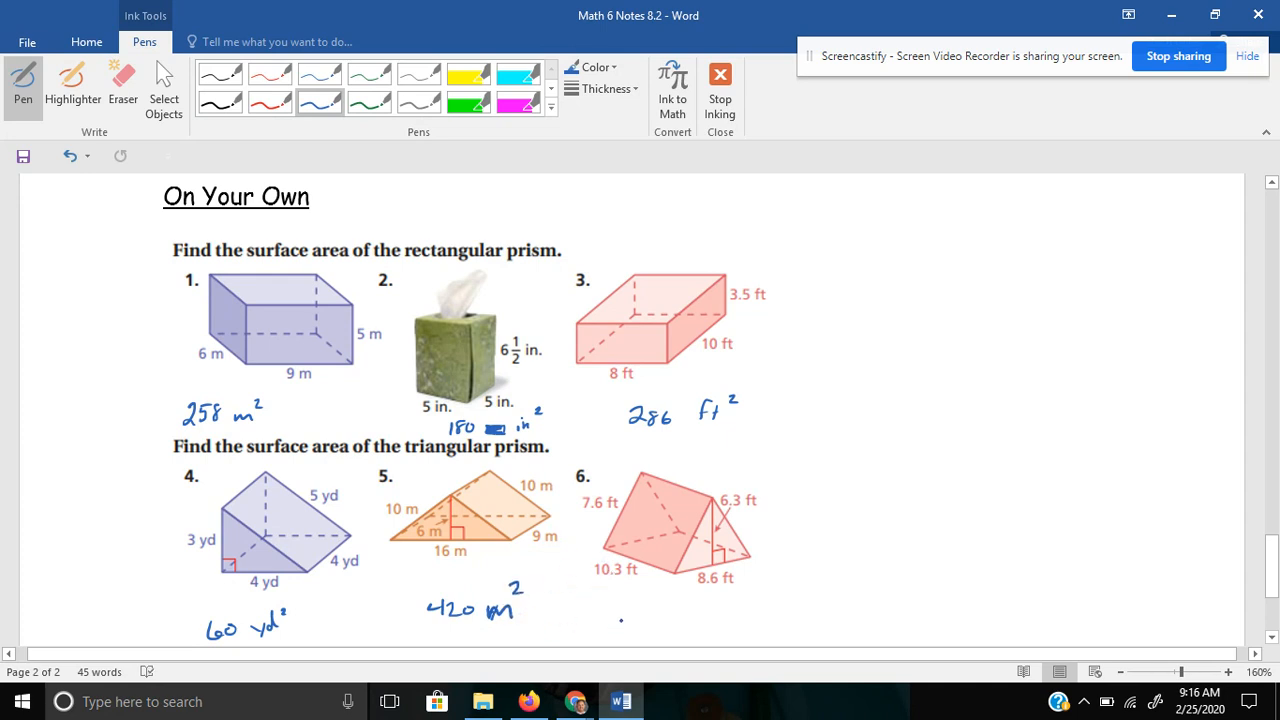
# Write 299.32 ft² under prism 6 and ink F&B, T&B and sides headings at top right.
pyautogui.click(796, 588)
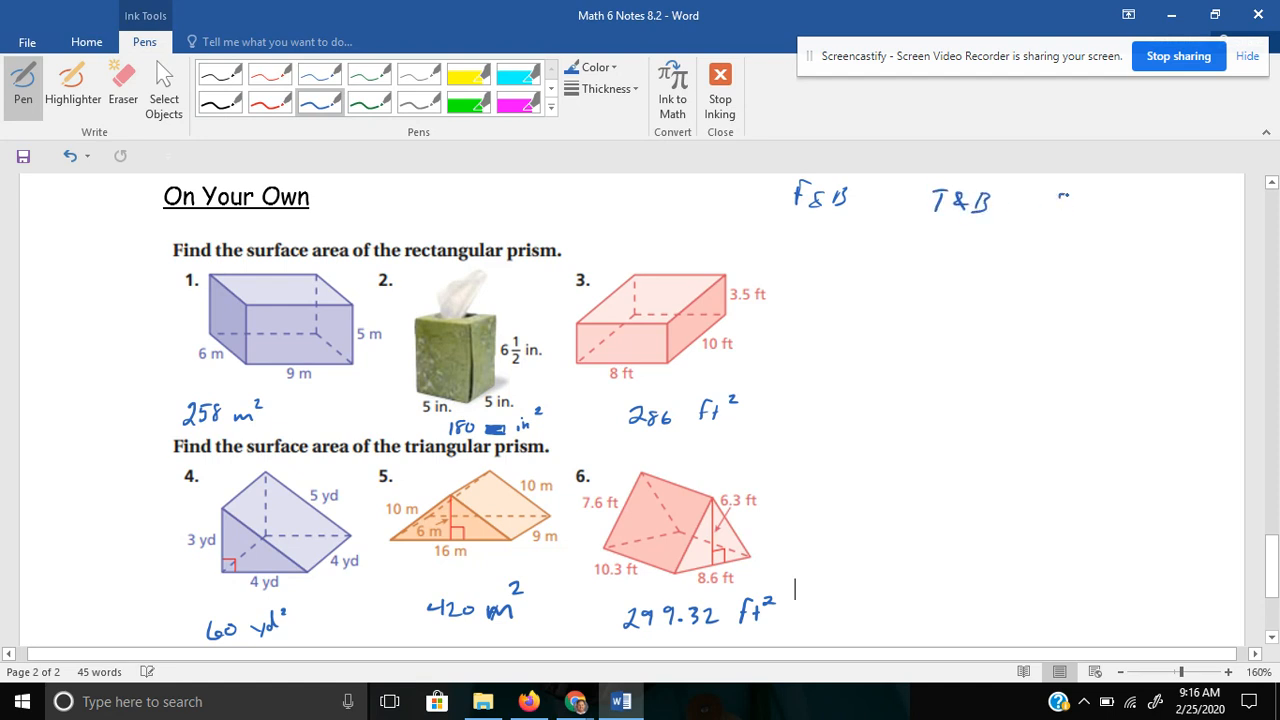
pyautogui.moveTo(1056, 196); pyautogui.dragTo(1110, 216)
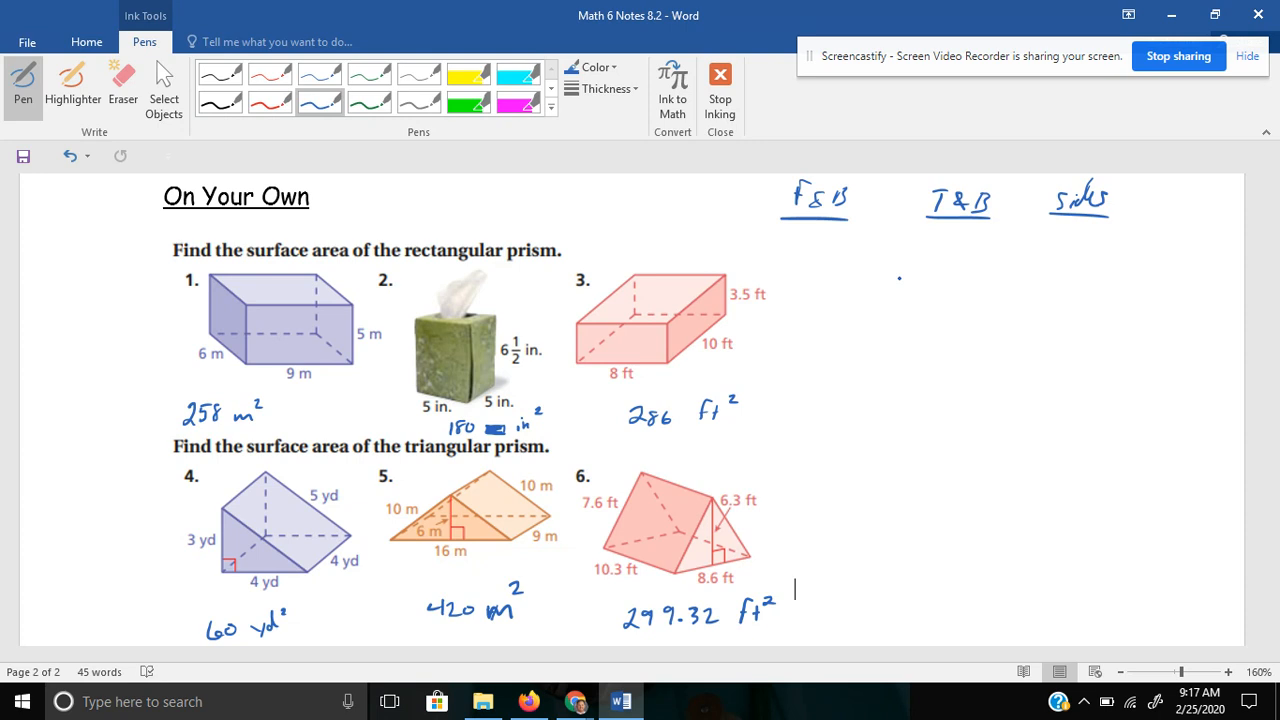
pyautogui.moveTo(1074, 108)
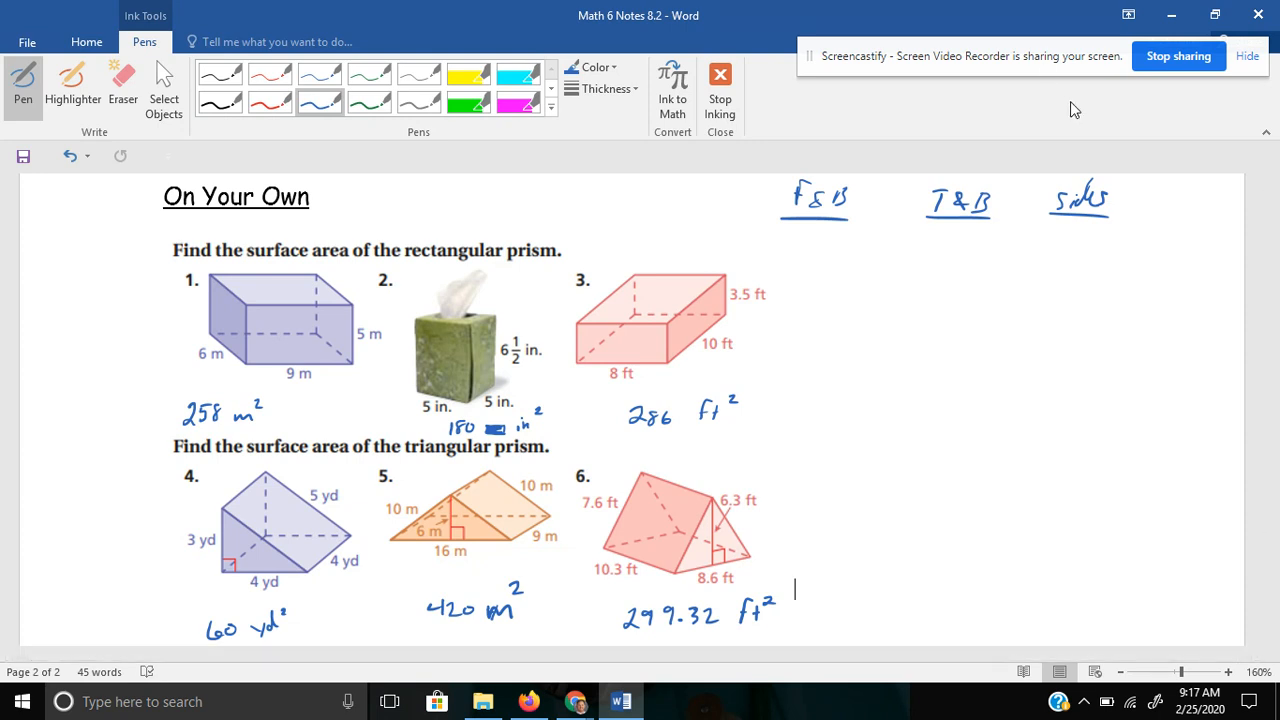